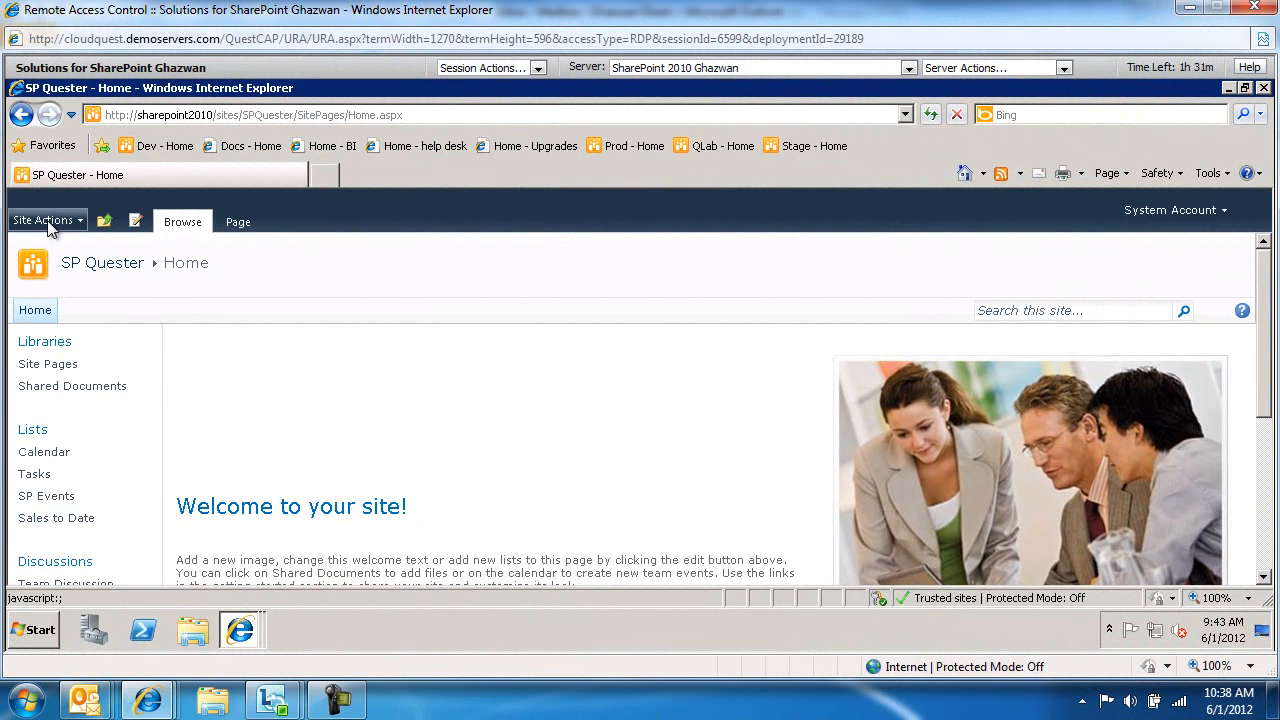
# Step: Edit the home page and pick the Chart Web Part from the Business Data category
pyautogui.click(42, 220)
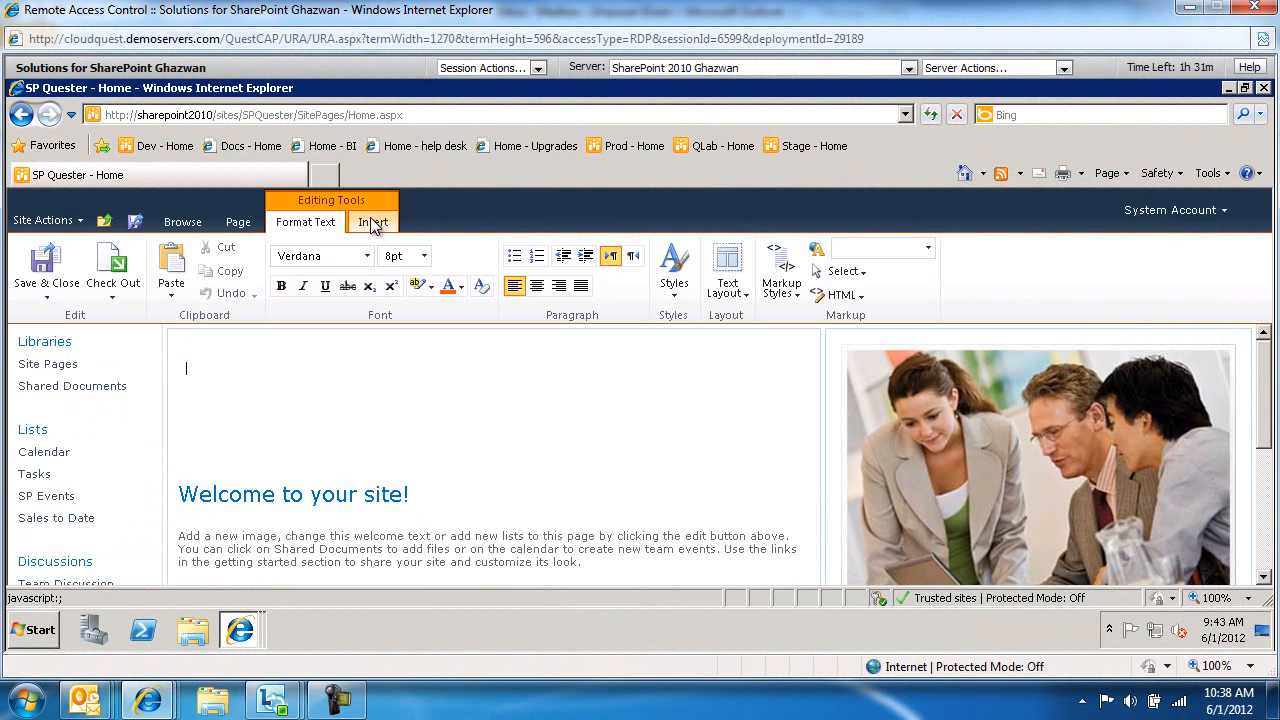
pyautogui.click(372, 220)
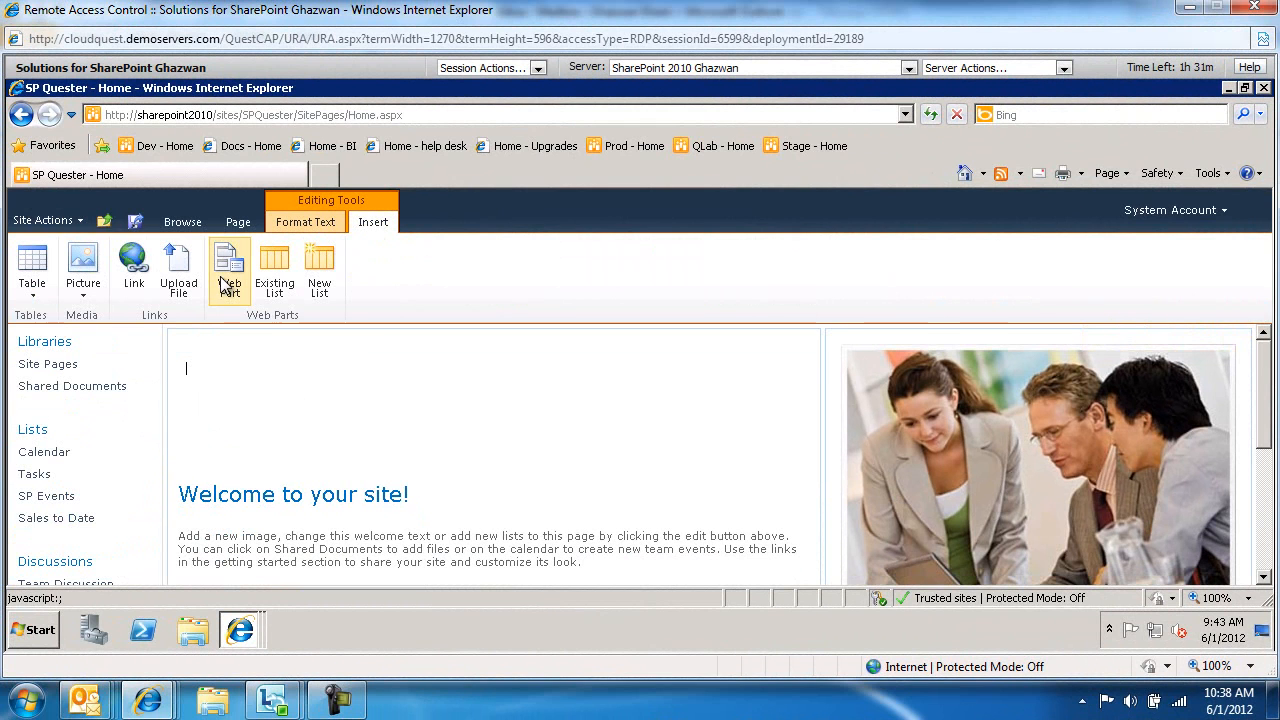
pyautogui.click(228, 270)
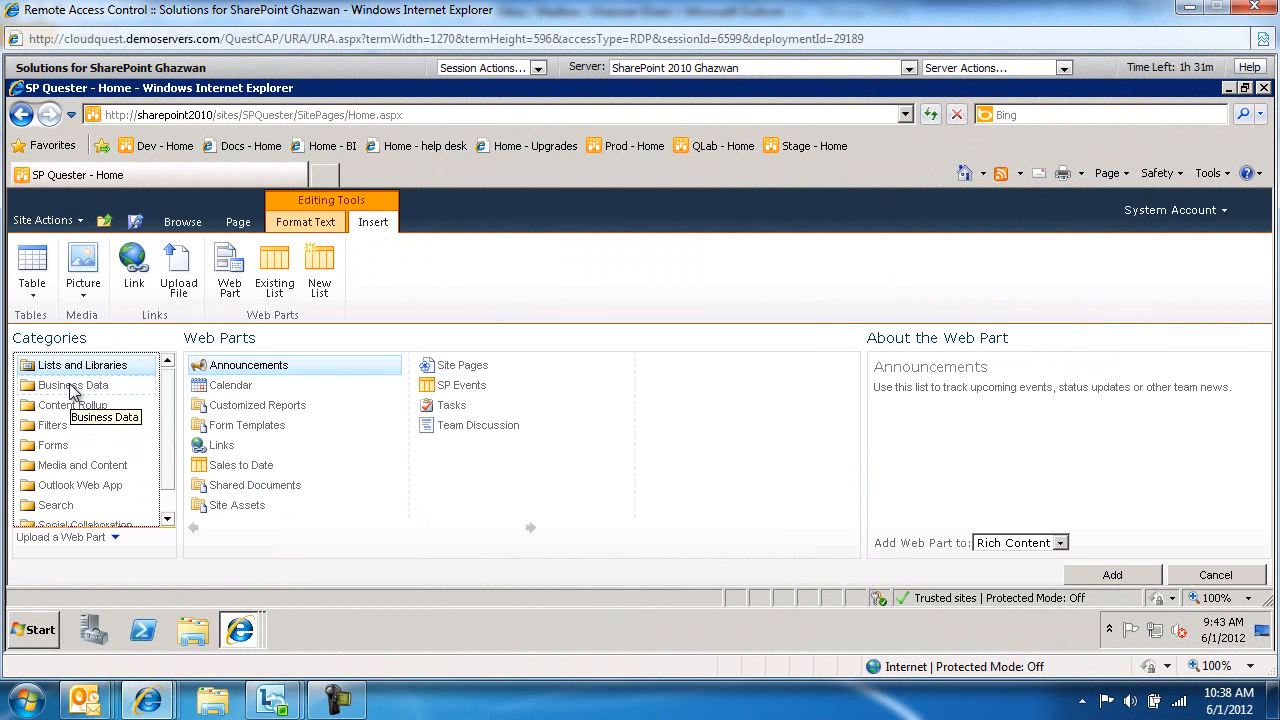
pyautogui.click(72, 384)
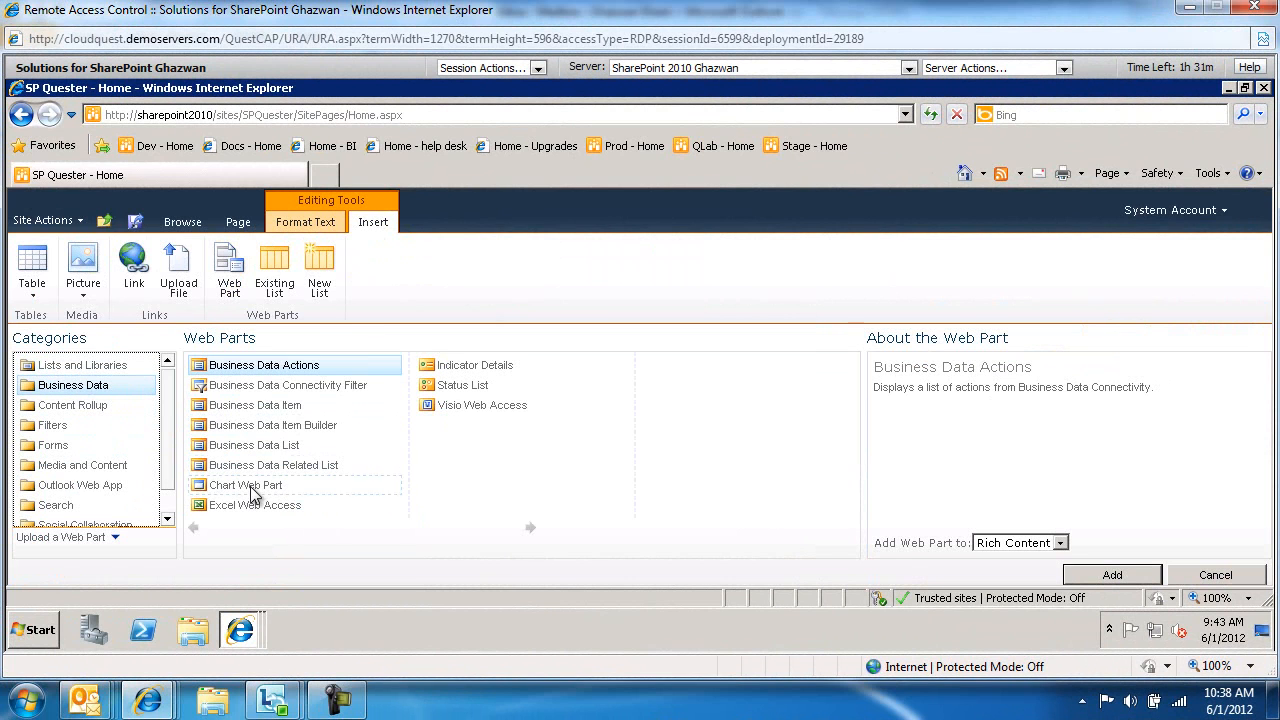
pyautogui.click(1112, 576)
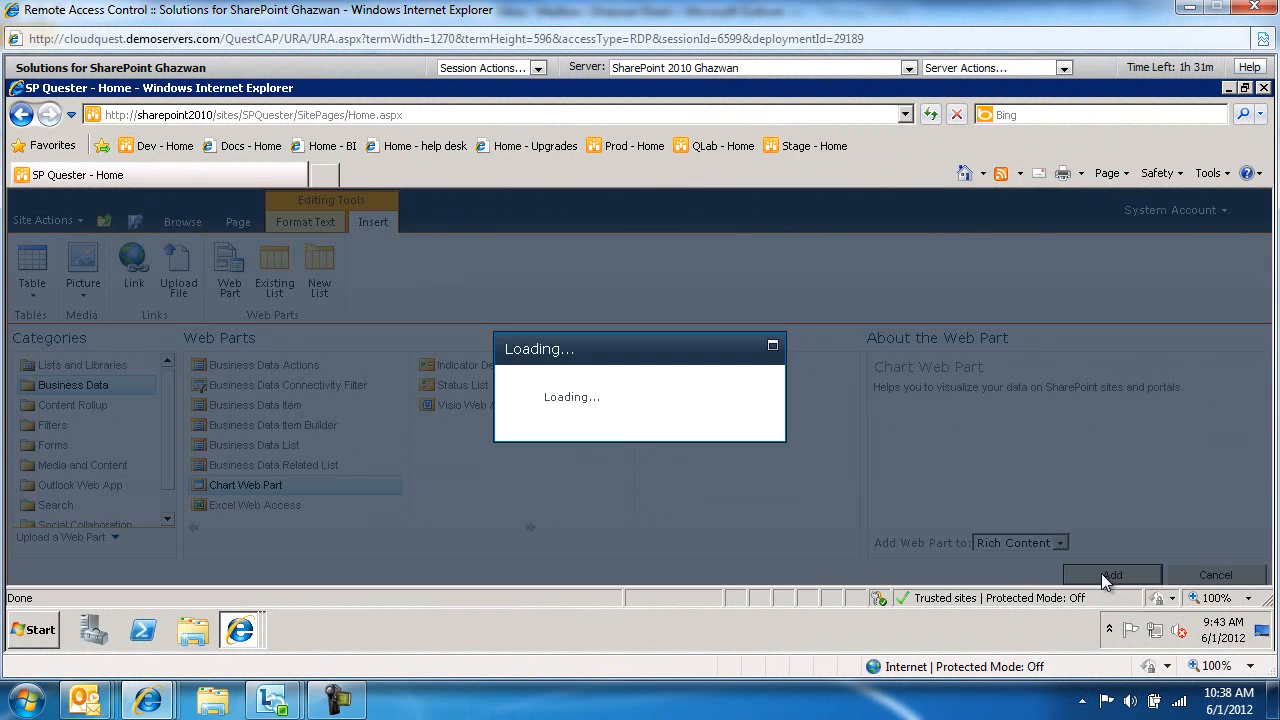
# Step: Add the Chart Web Part and scroll down to its sample bar chart on the page
pyautogui.click(1112, 576)
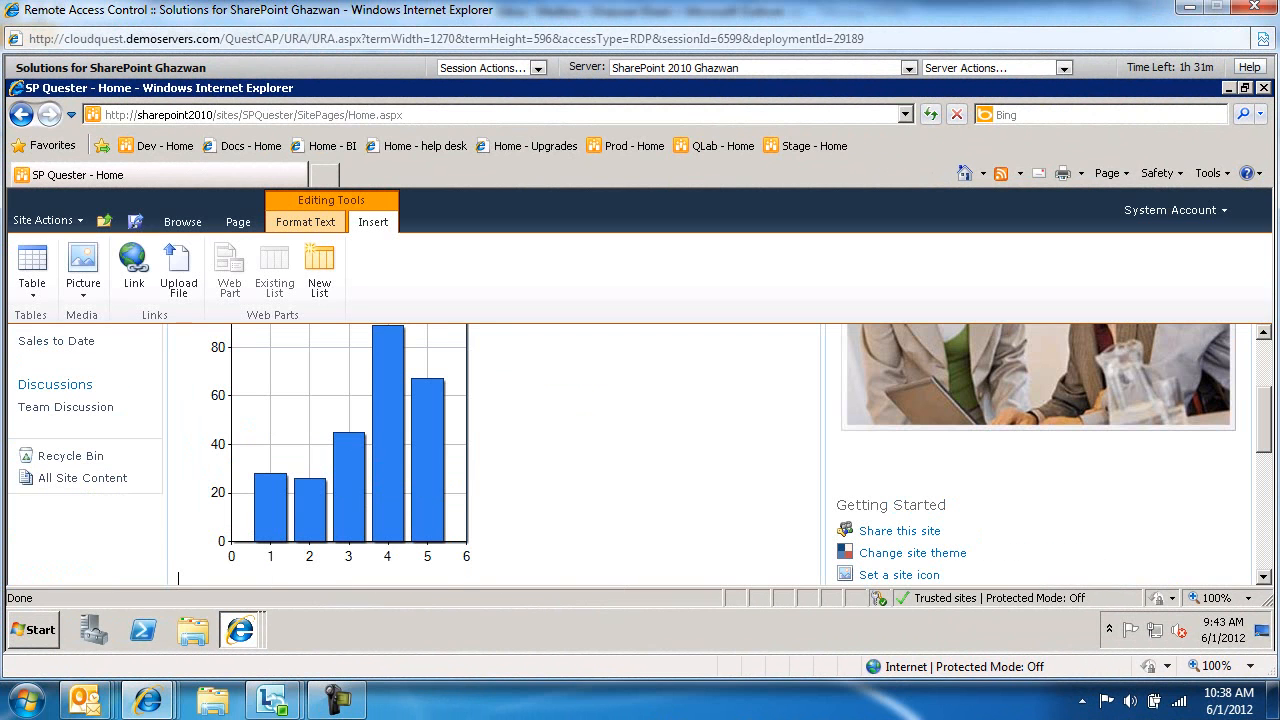
pyautogui.scroll(-3)
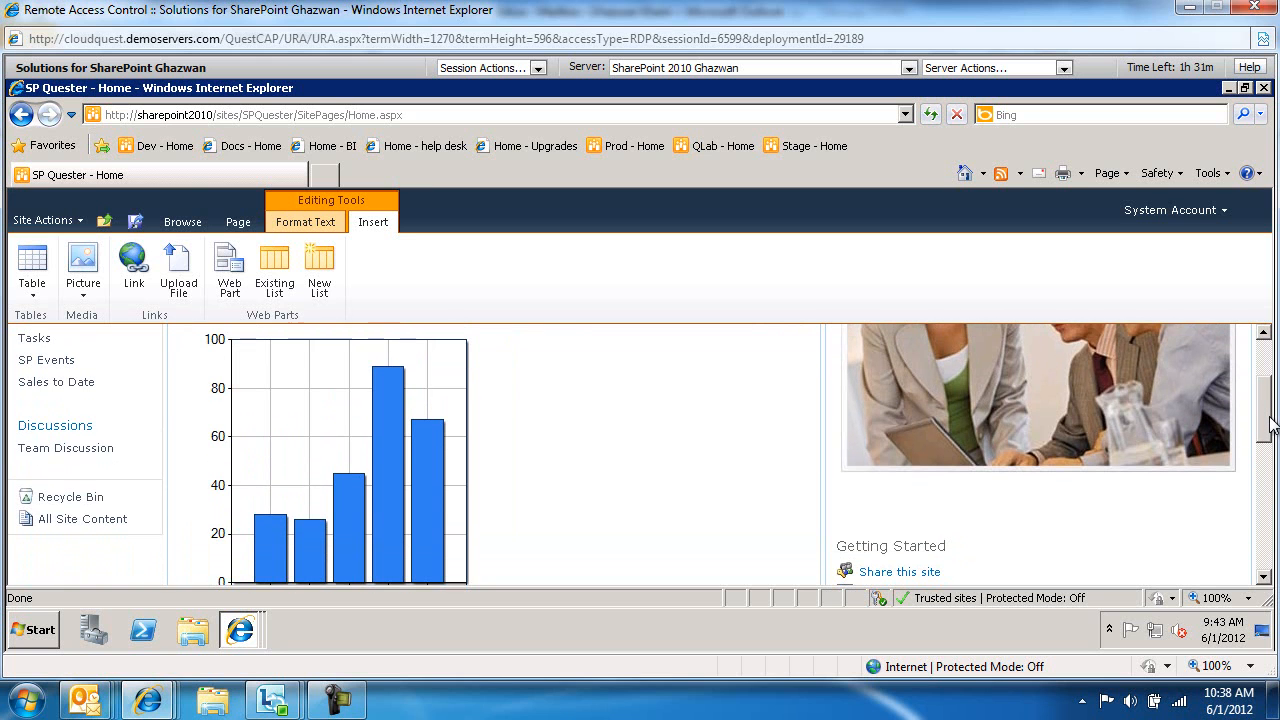
pyautogui.scroll(-3)
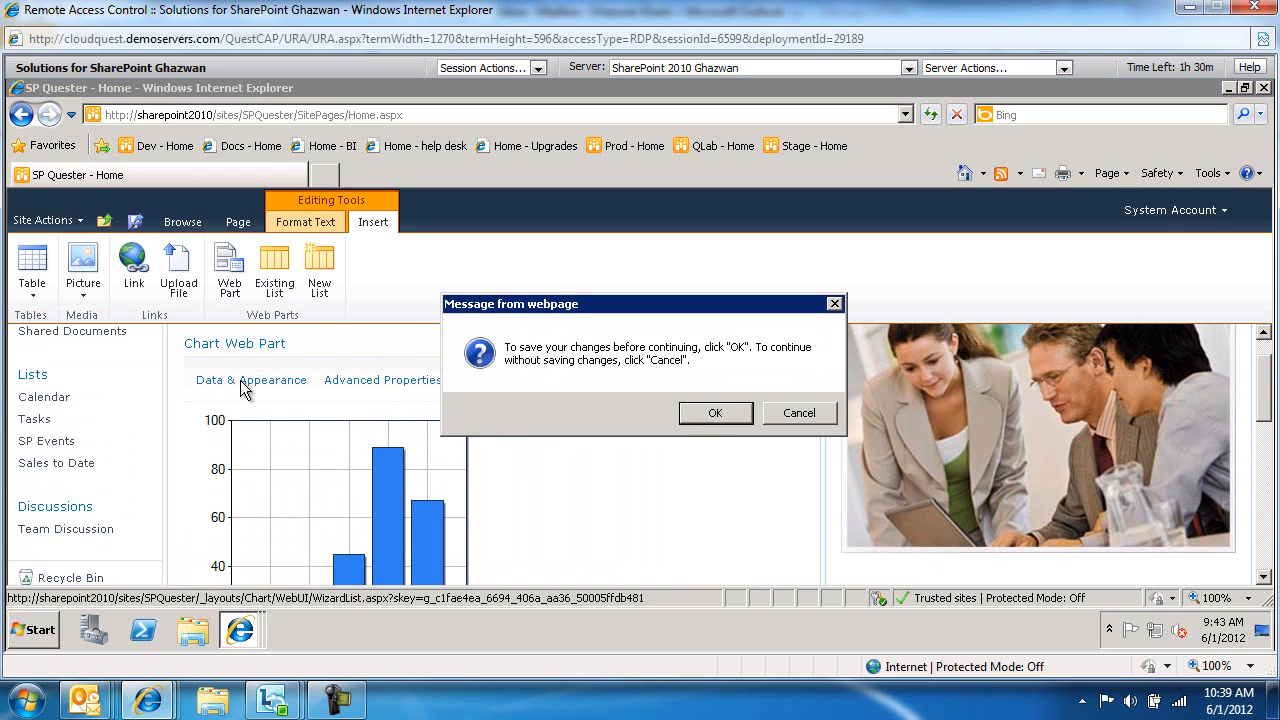
# Step: Confirm saving page changes and launch Connect Chart To Data
pyautogui.click(800, 412)
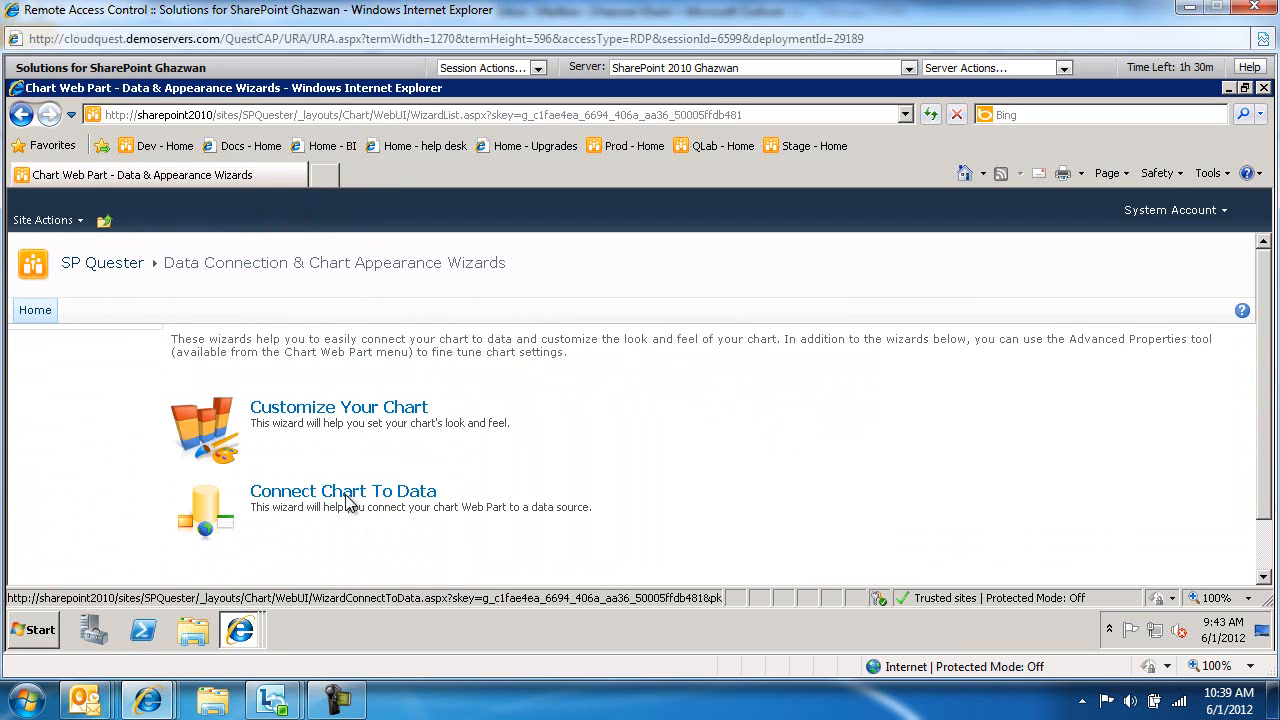
pyautogui.moveTo(358, 502)
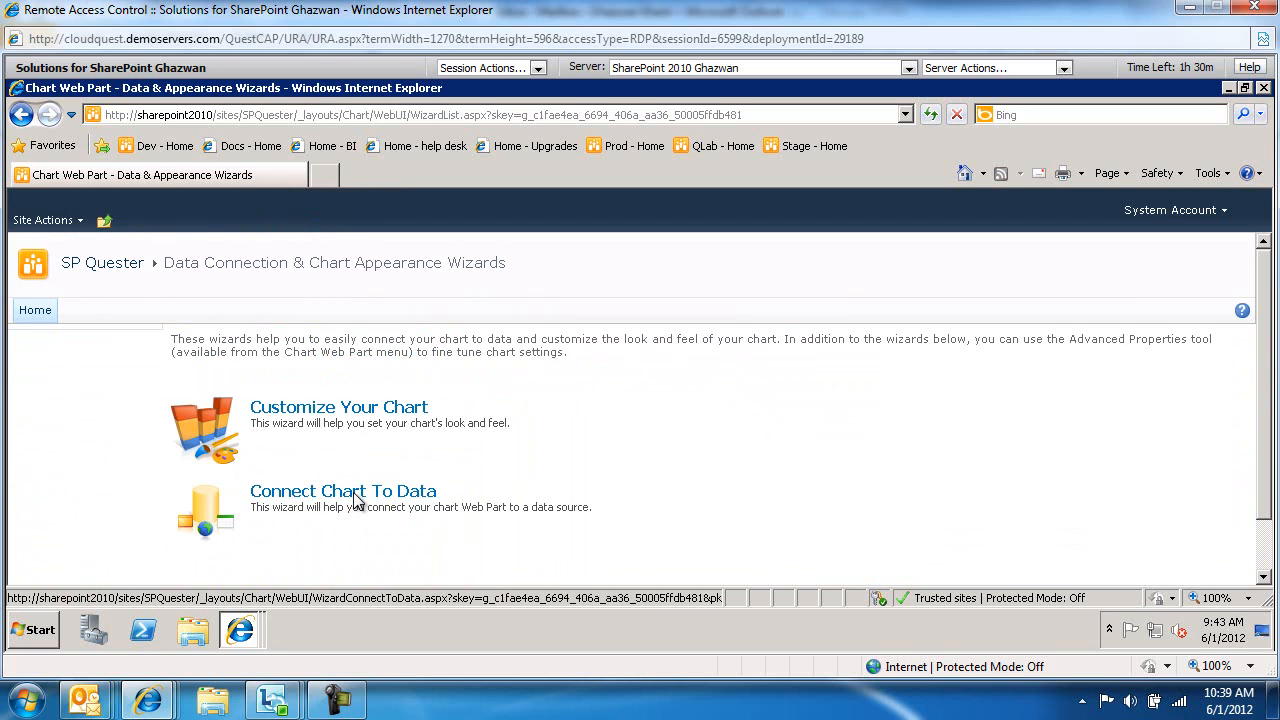
pyautogui.click(342, 492)
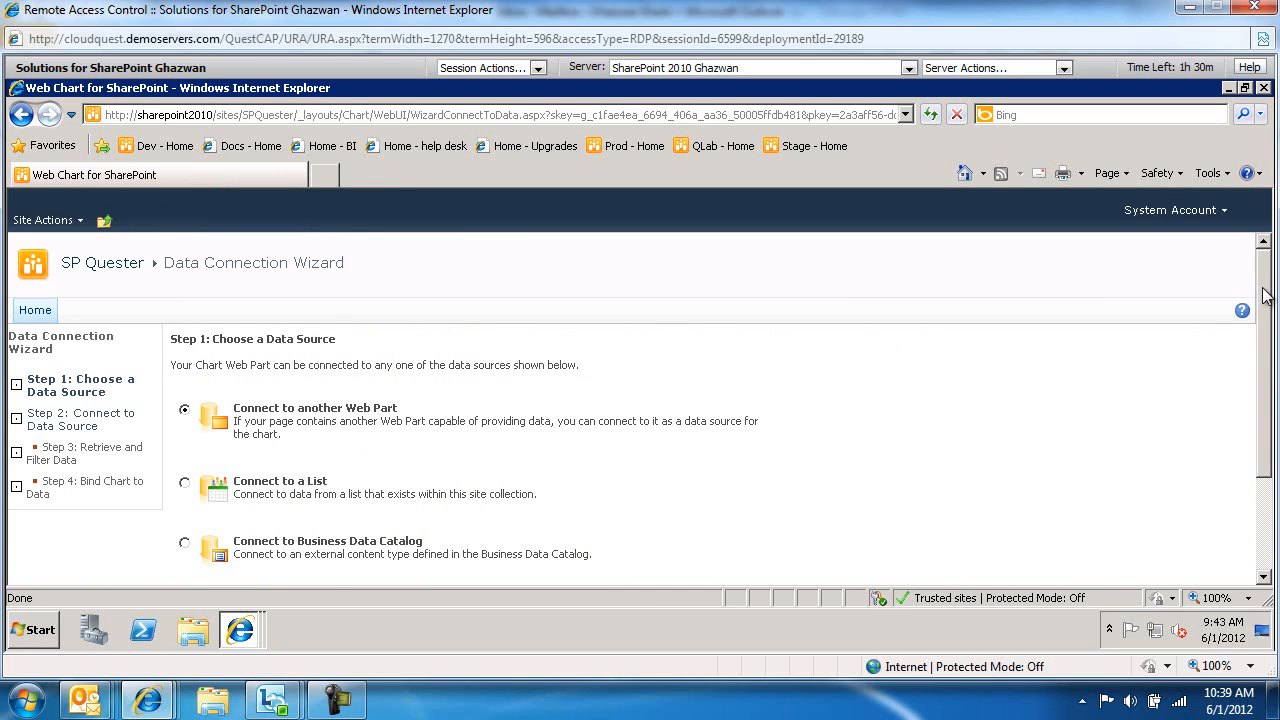
# Step: Select Connect to a List as the data source in Step 1 of the wizard
pyautogui.scroll(-3)
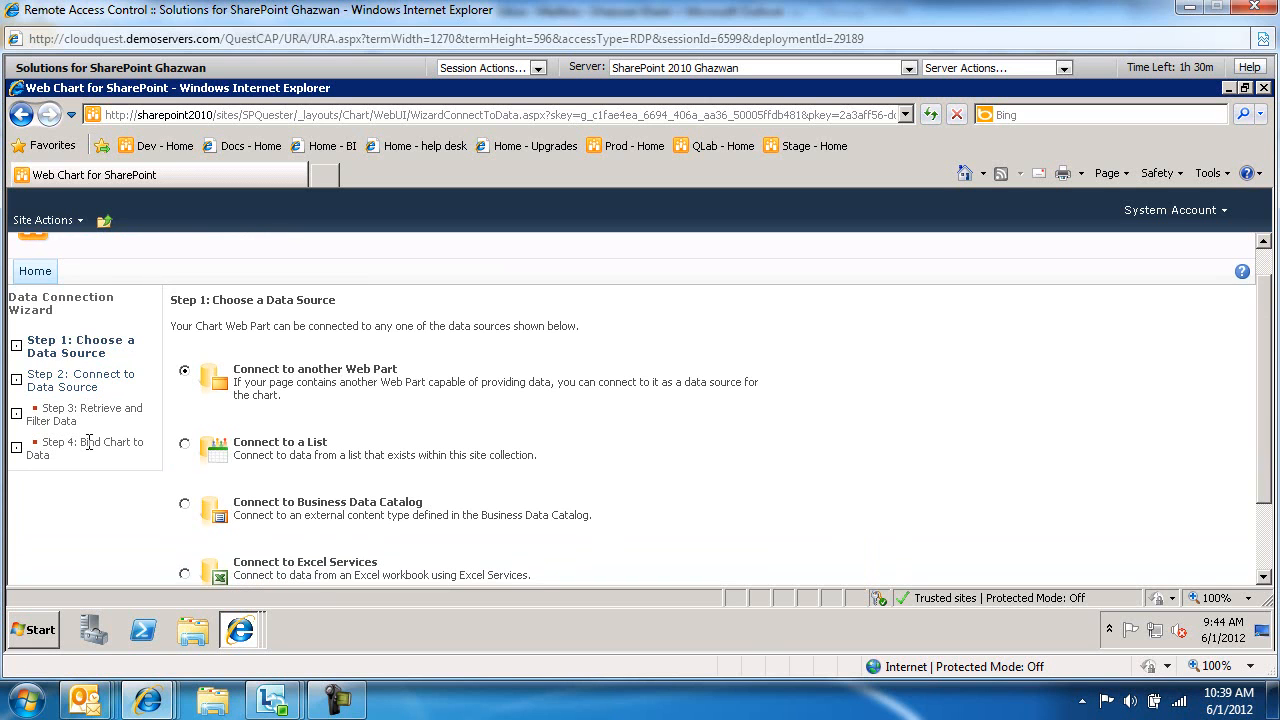
pyautogui.moveTo(98, 460)
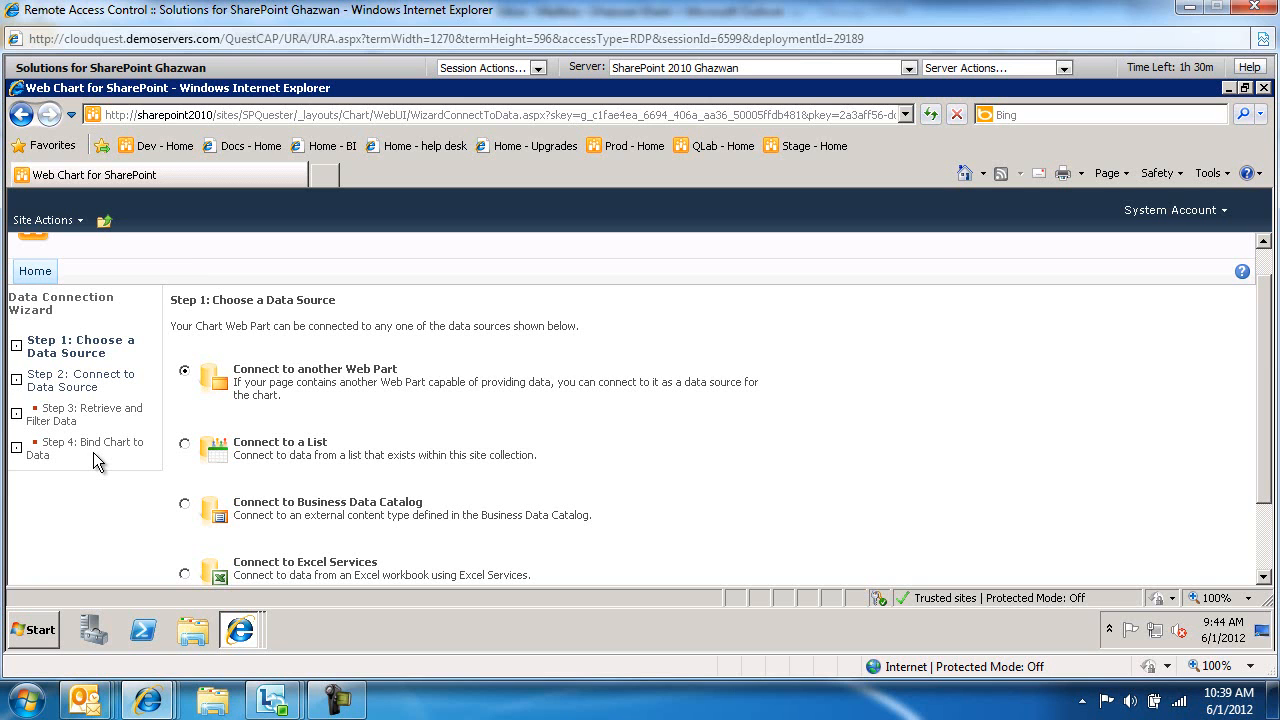
pyautogui.moveTo(176, 450)
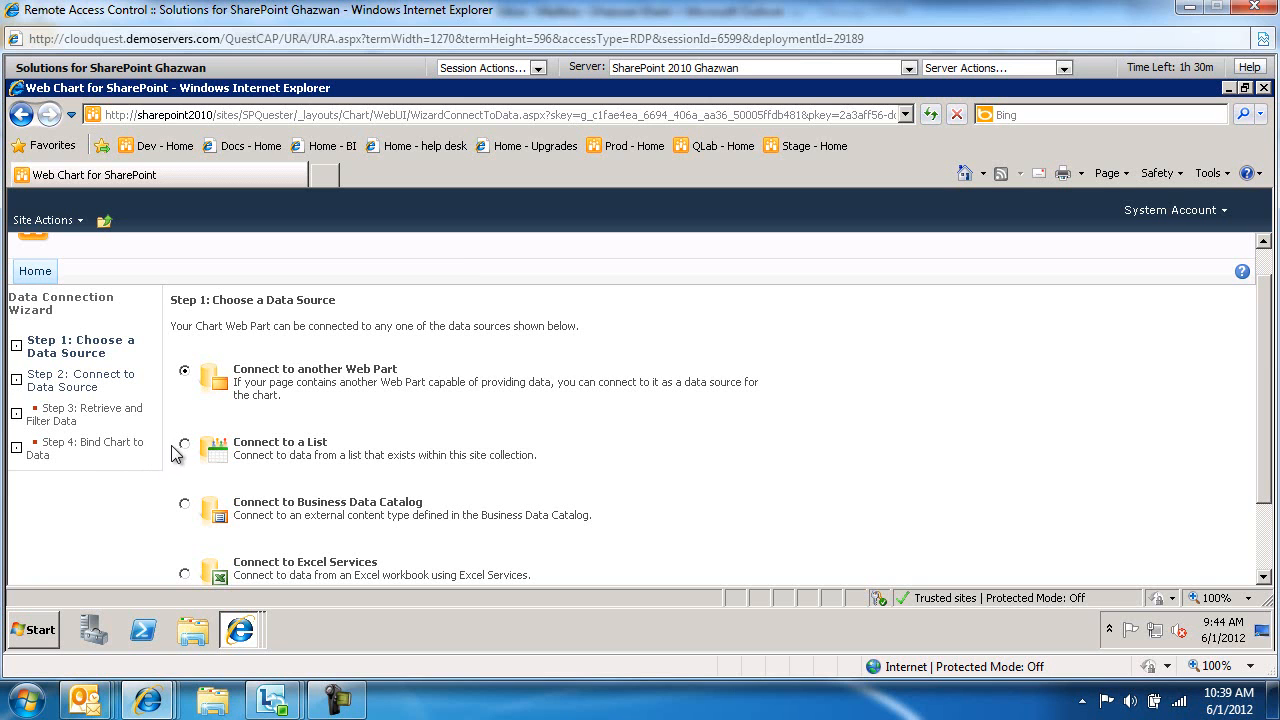
pyautogui.click(184, 442)
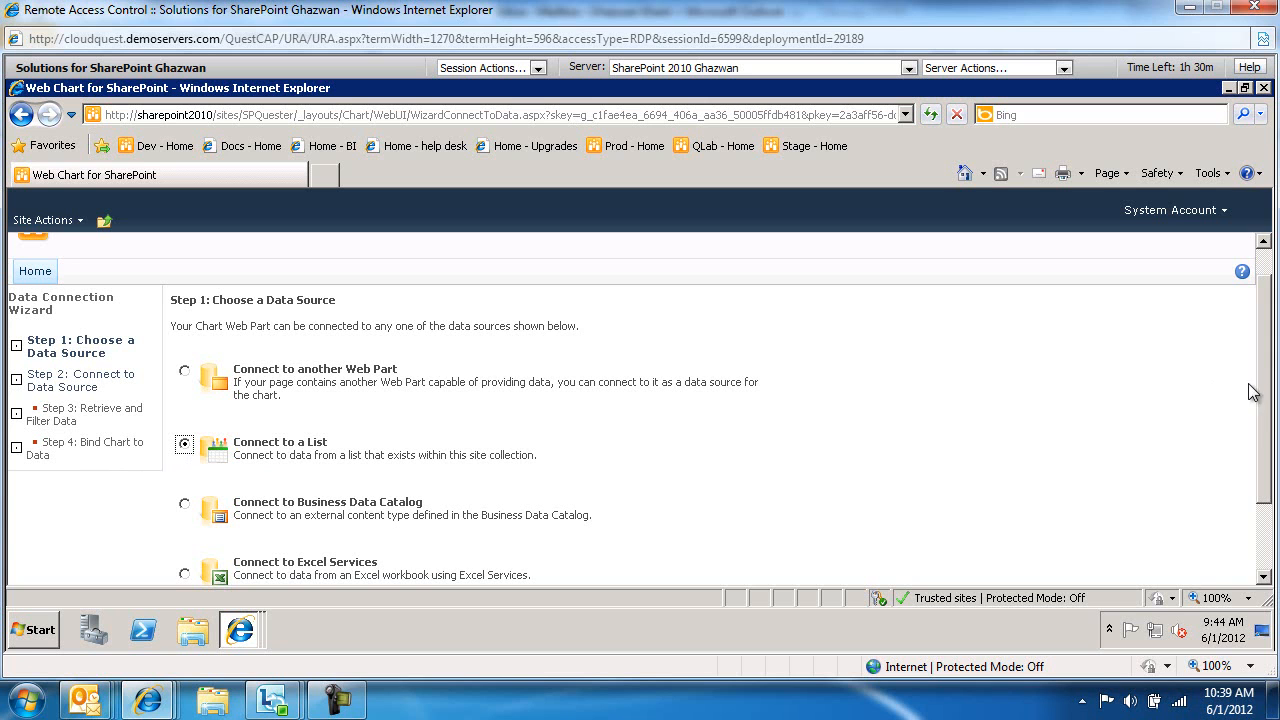
pyautogui.scroll(-3)
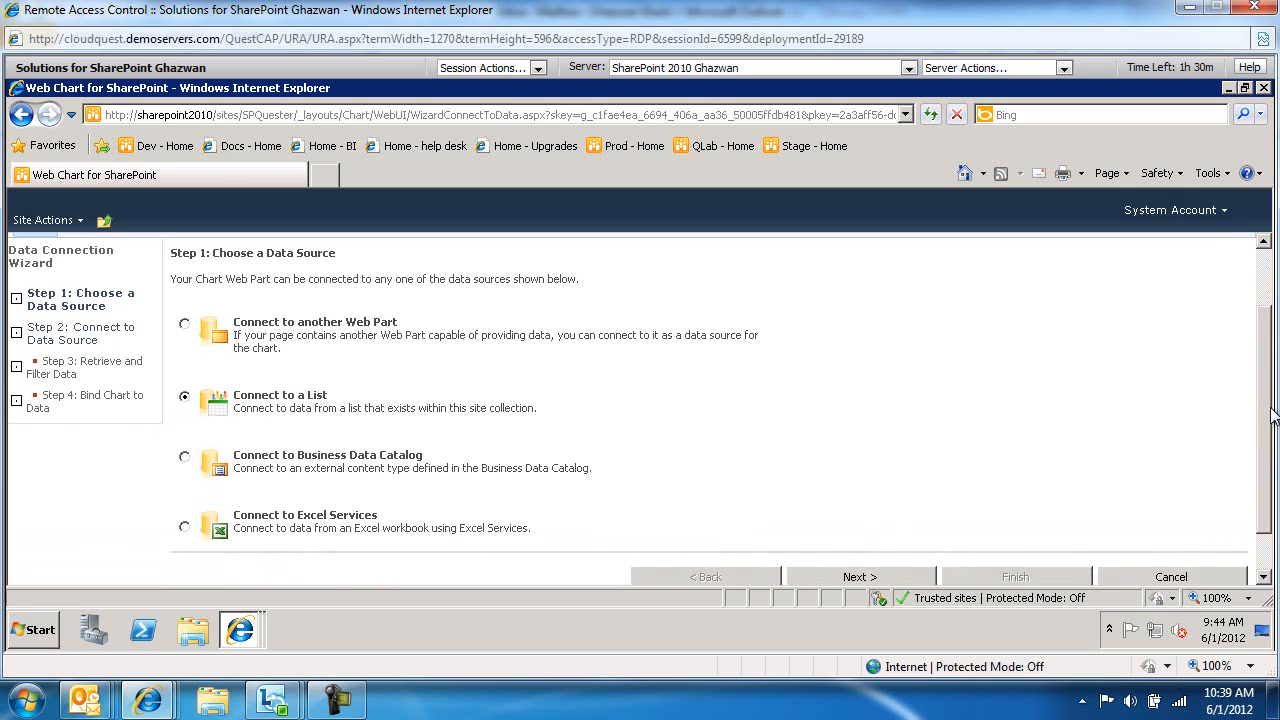
pyautogui.scroll(-3)
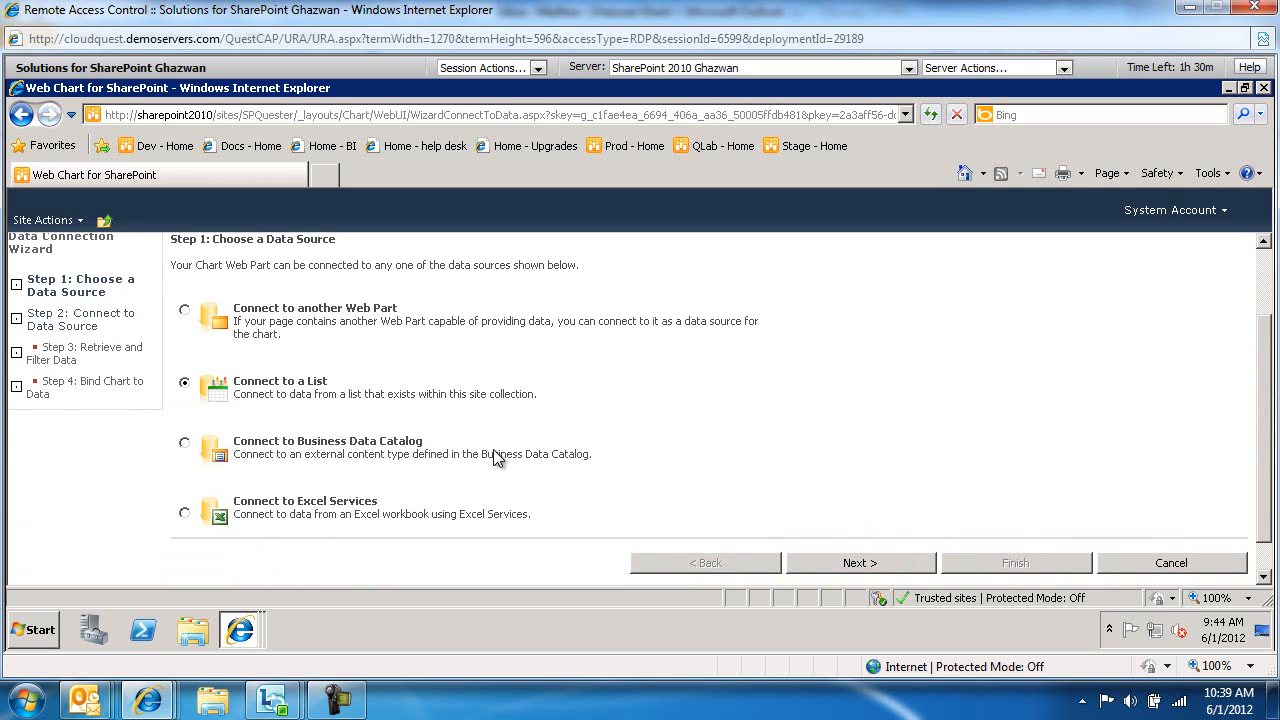
pyautogui.moveTo(504, 524)
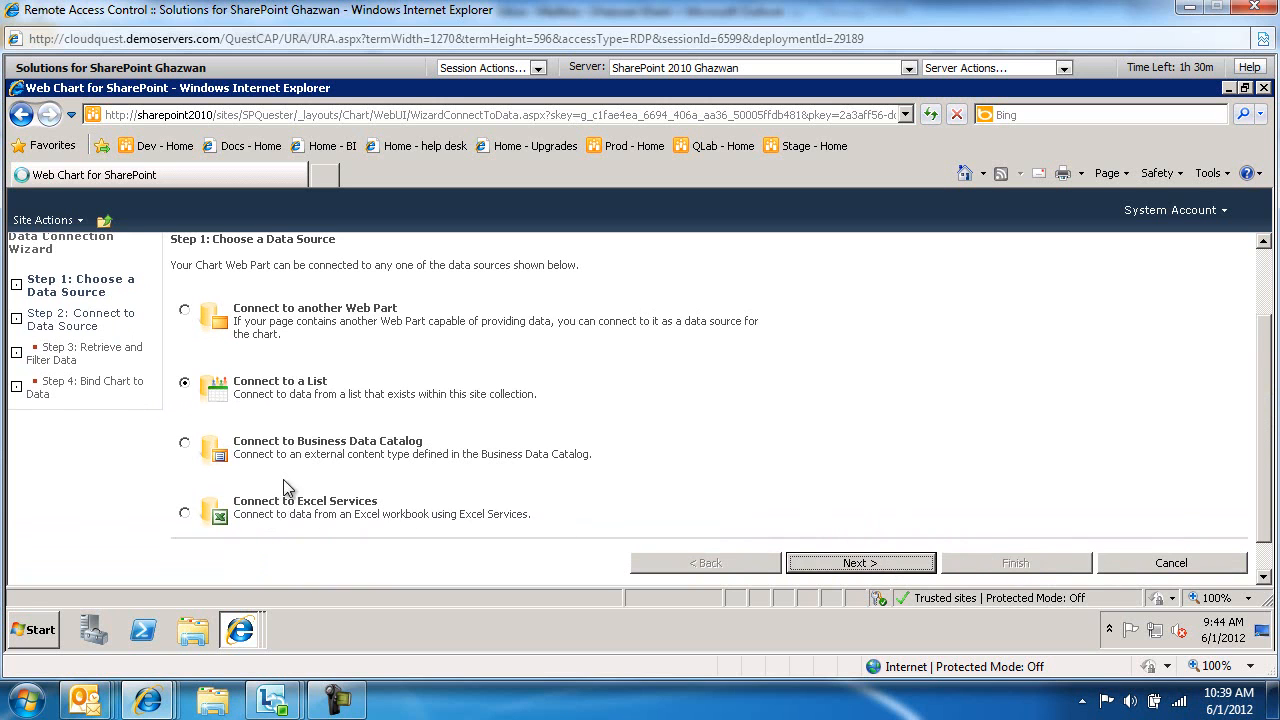
# Step: In Step 2, keep the sites/SPQuester site and choose the Sales to Date list
pyautogui.click(860, 562)
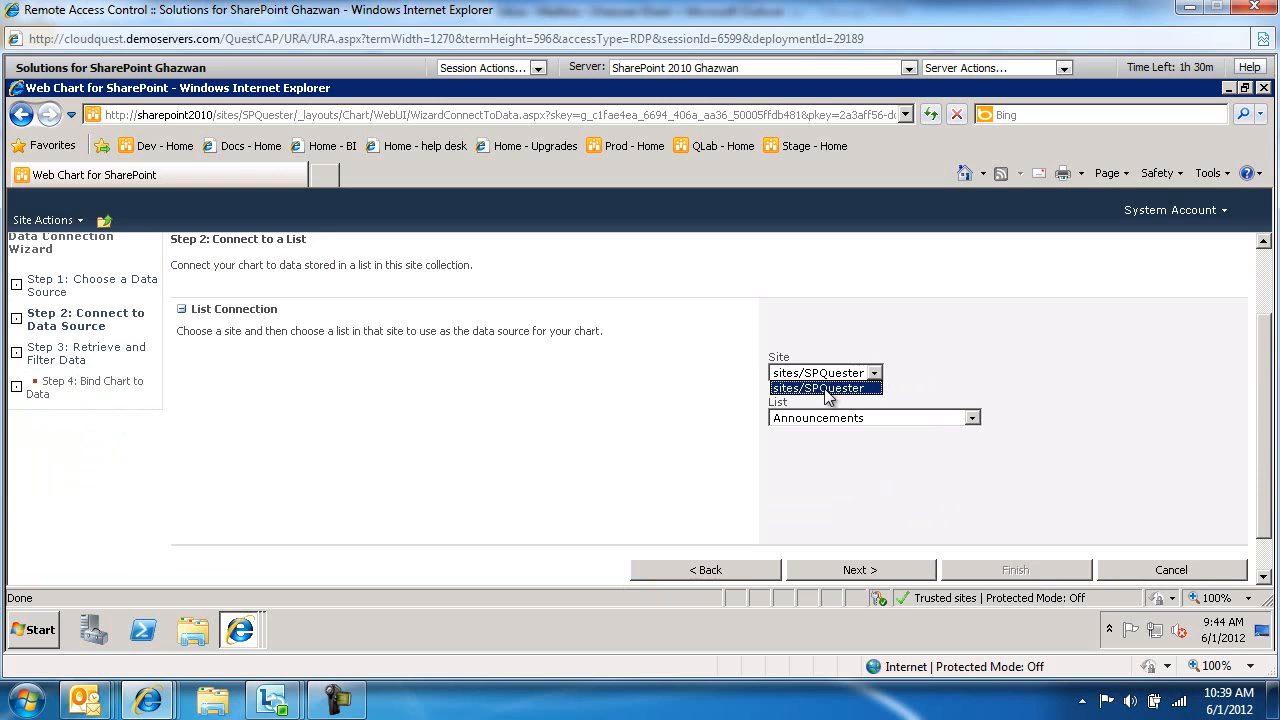
pyautogui.click(816, 388)
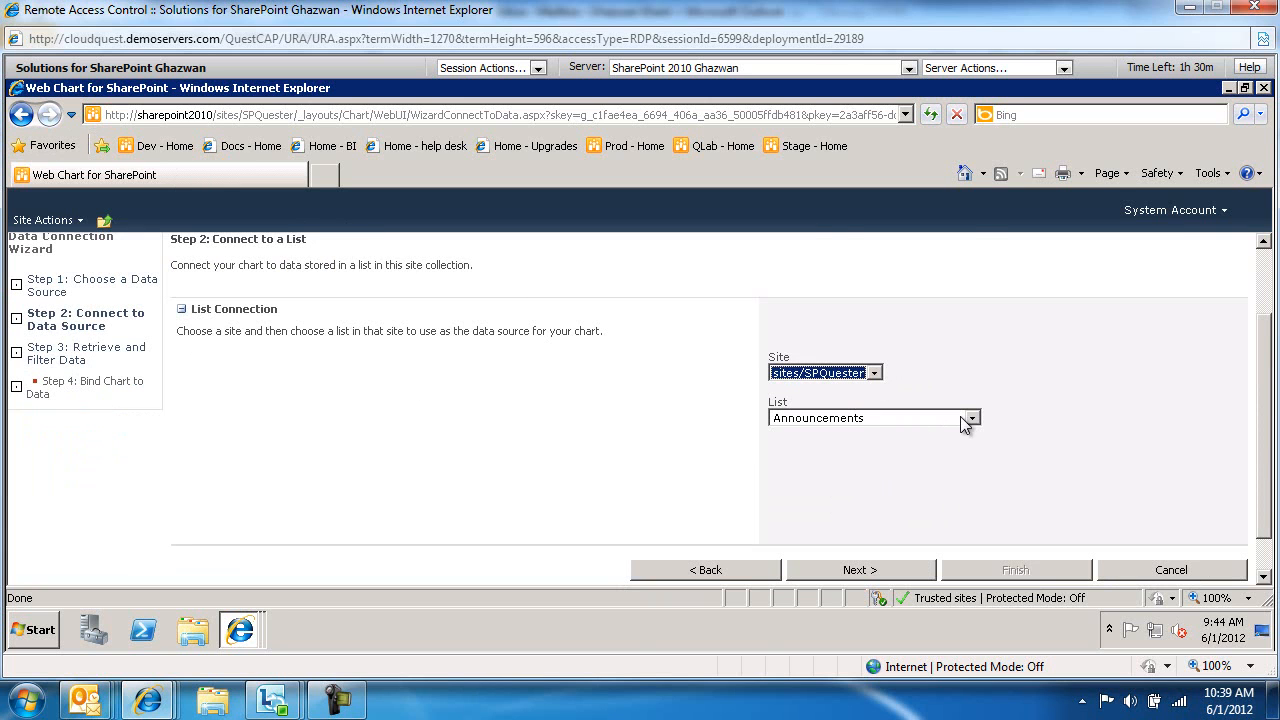
pyautogui.click(970, 418)
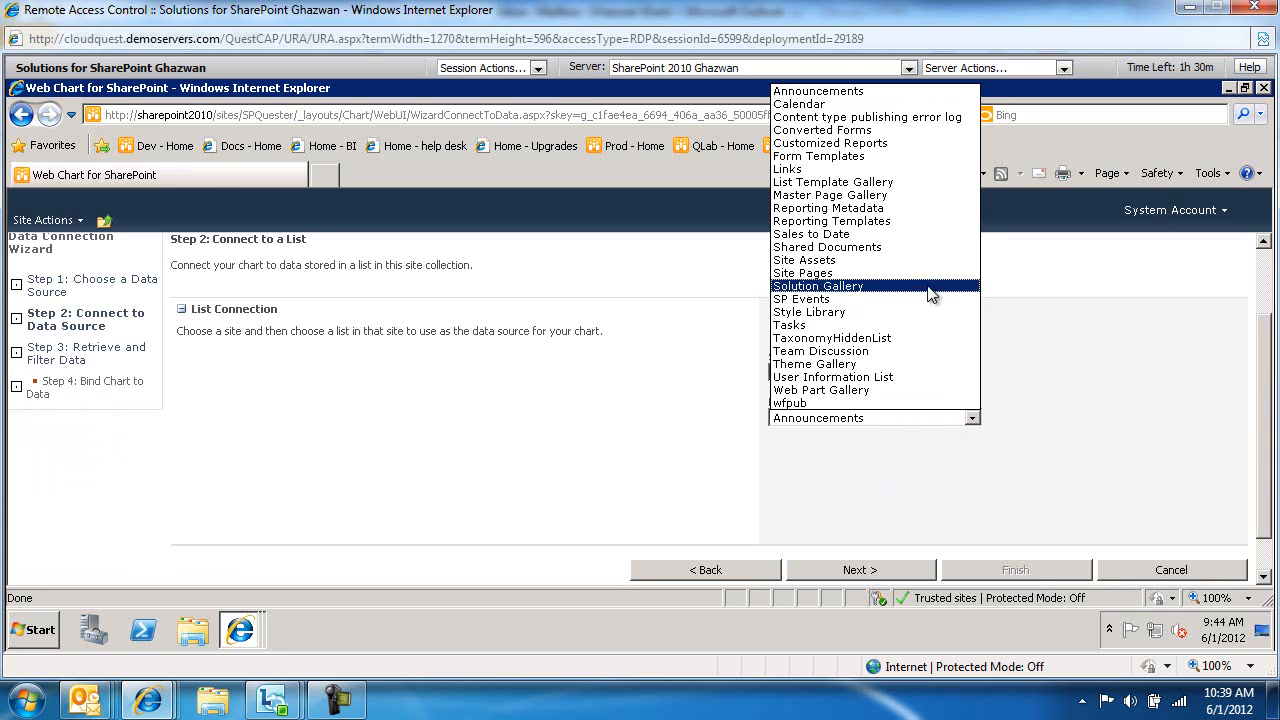
pyautogui.moveTo(804, 234)
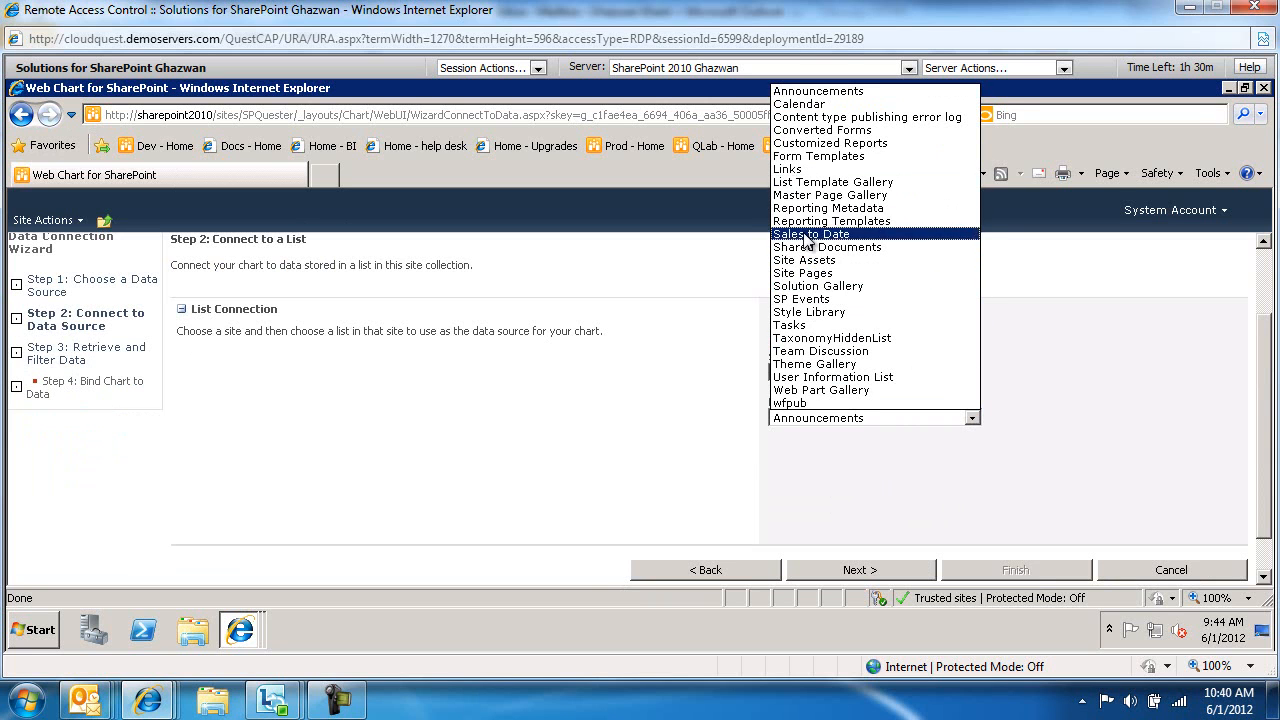
pyautogui.click(810, 232)
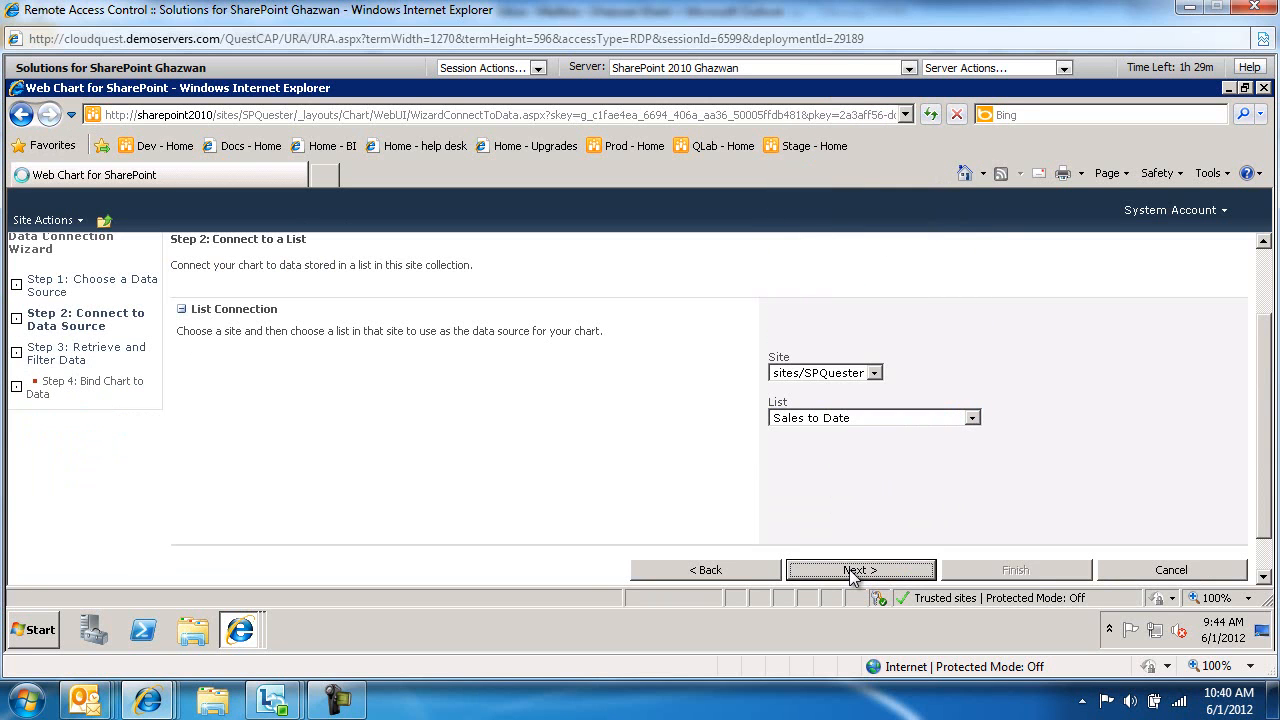
# Step: Preview the Sales to Date data, leave Filter Data without parameters, and continue to Bind Chart to Data
pyautogui.click(860, 570)
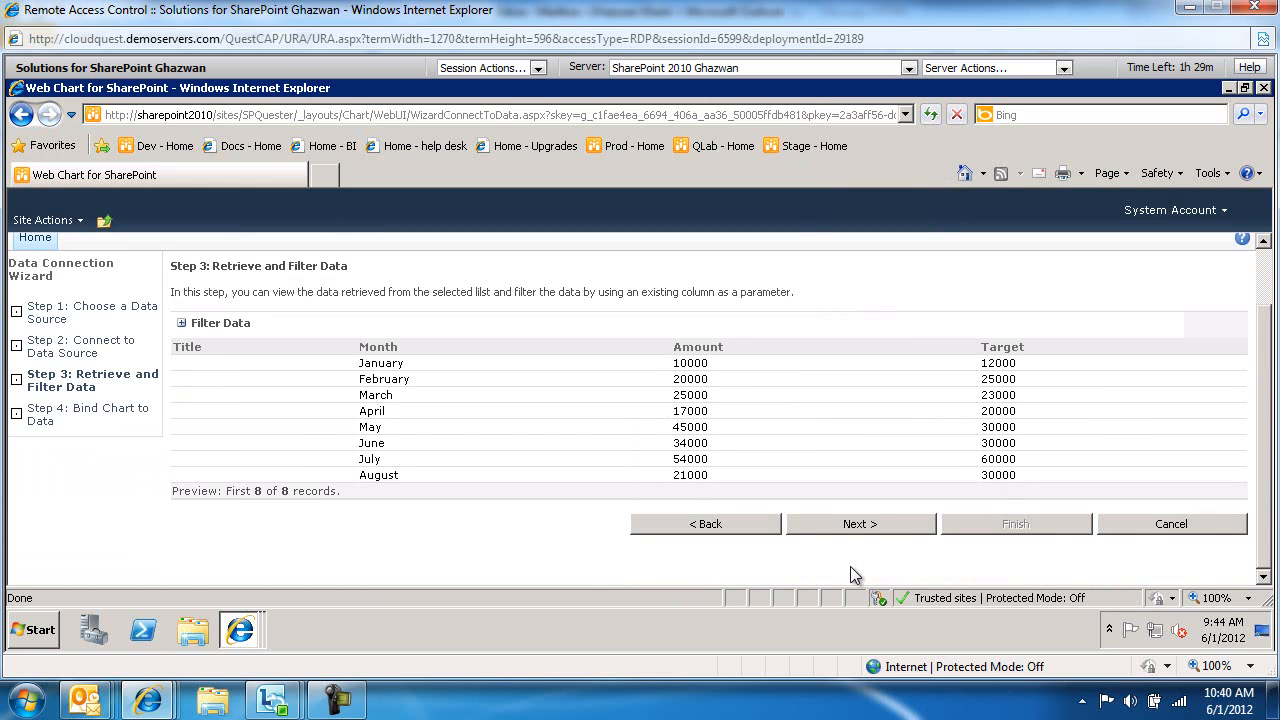
pyautogui.moveTo(444, 344)
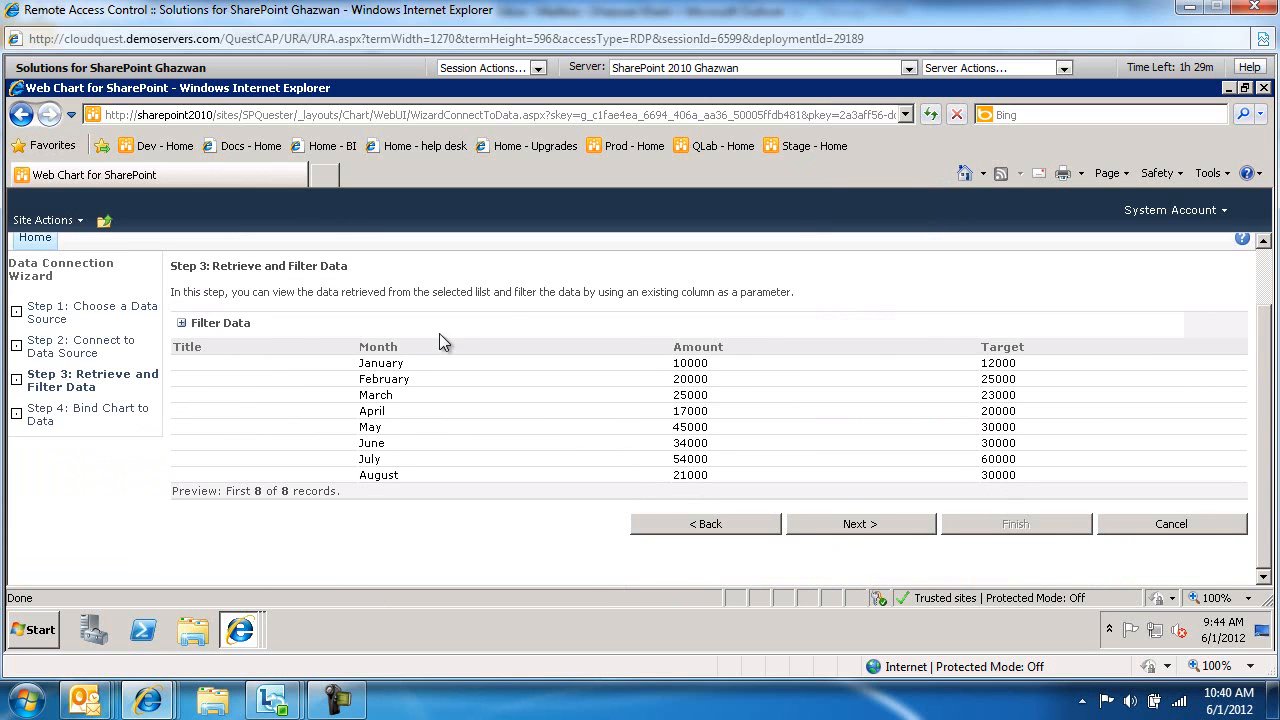
pyautogui.click(184, 322)
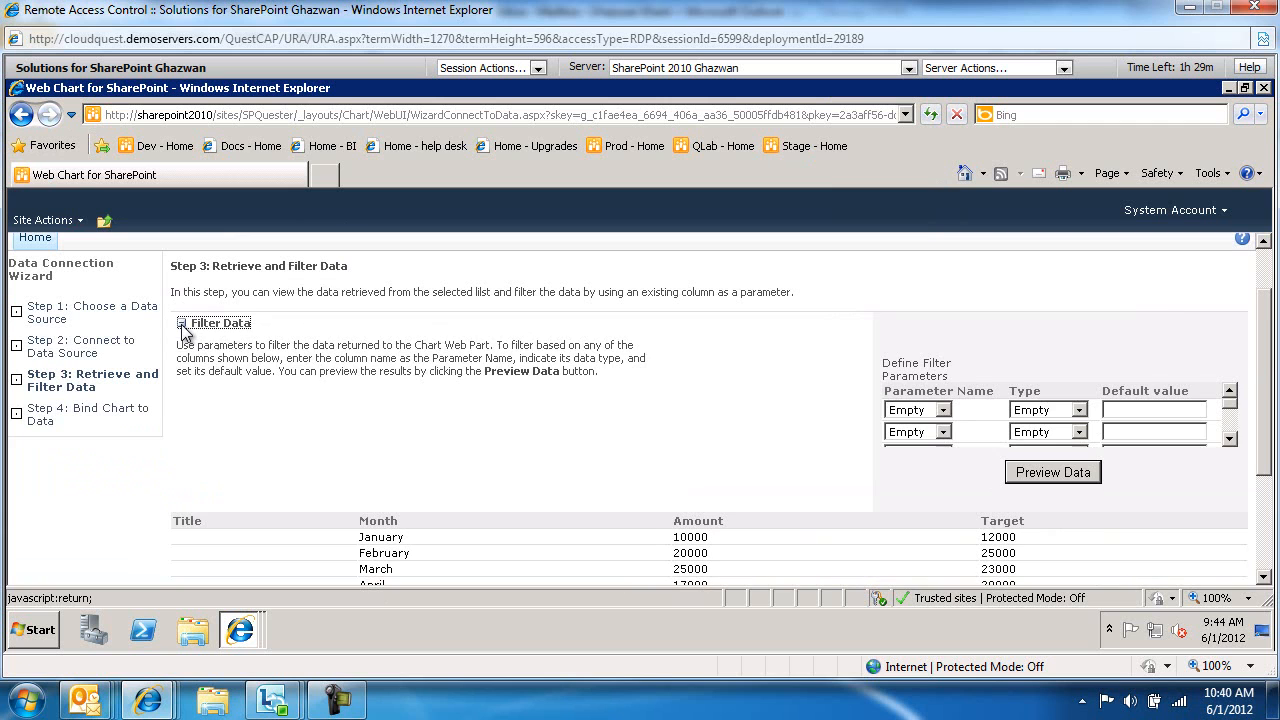
pyautogui.click(940, 408)
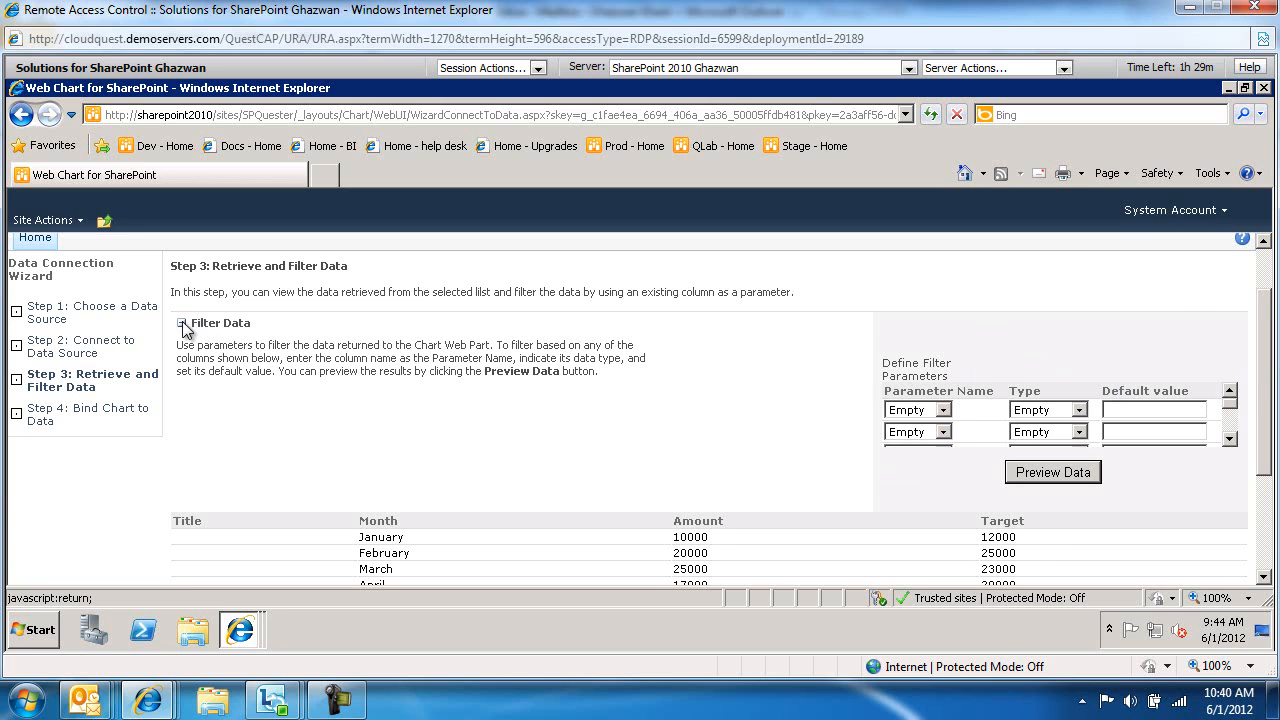
pyautogui.click(184, 322)
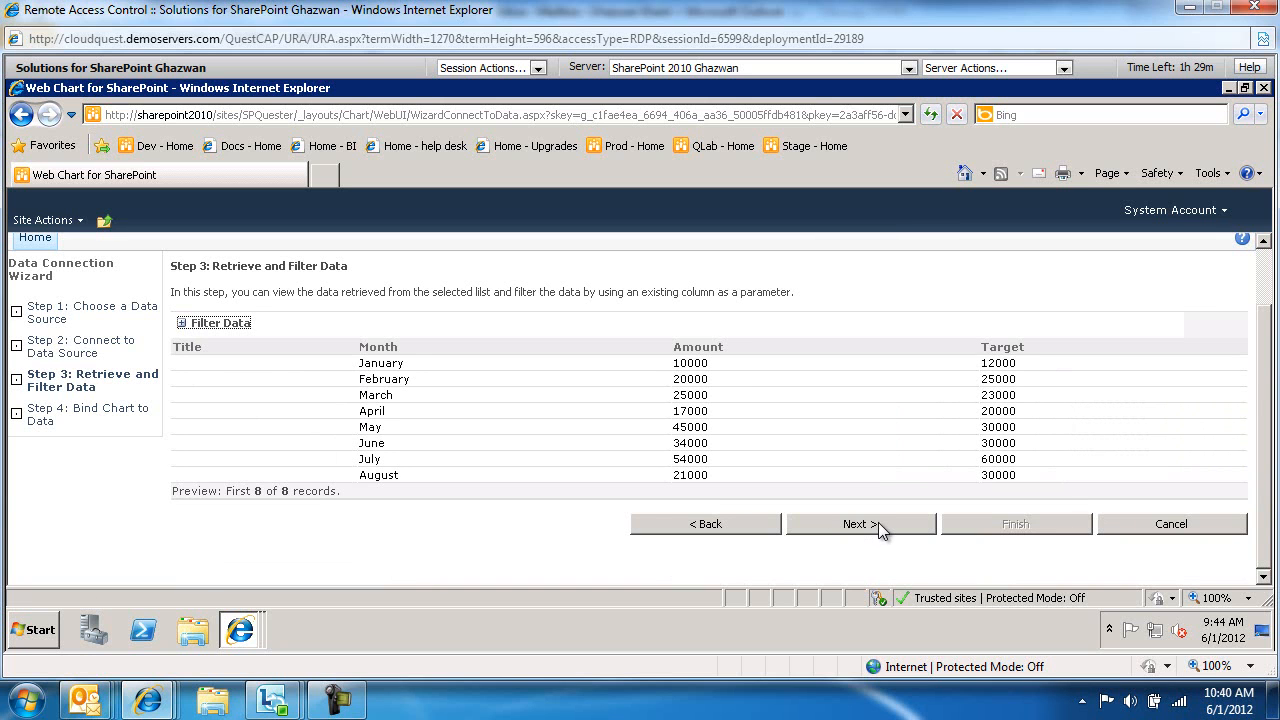
pyautogui.click(860, 524)
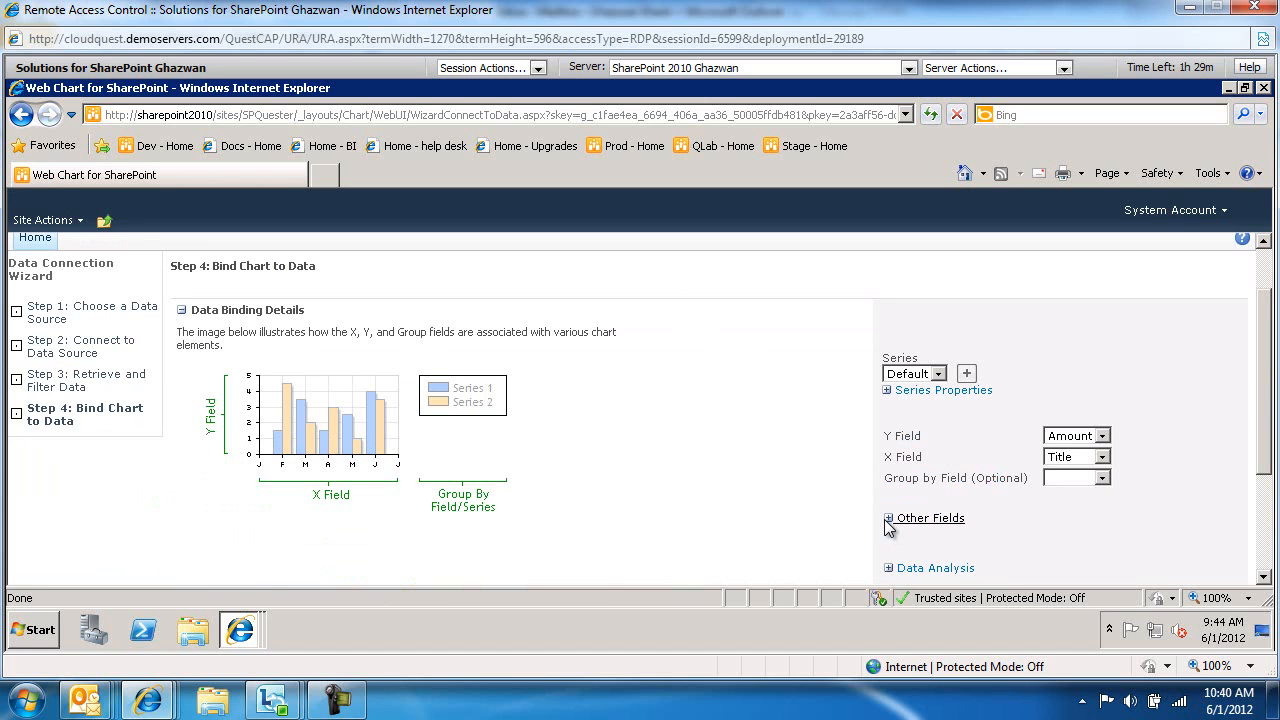
pyautogui.moveTo(924, 418)
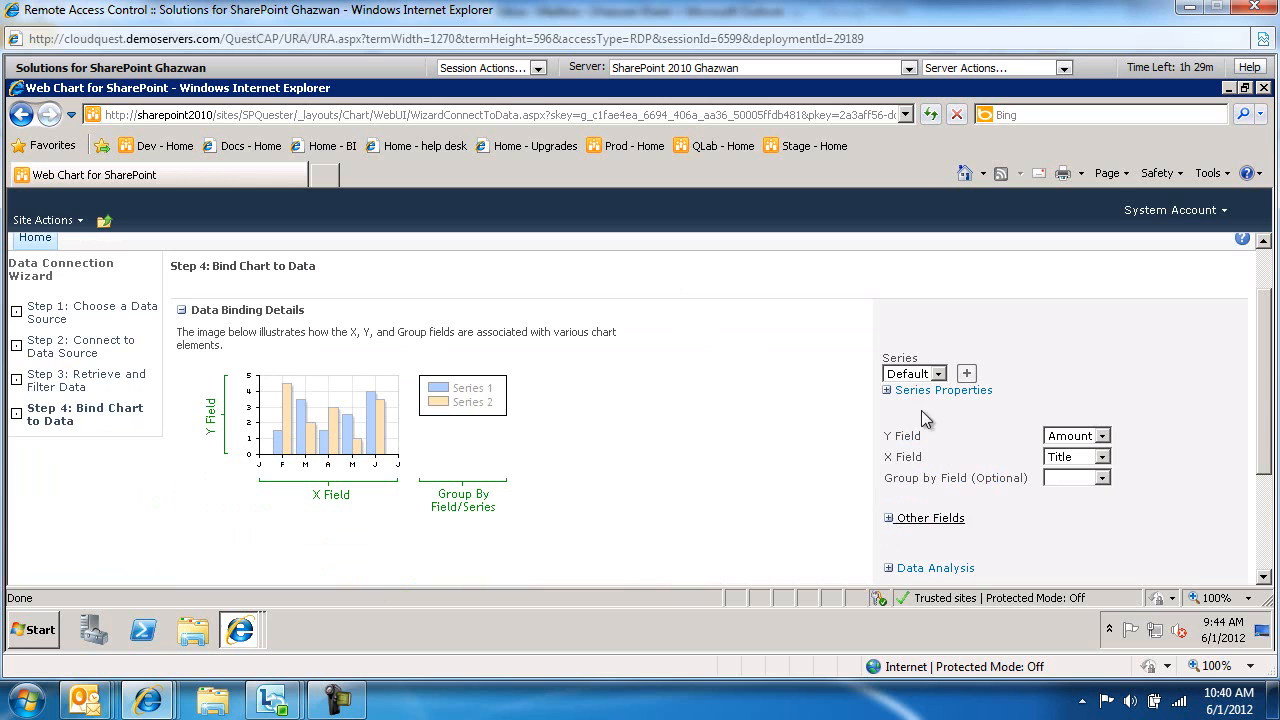
# Step: Name the column series 'Amount' in Series Properties
pyautogui.click(888, 390)
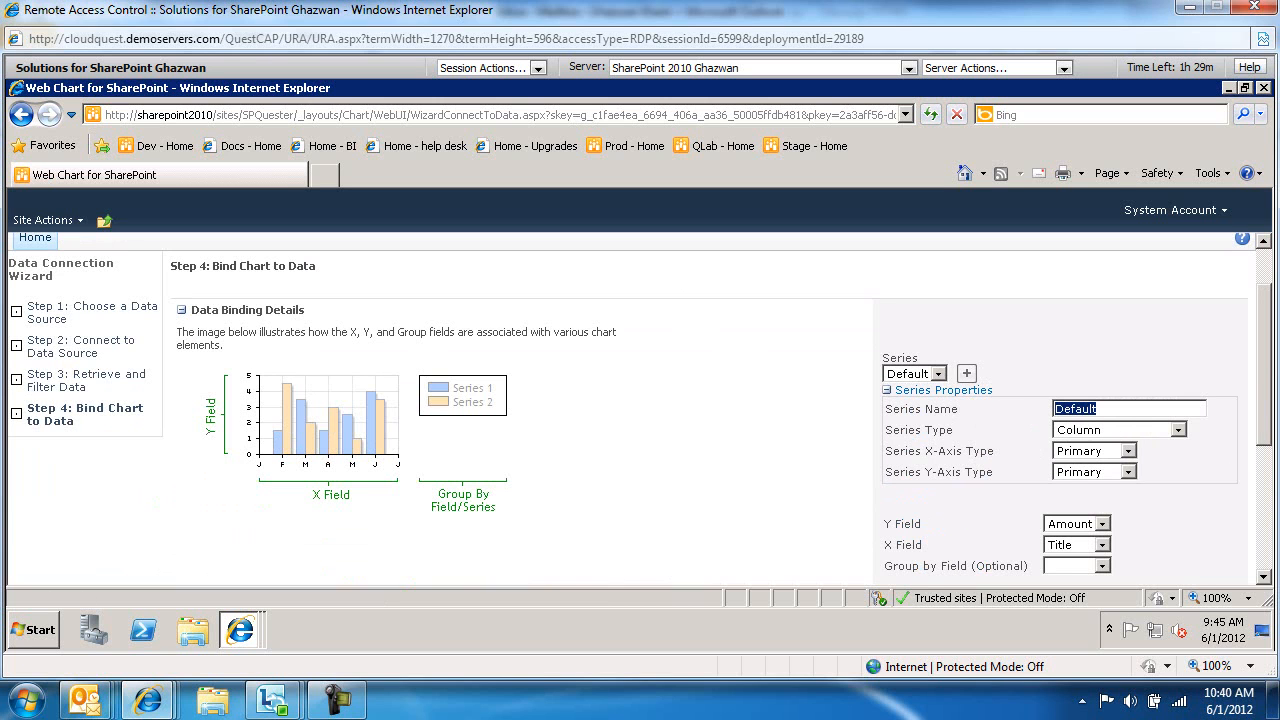
pyautogui.write('Amount')
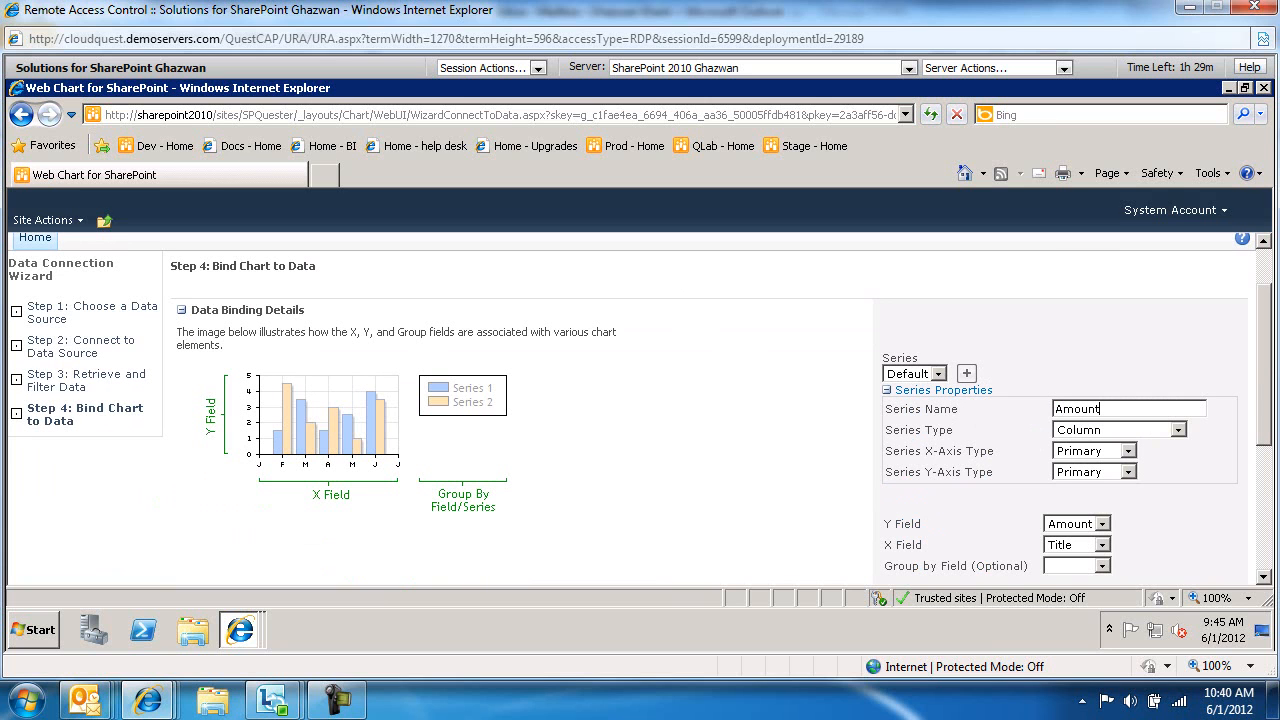
pyautogui.click(1158, 430)
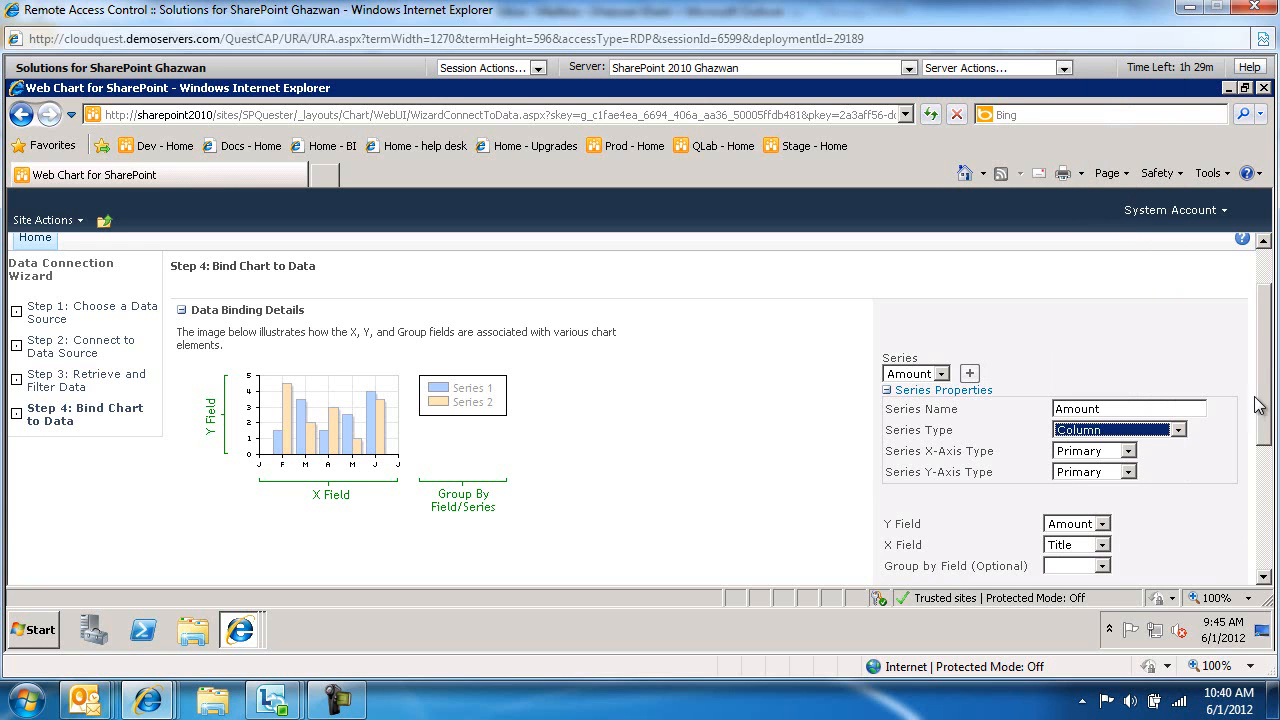
pyautogui.scroll(-3)
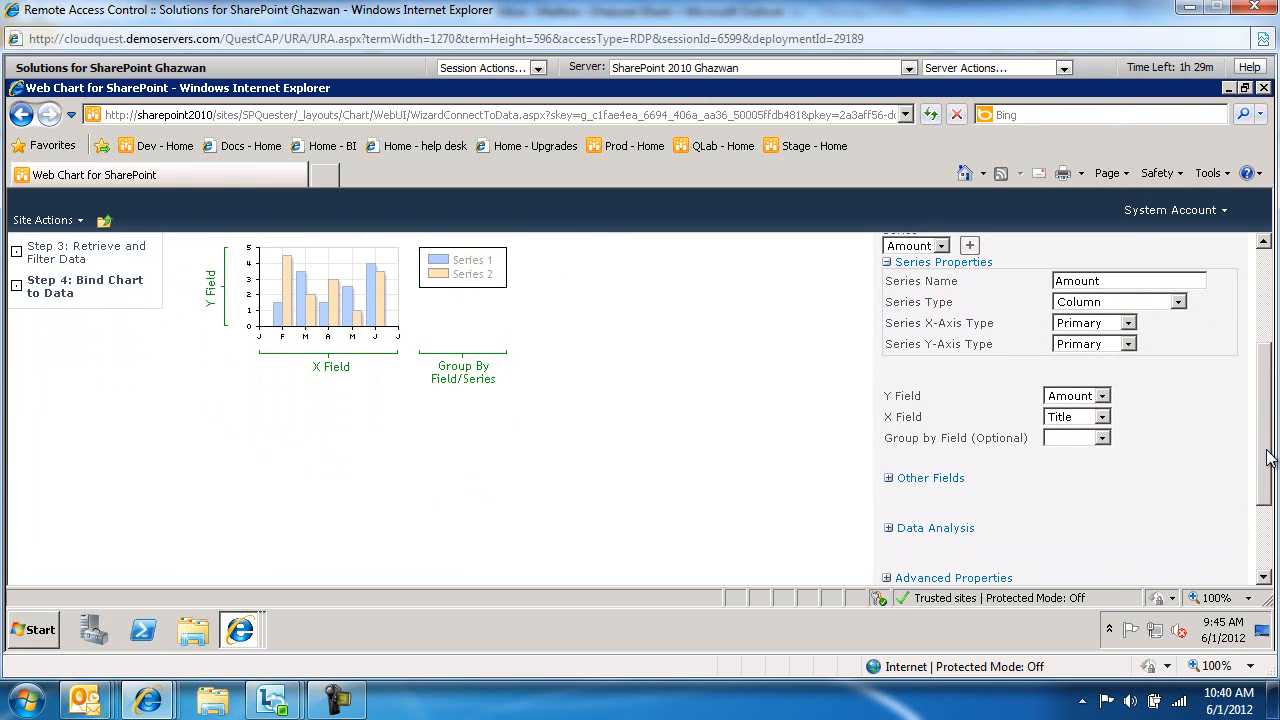
# Step: Set the Y Field to Amount and the X Field to Month, then expand Other Fields
pyautogui.click(1104, 388)
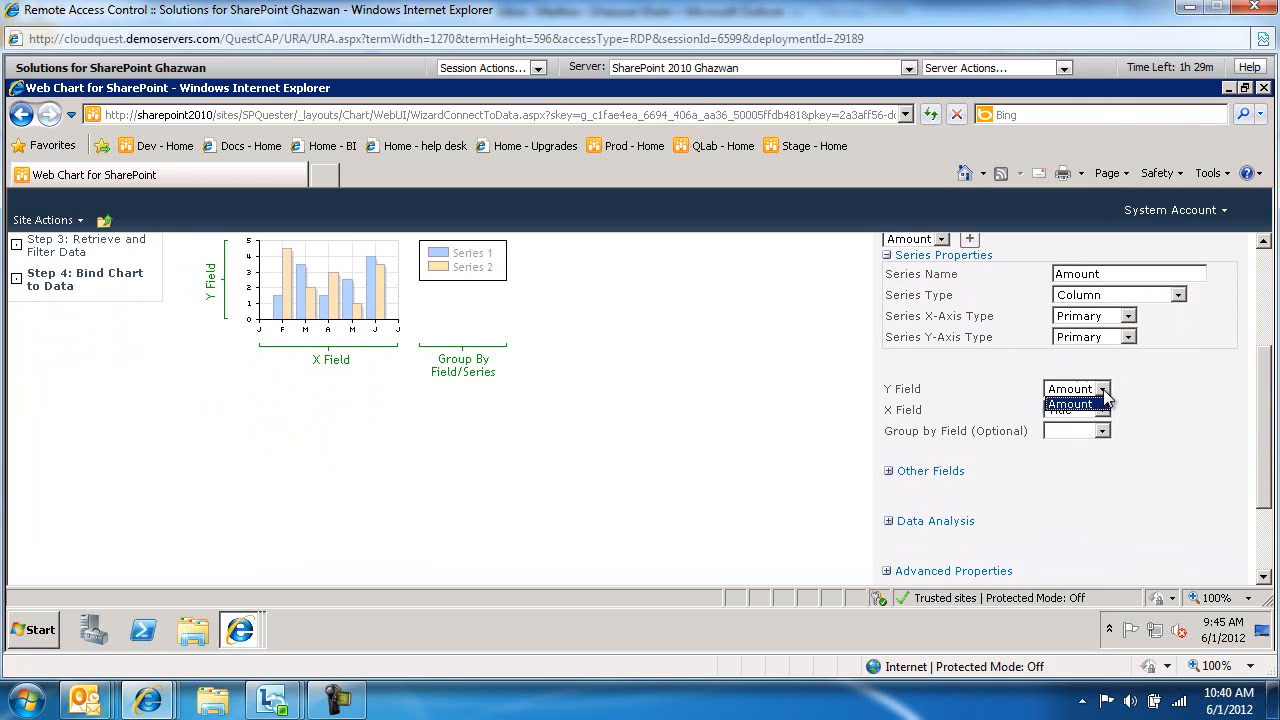
pyautogui.click(1068, 404)
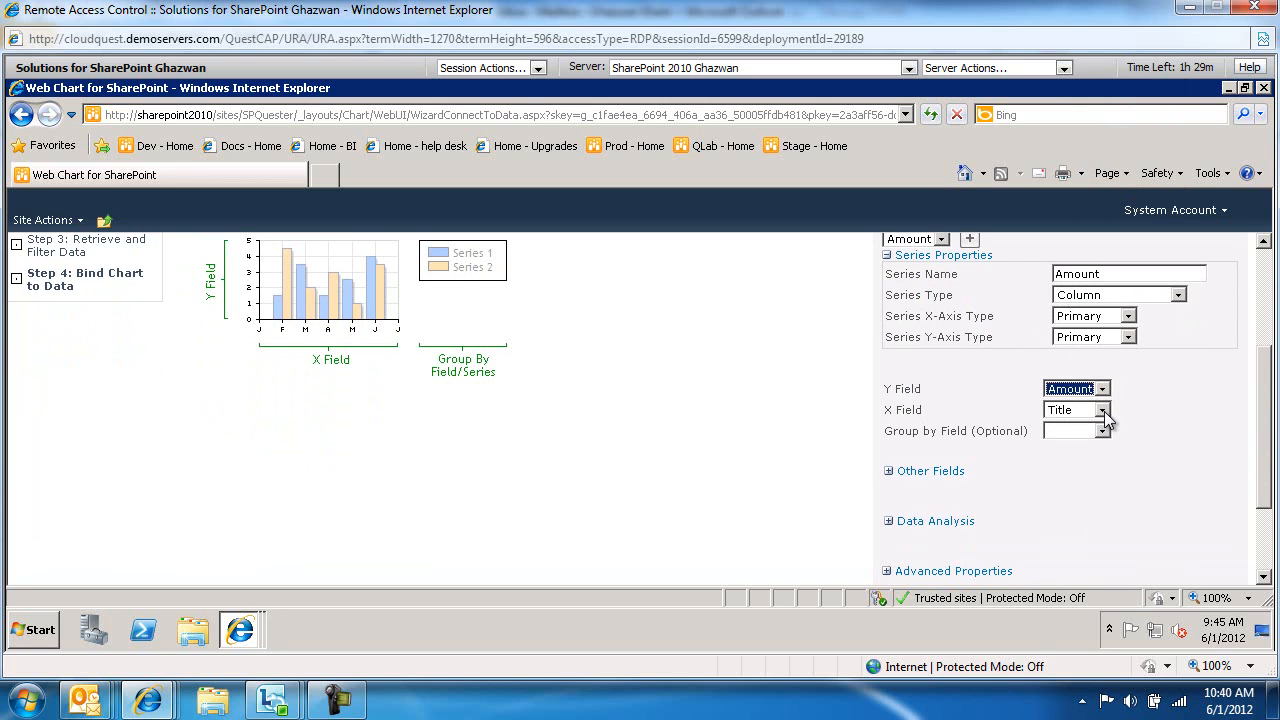
pyautogui.click(1104, 408)
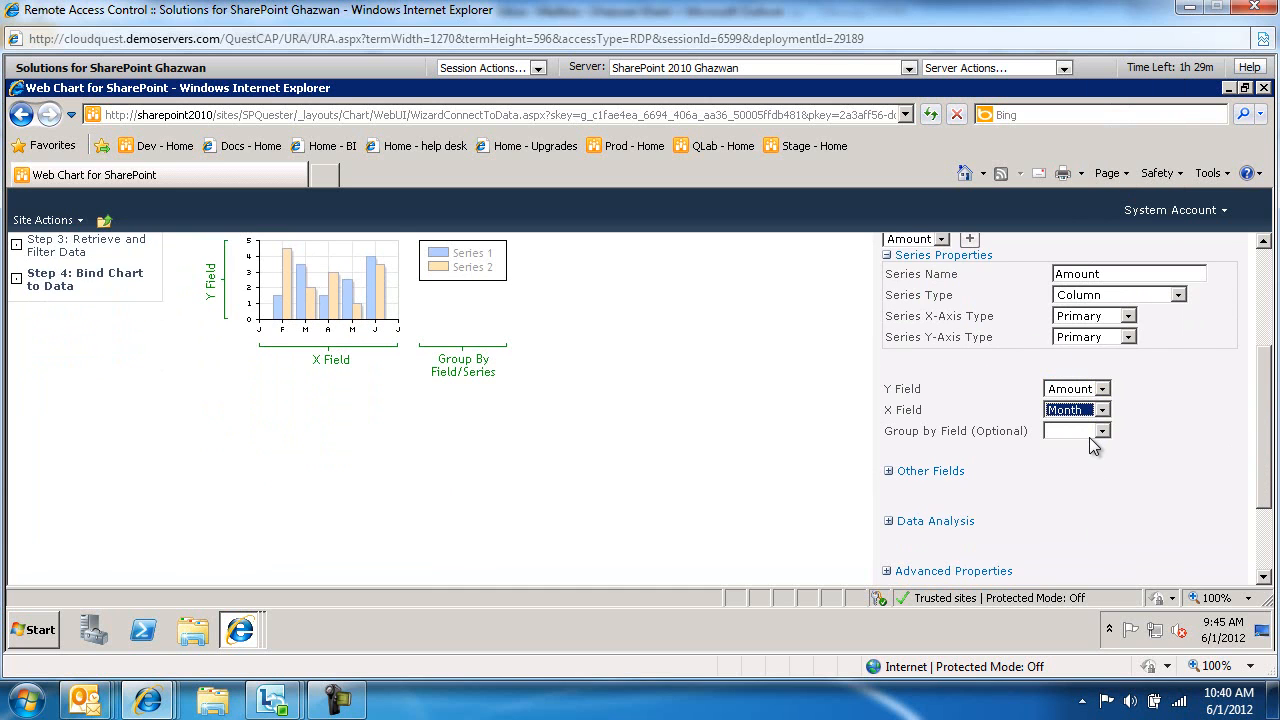
pyautogui.scroll(-3)
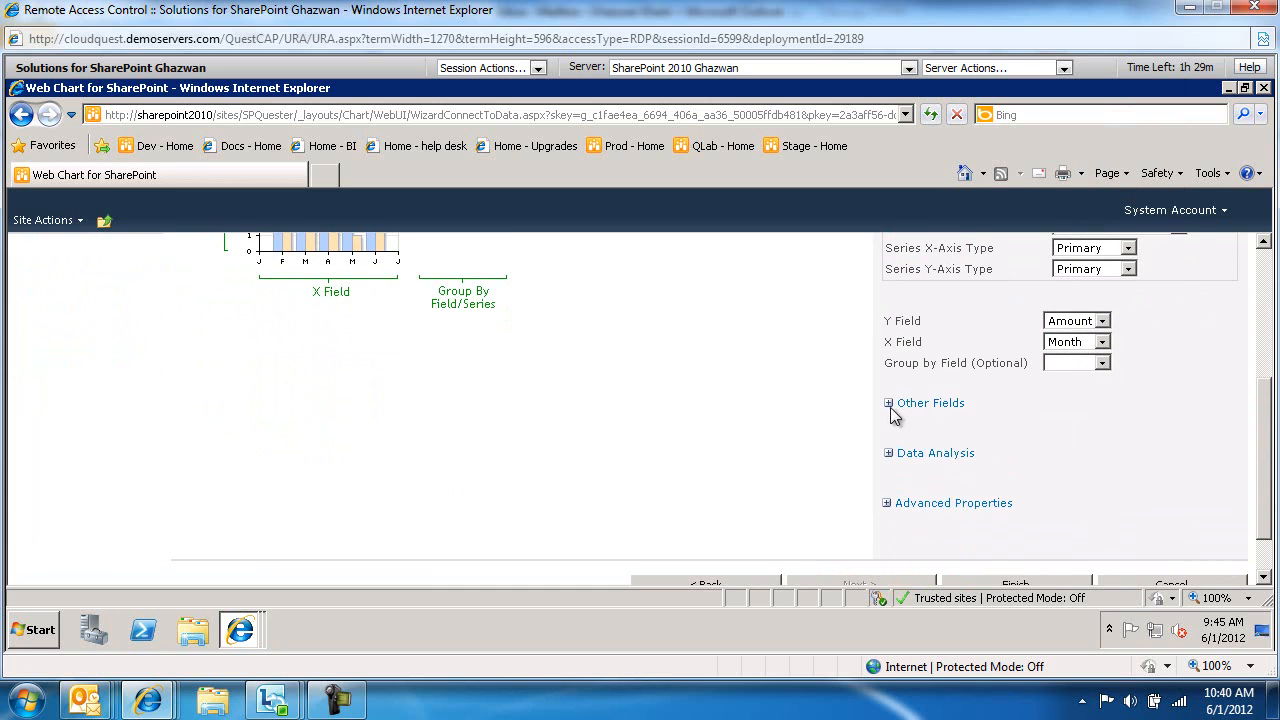
pyautogui.click(888, 404)
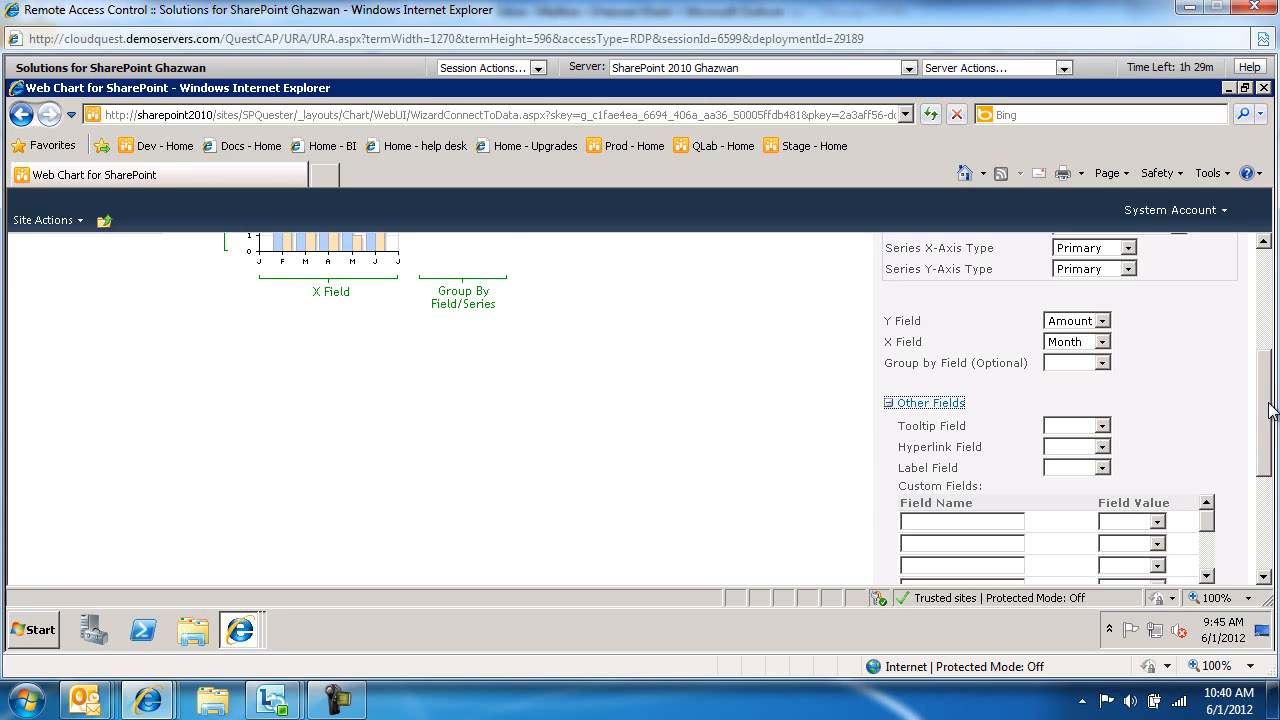
pyautogui.scroll(-3)
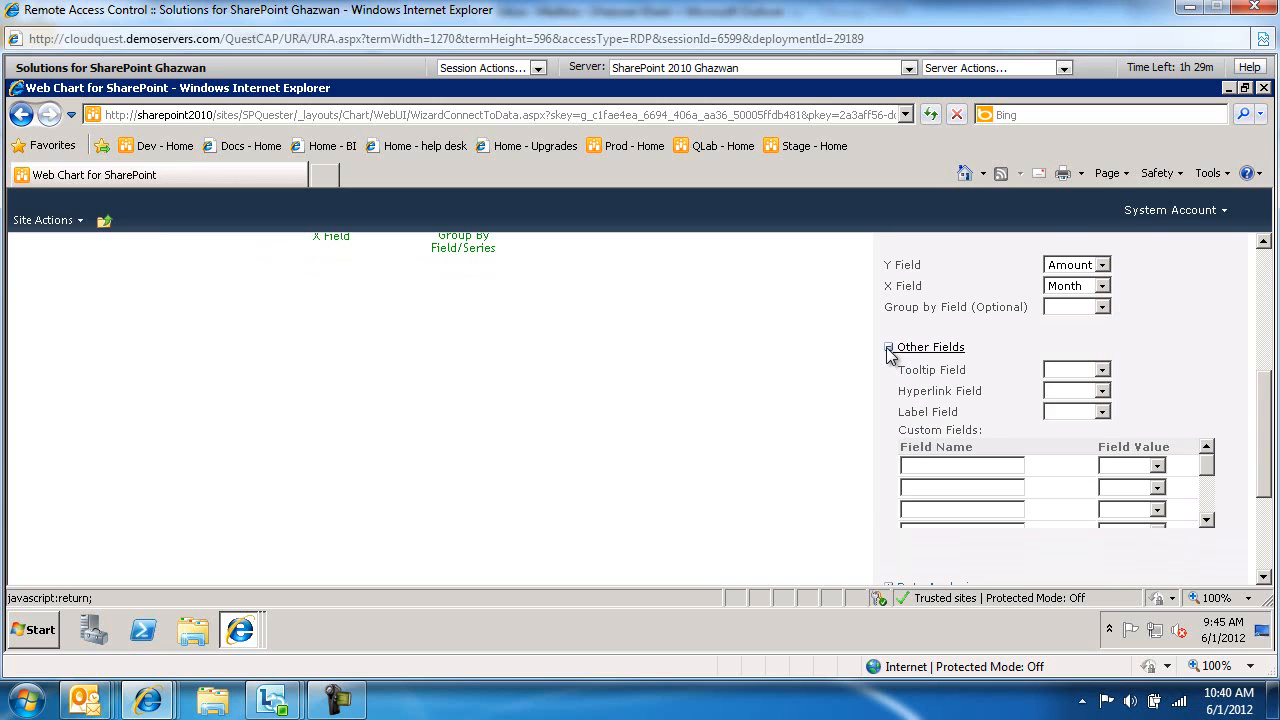
# Step: Add a Mean formula under Data Analysis and finish the wizard
pyautogui.click(888, 348)
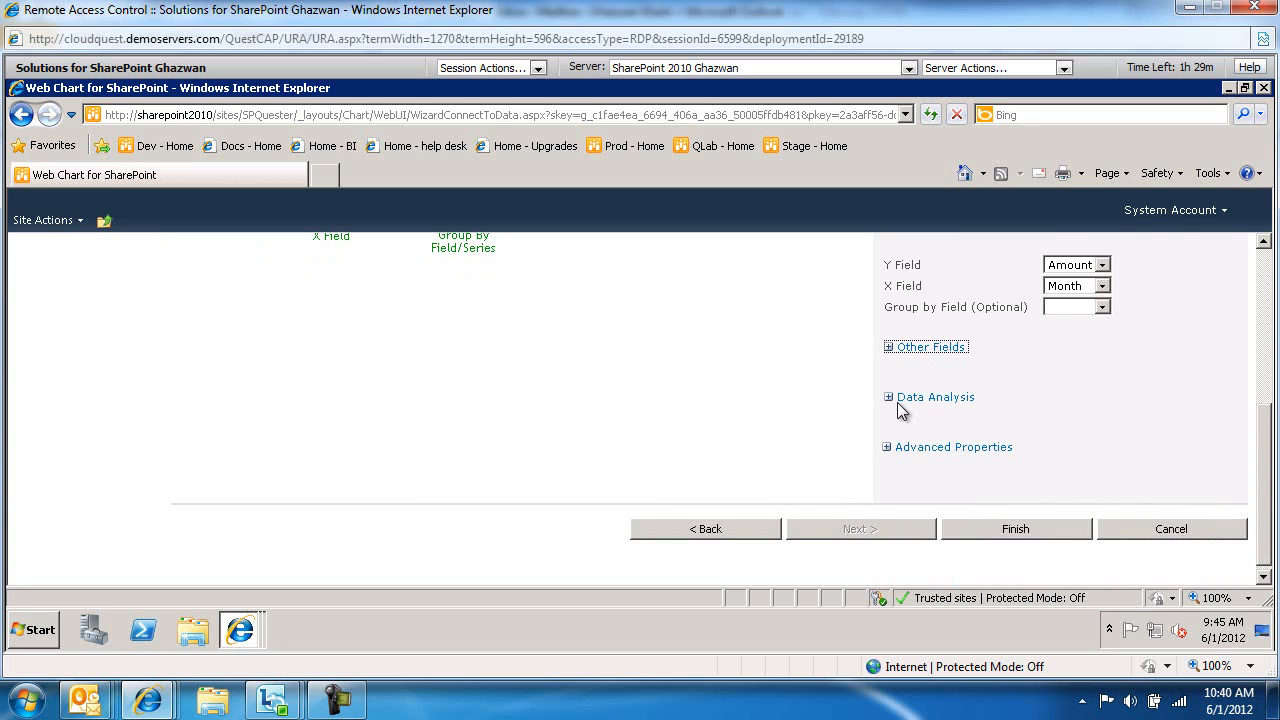
pyautogui.click(936, 396)
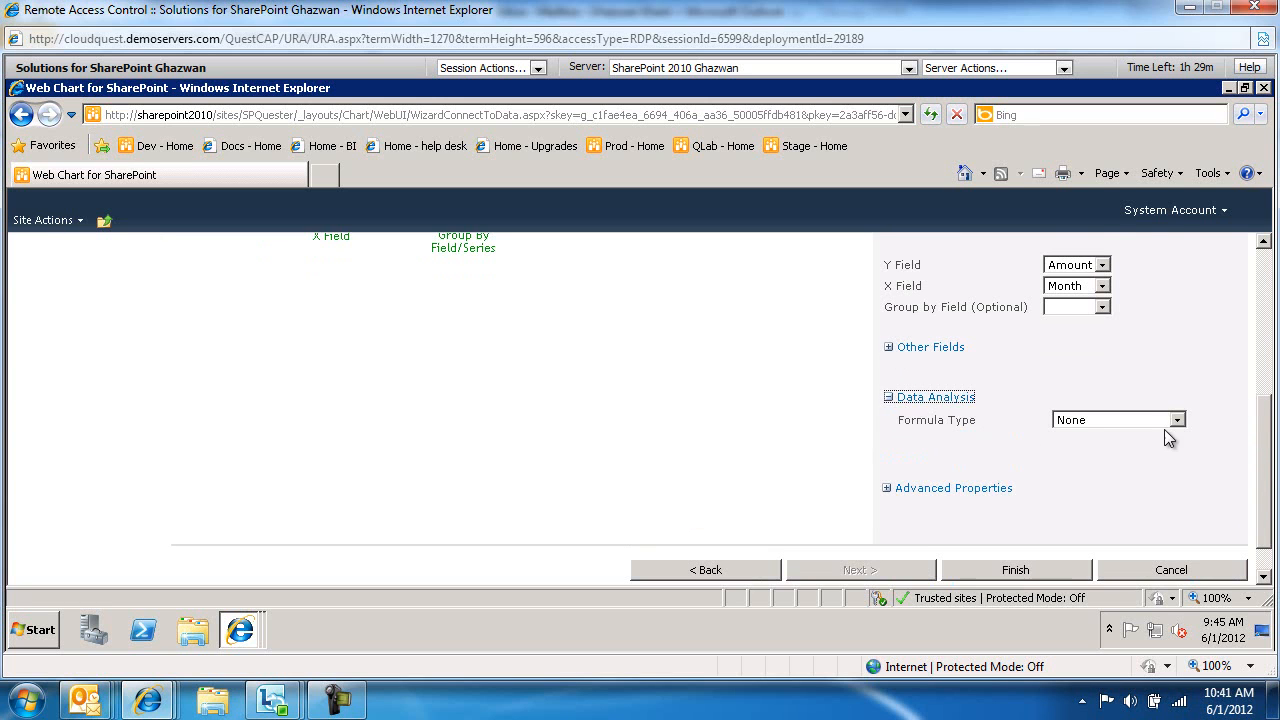
pyautogui.click(1180, 420)
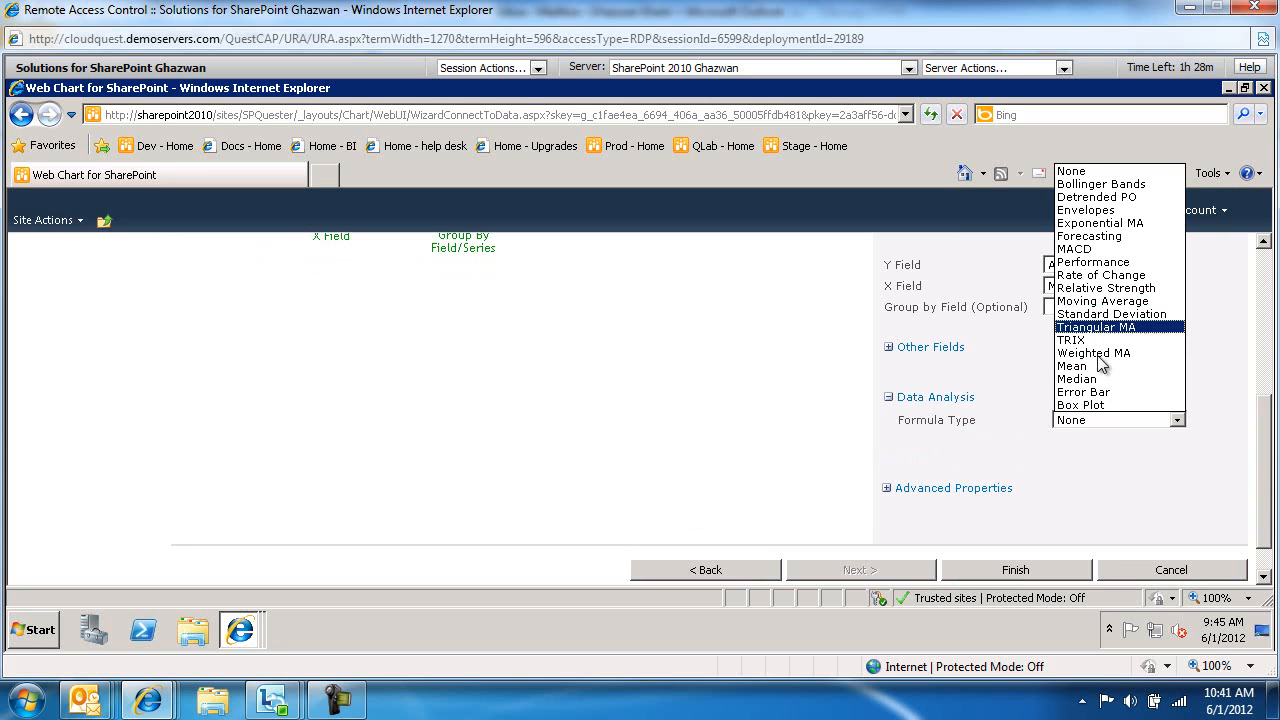
pyautogui.moveTo(1076, 378)
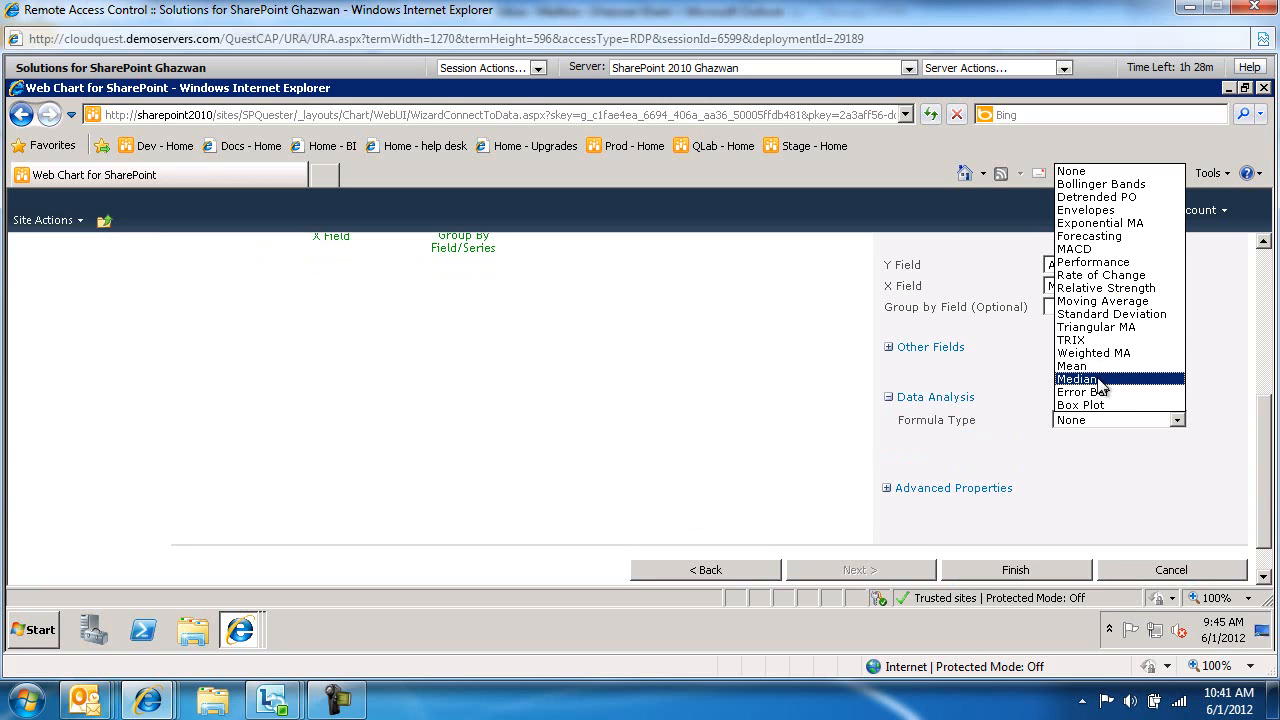
pyautogui.moveTo(1090, 368)
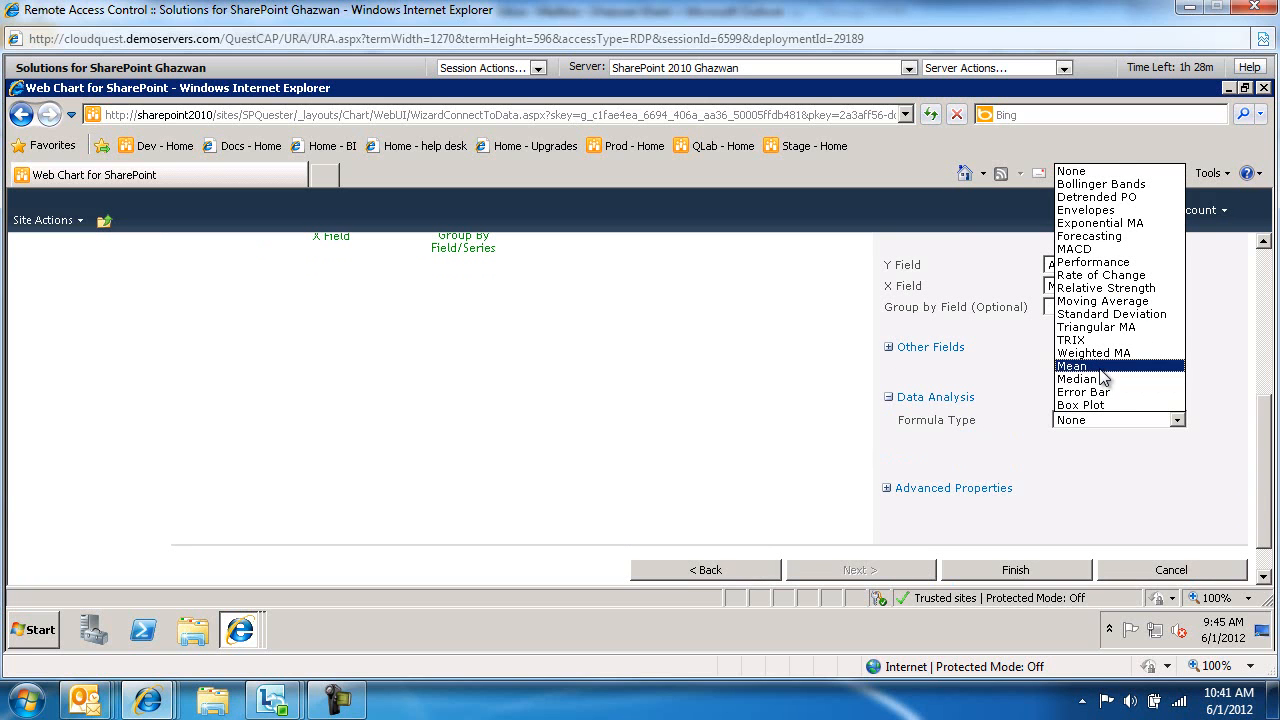
pyautogui.click(1072, 366)
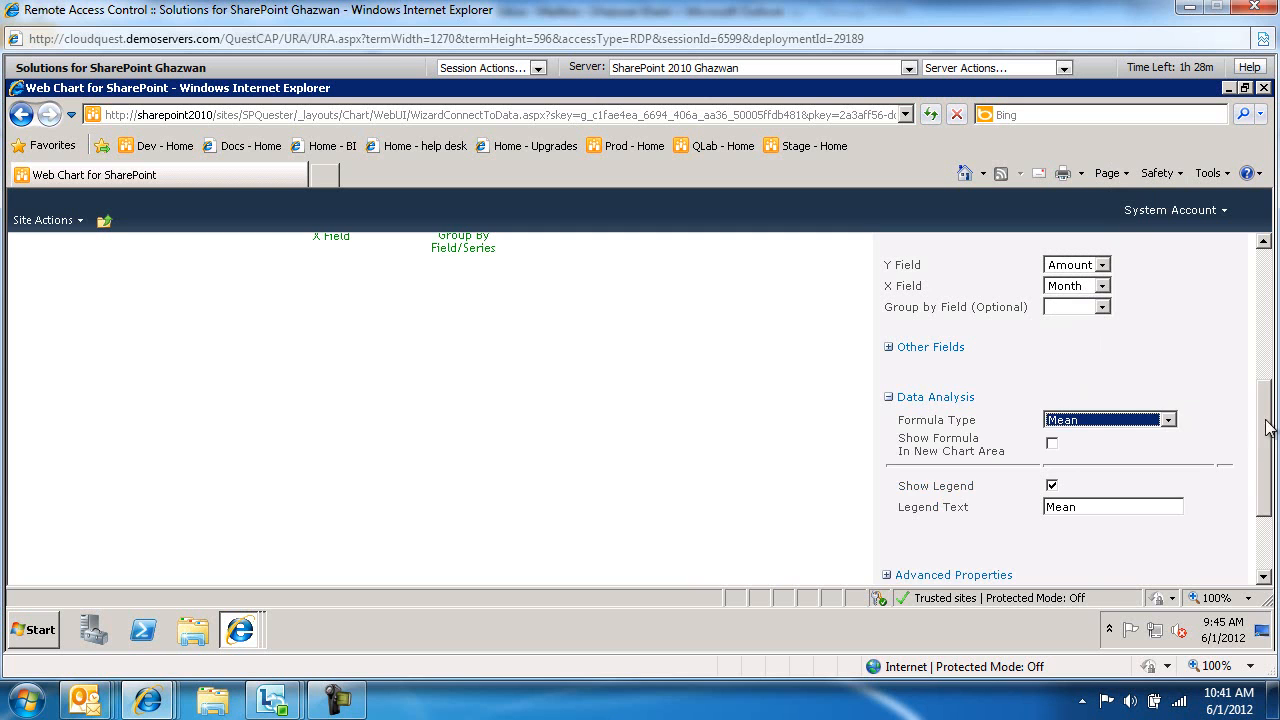
pyautogui.scroll(-3)
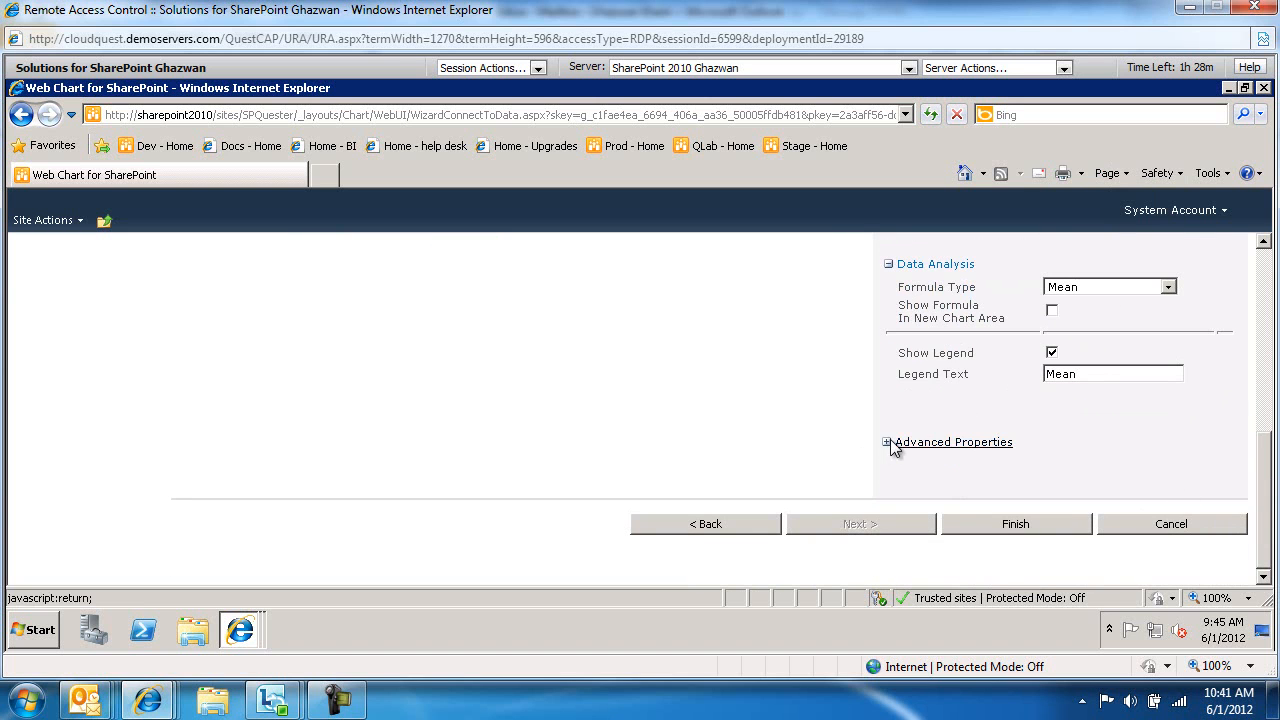
pyautogui.click(1016, 524)
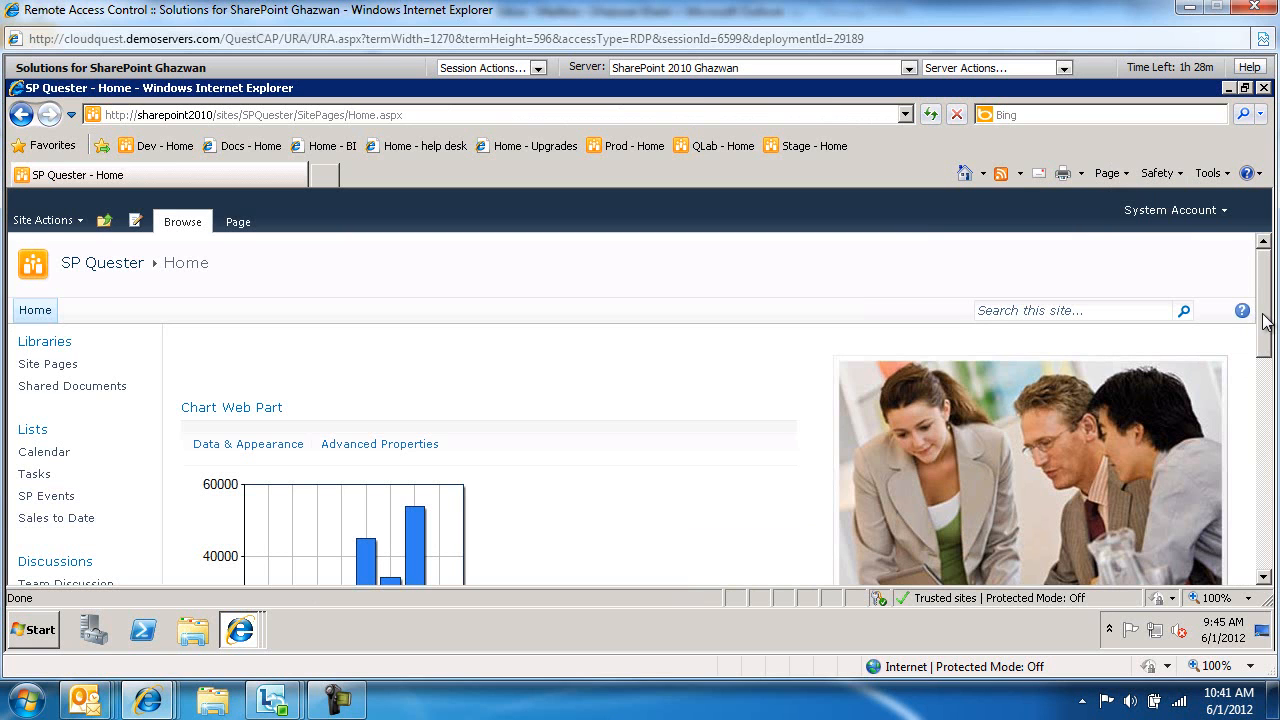
# Step: Scroll to the finished chart showing monthly Amount bars with the Mean line
pyautogui.scroll(-3)
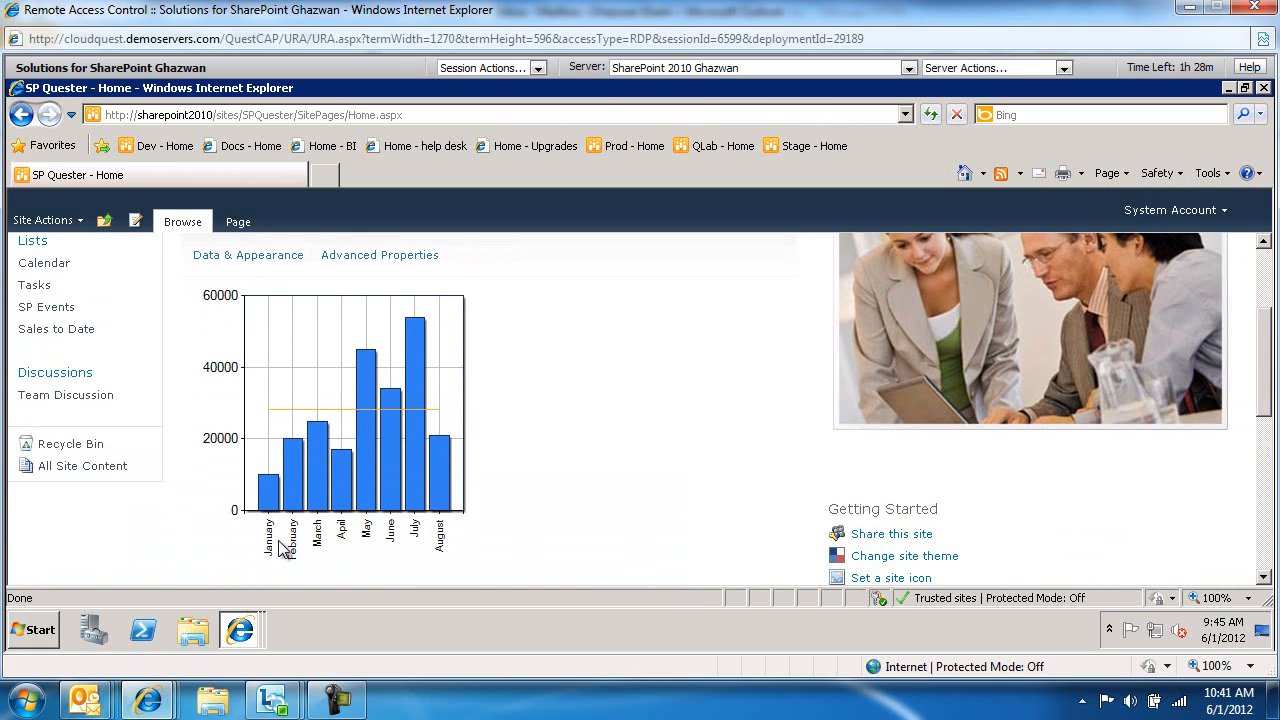
pyautogui.moveTo(444, 528)
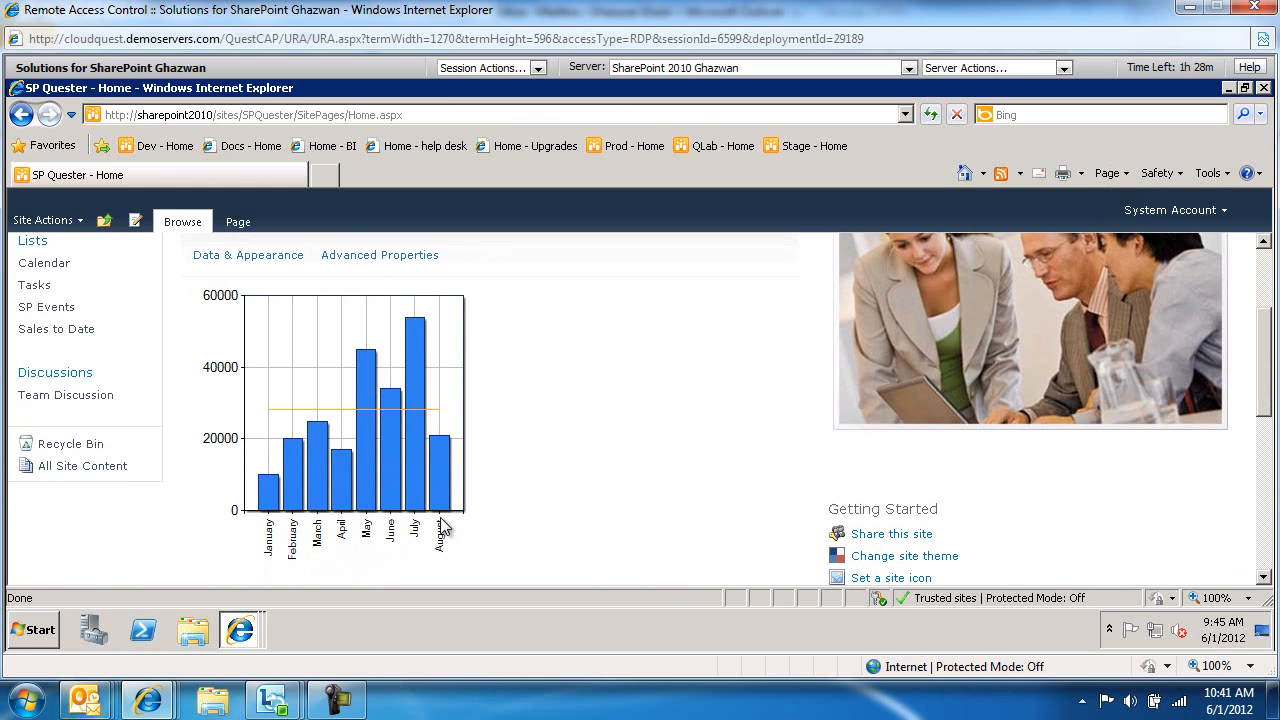
pyautogui.moveTo(432, 338)
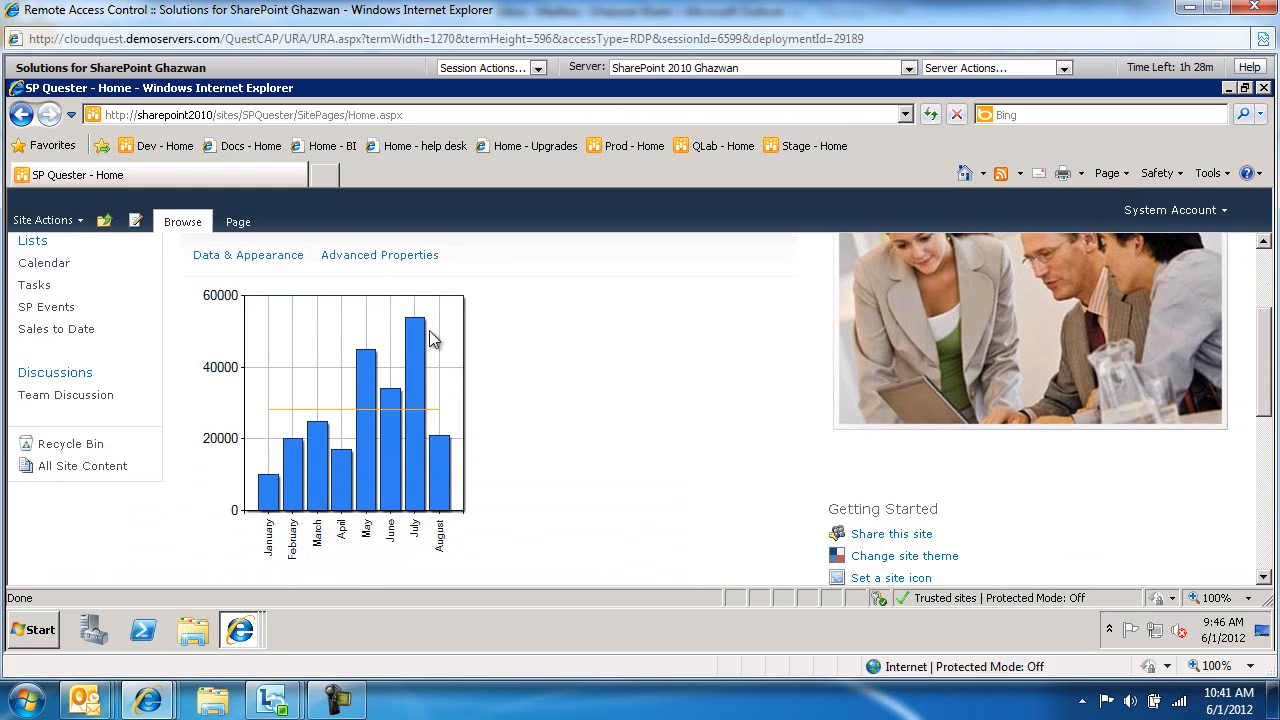
pyautogui.moveTo(348, 432)
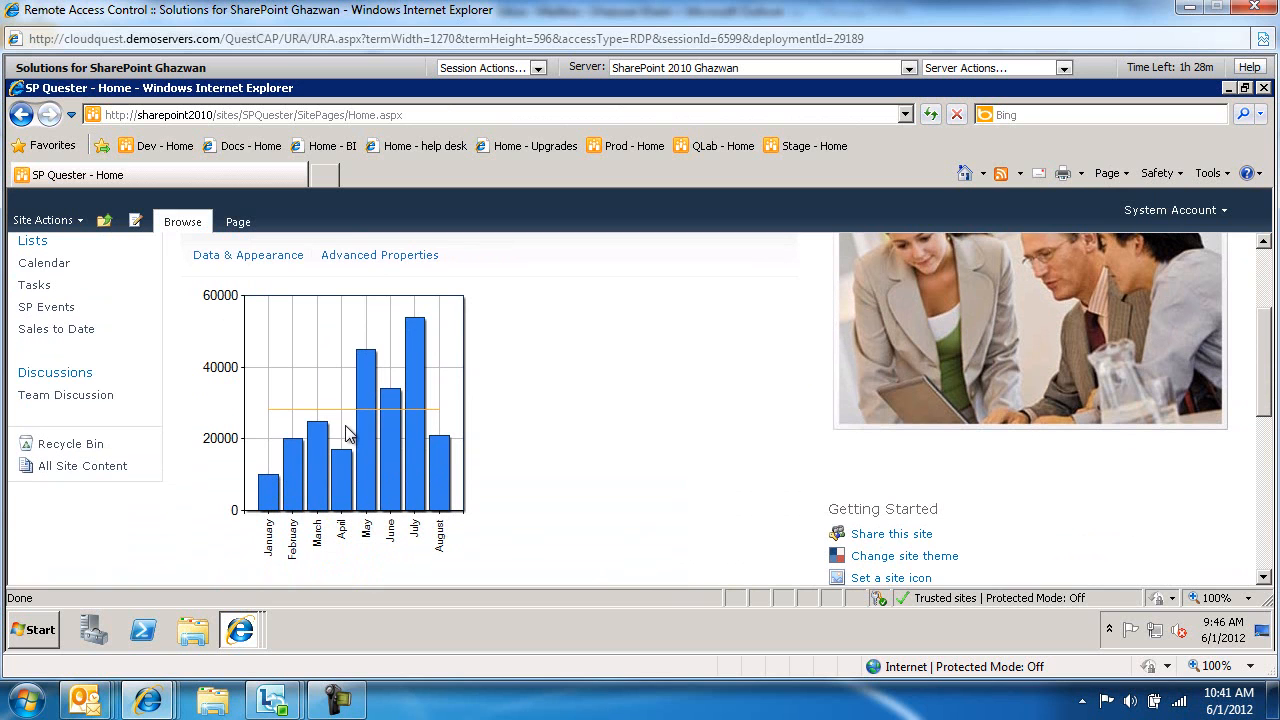
pyautogui.moveTo(440, 422)
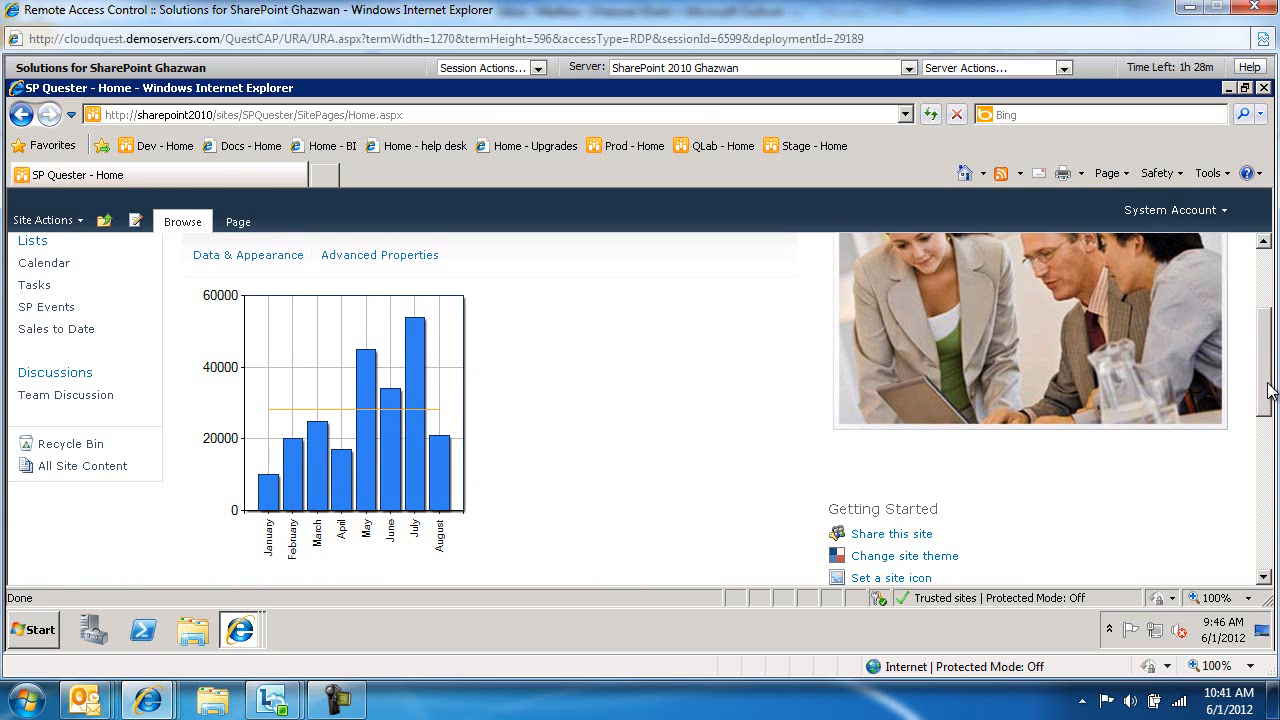
pyautogui.scroll(-3)
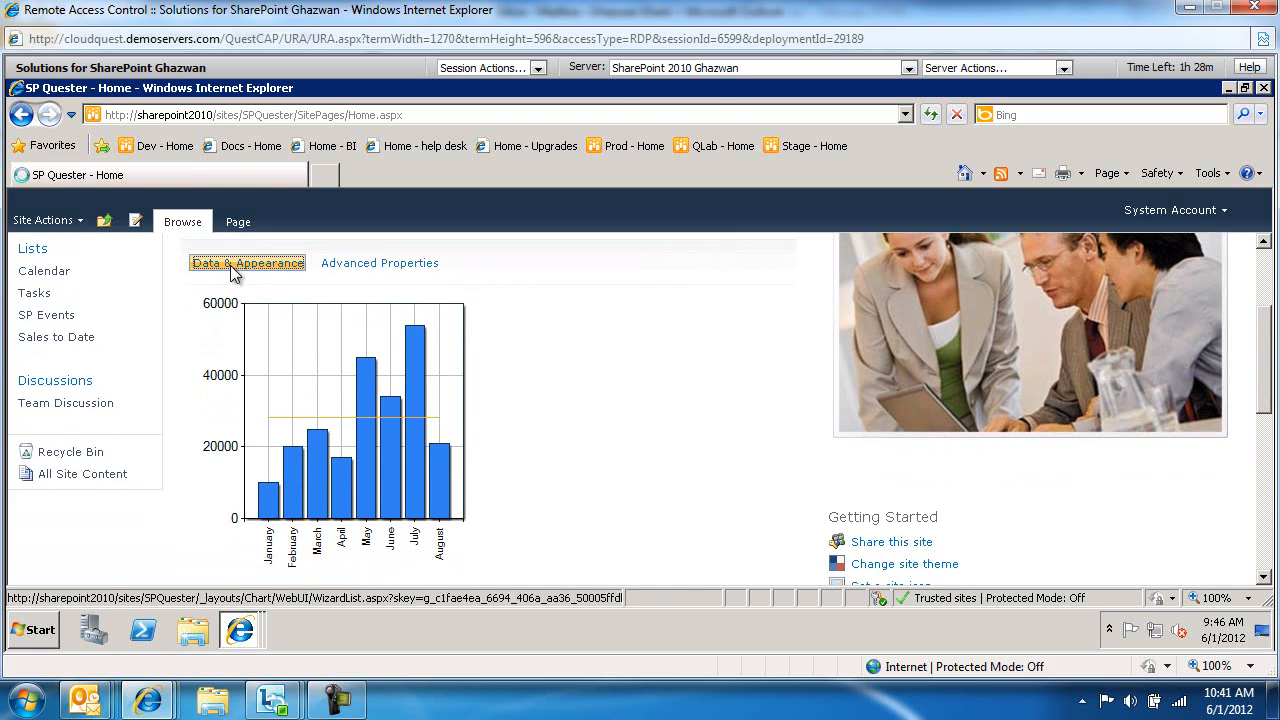
# Step: Start Customize Your Chart from Data & Appearance, keeping the Column template
pyautogui.click(248, 262)
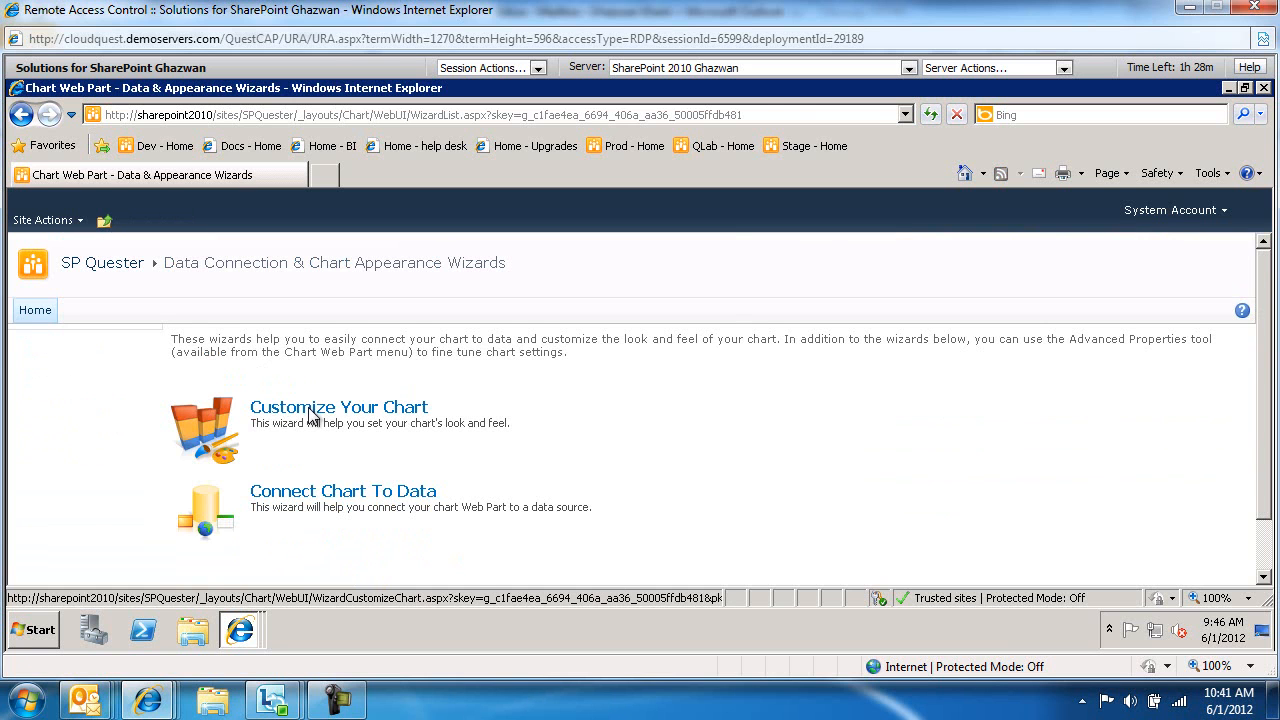
pyautogui.click(340, 408)
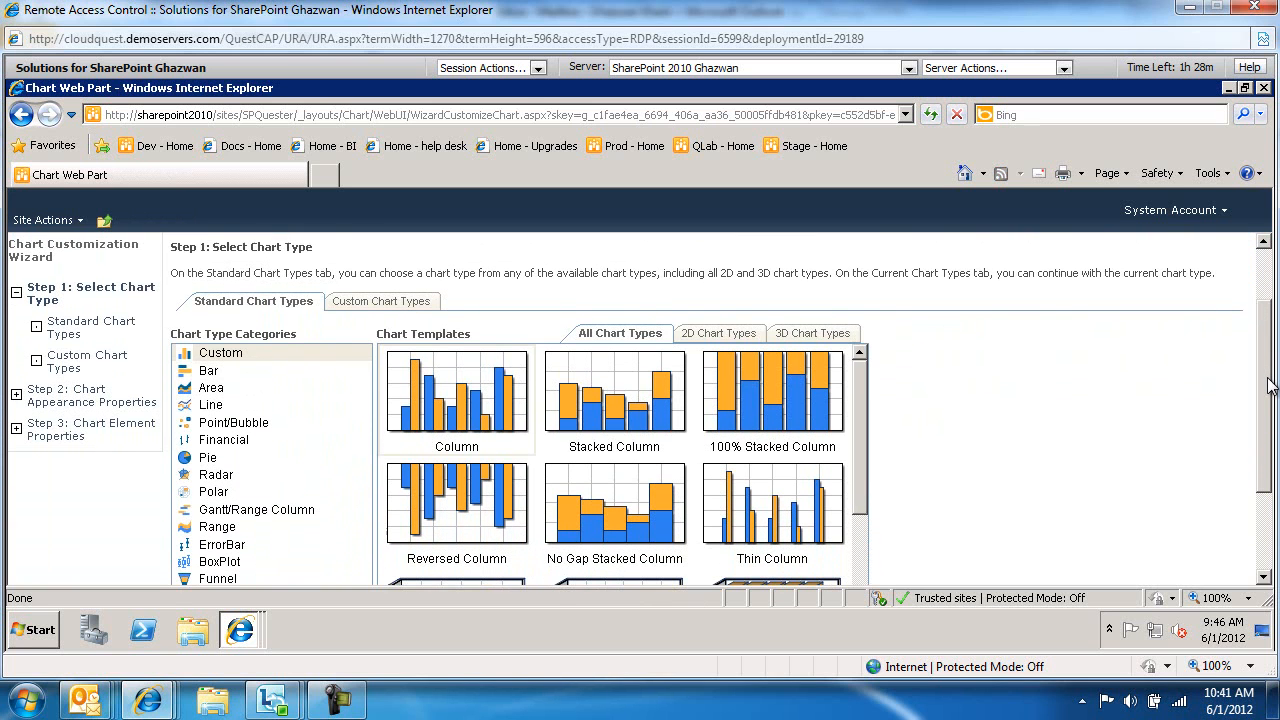
pyautogui.scroll(-3)
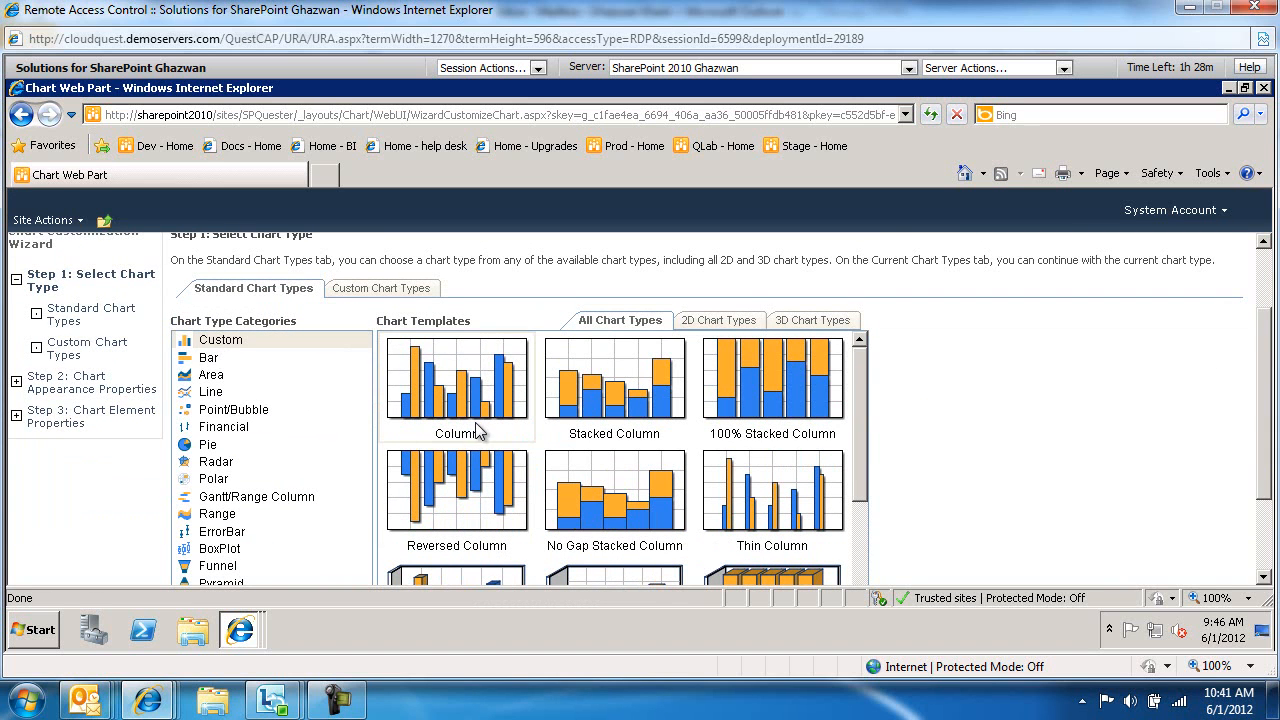
pyautogui.moveTo(496, 500)
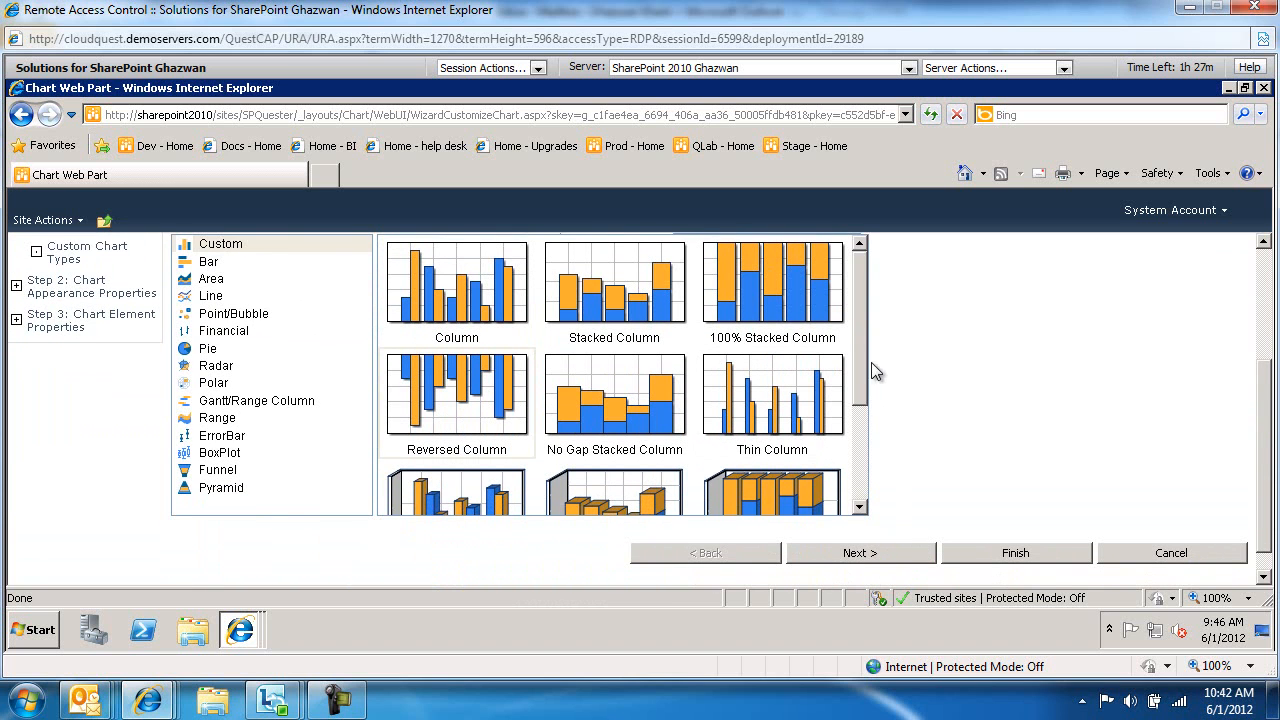
# Step: Apply the Chocolate theme and Cylinder drawing style to the chart's bars
pyautogui.click(860, 552)
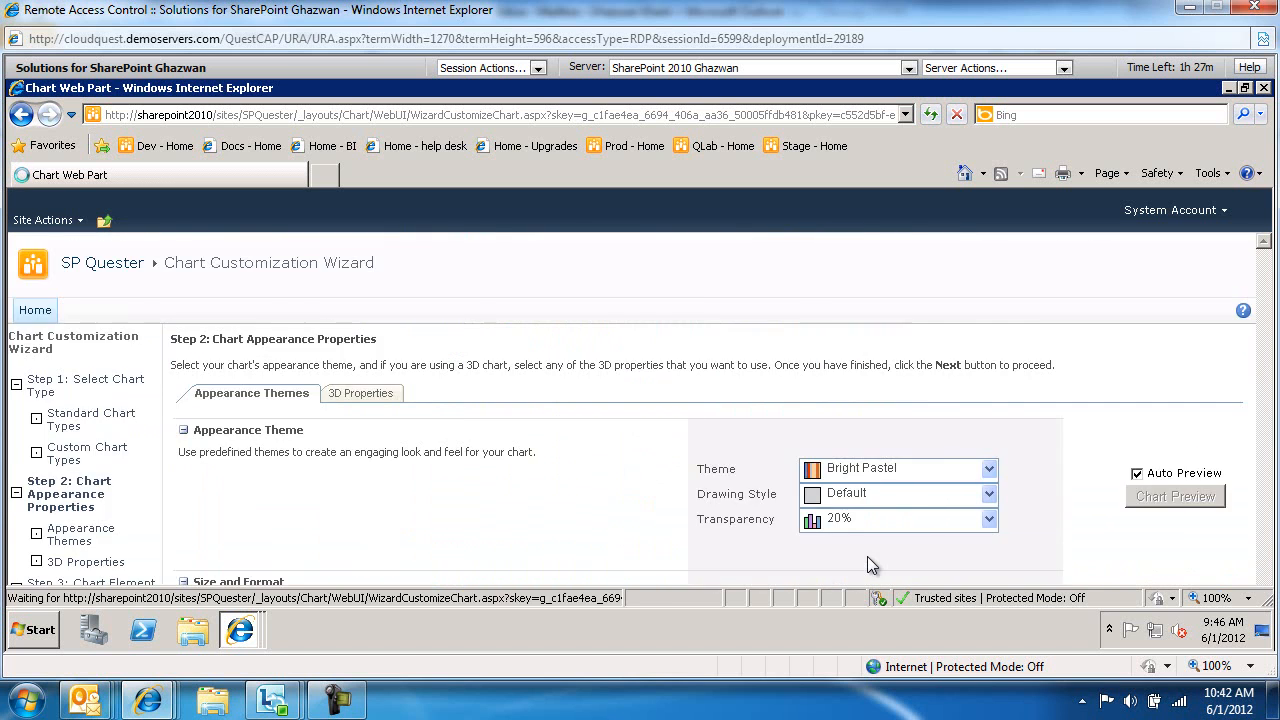
pyautogui.scroll(-3)
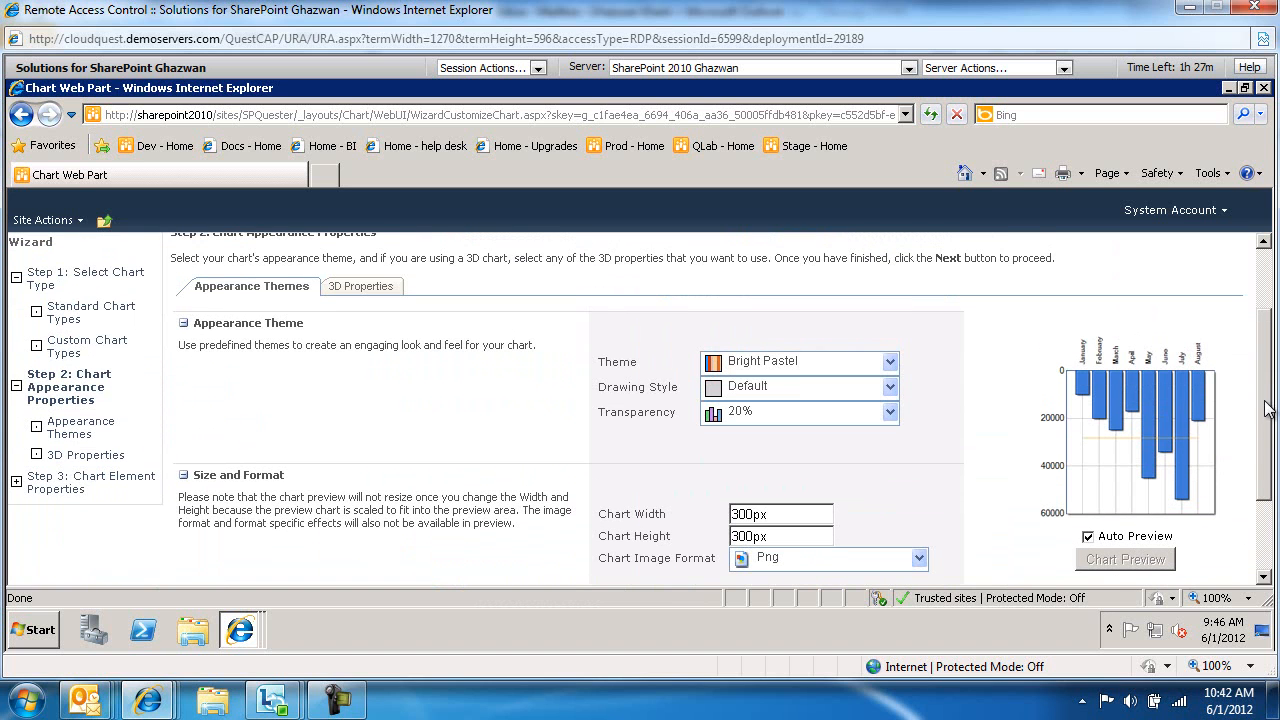
pyautogui.click(888, 360)
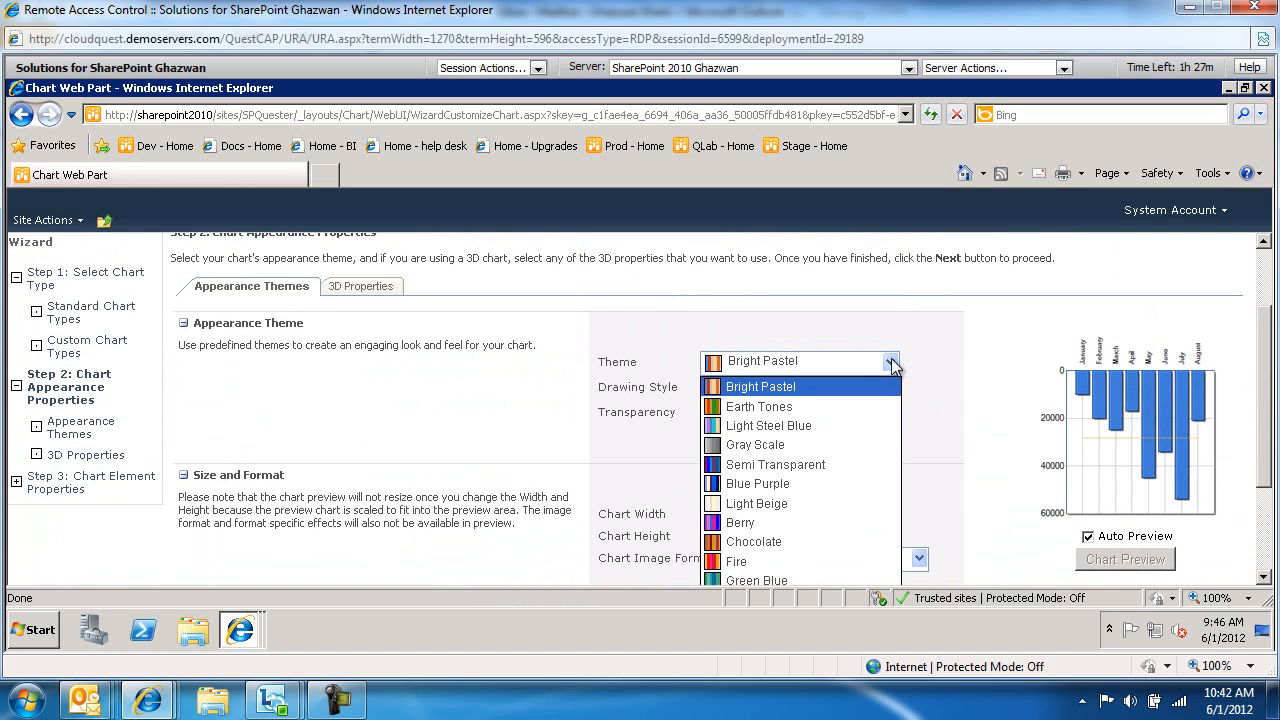
pyautogui.scroll(-3)
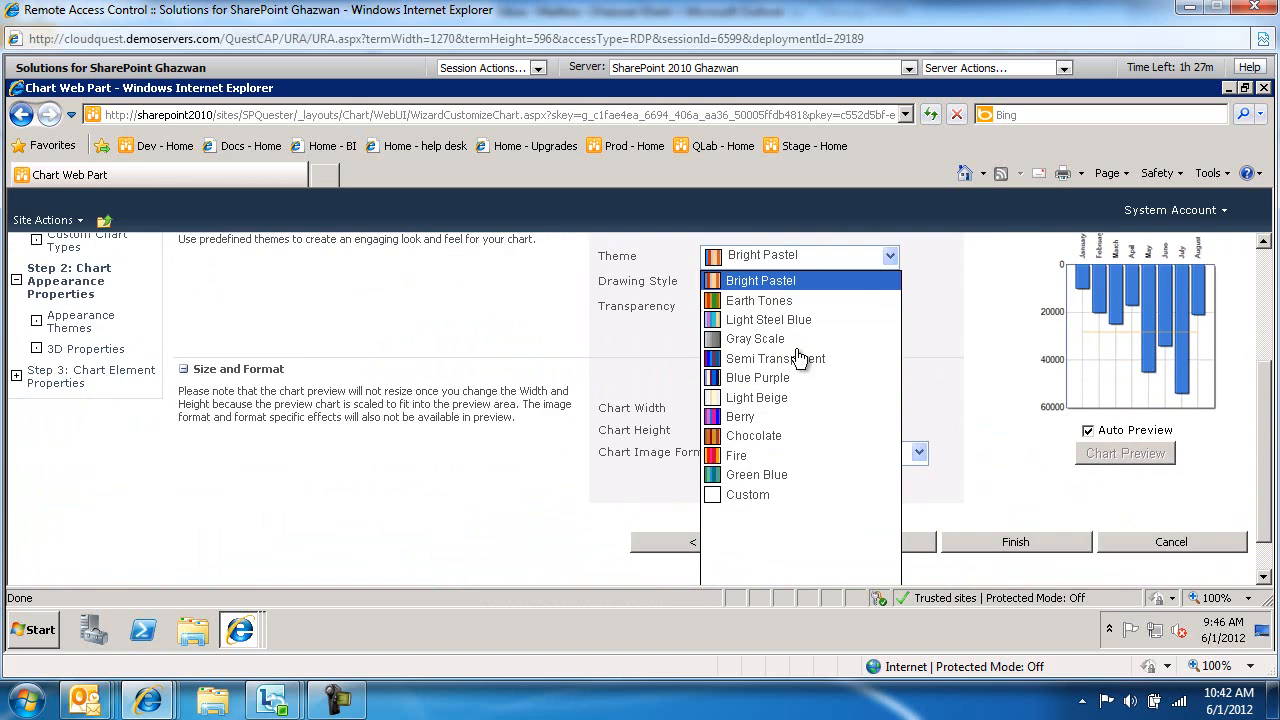
pyautogui.moveTo(752, 436)
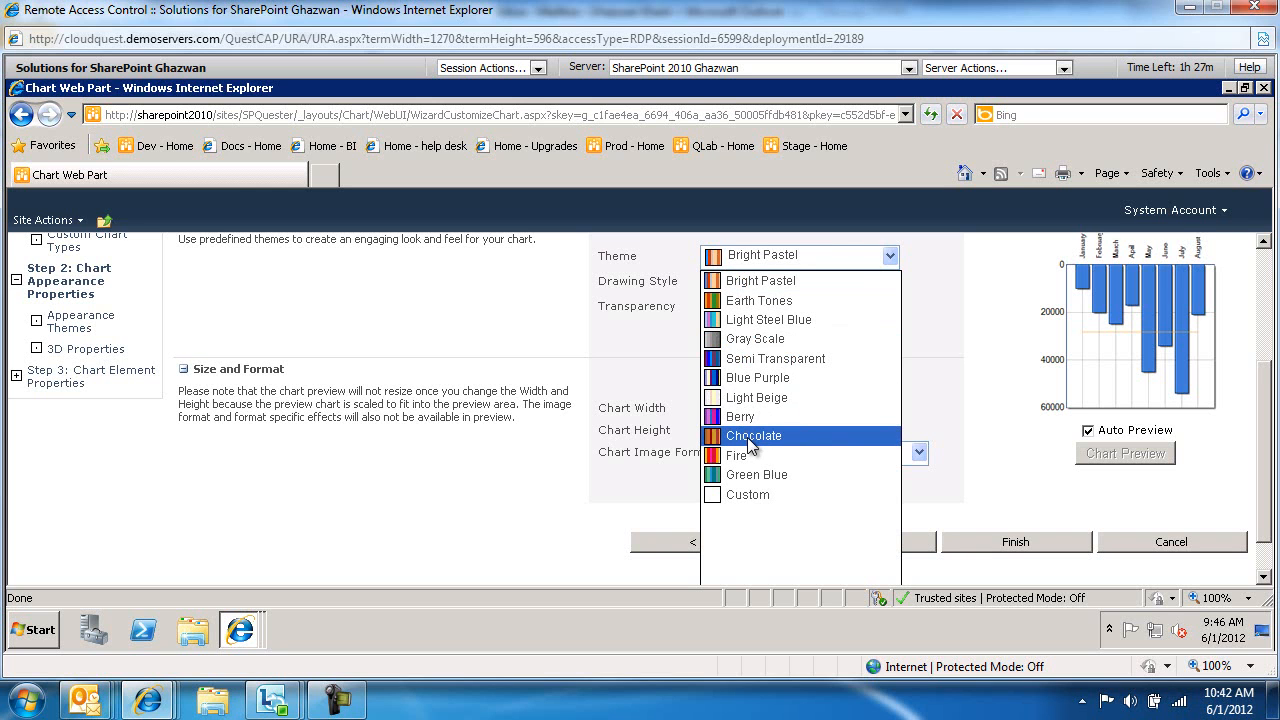
pyautogui.click(752, 436)
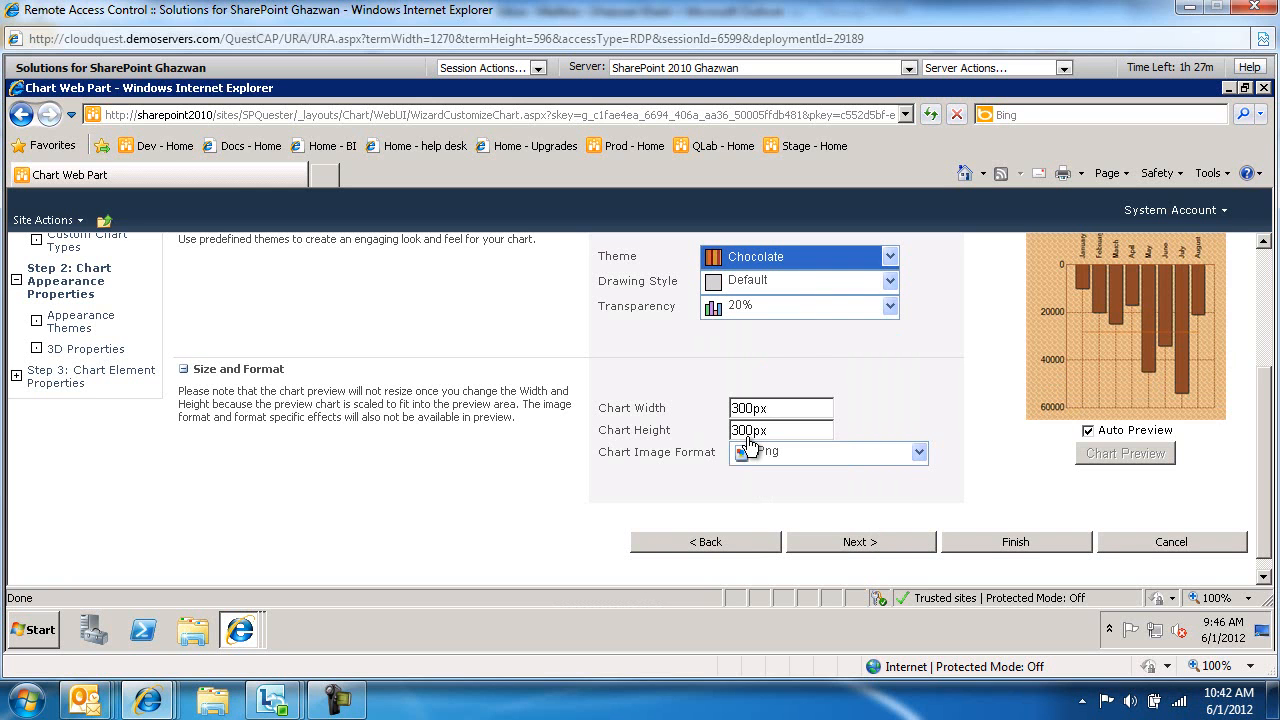
pyautogui.click(888, 280)
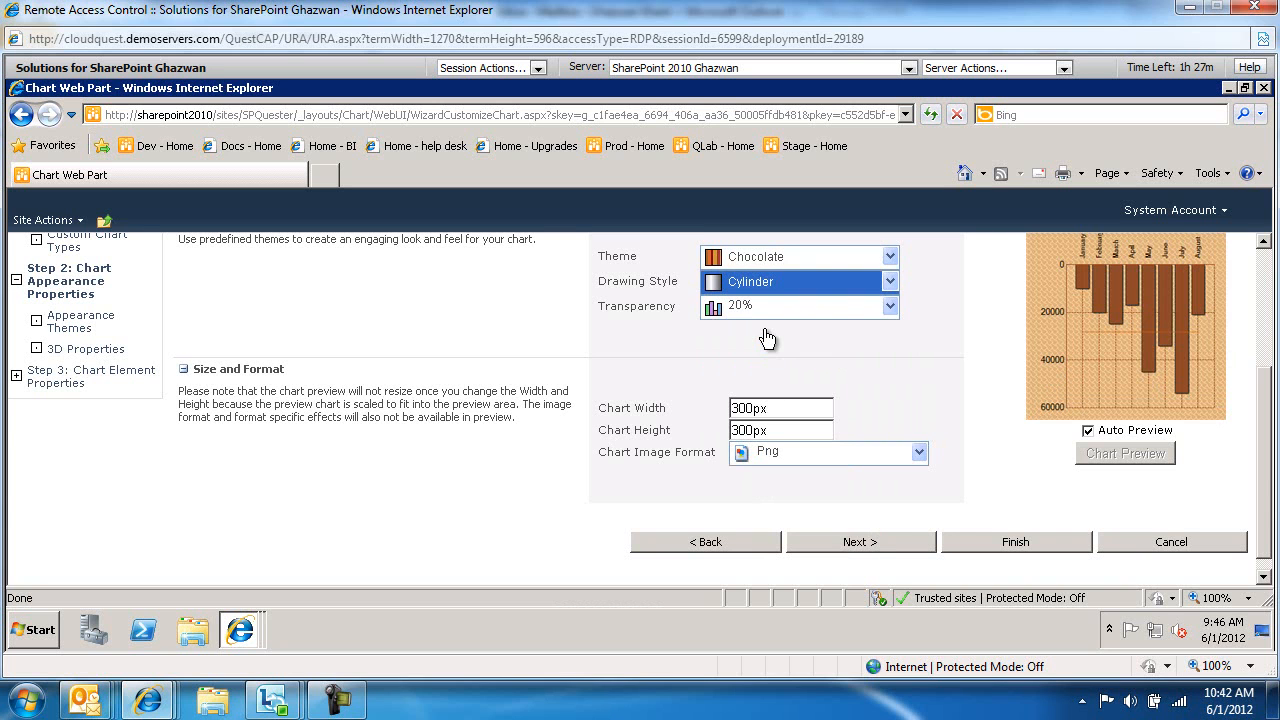
pyautogui.moveTo(1168, 340)
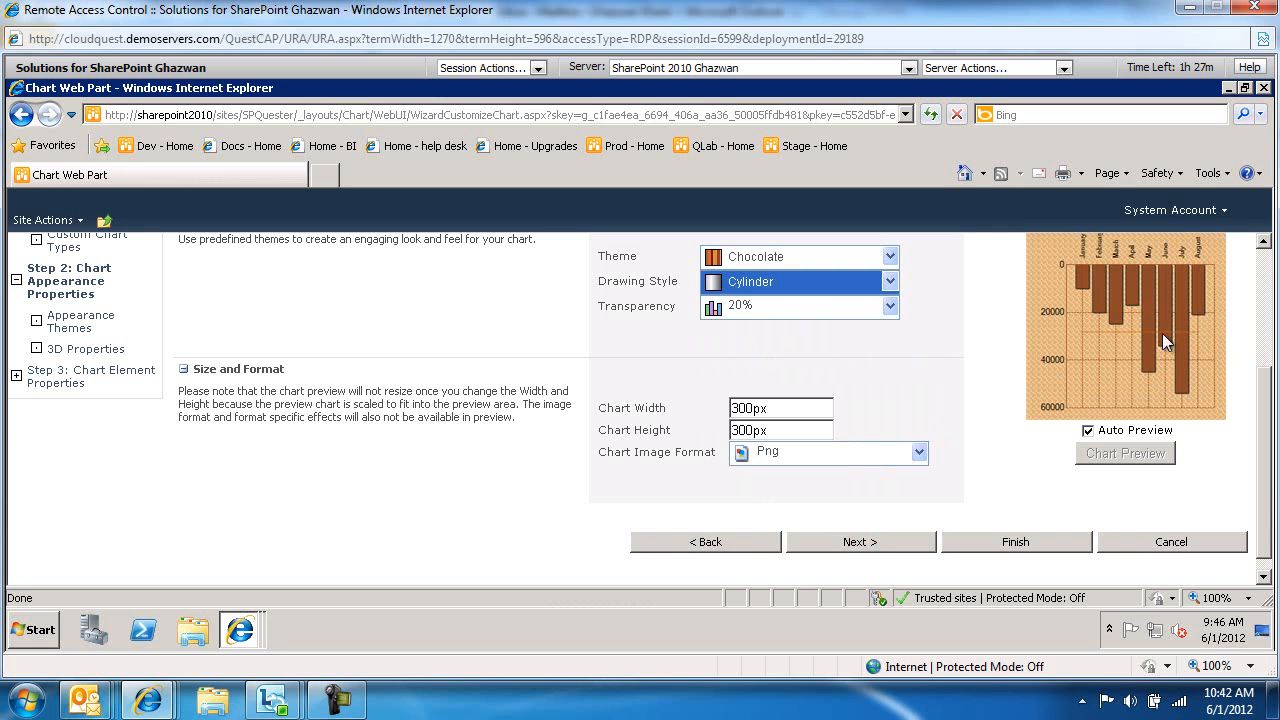
# Step: Set chart transparency to 40% and size to 400px by 400px, then review image formats
pyautogui.click(888, 304)
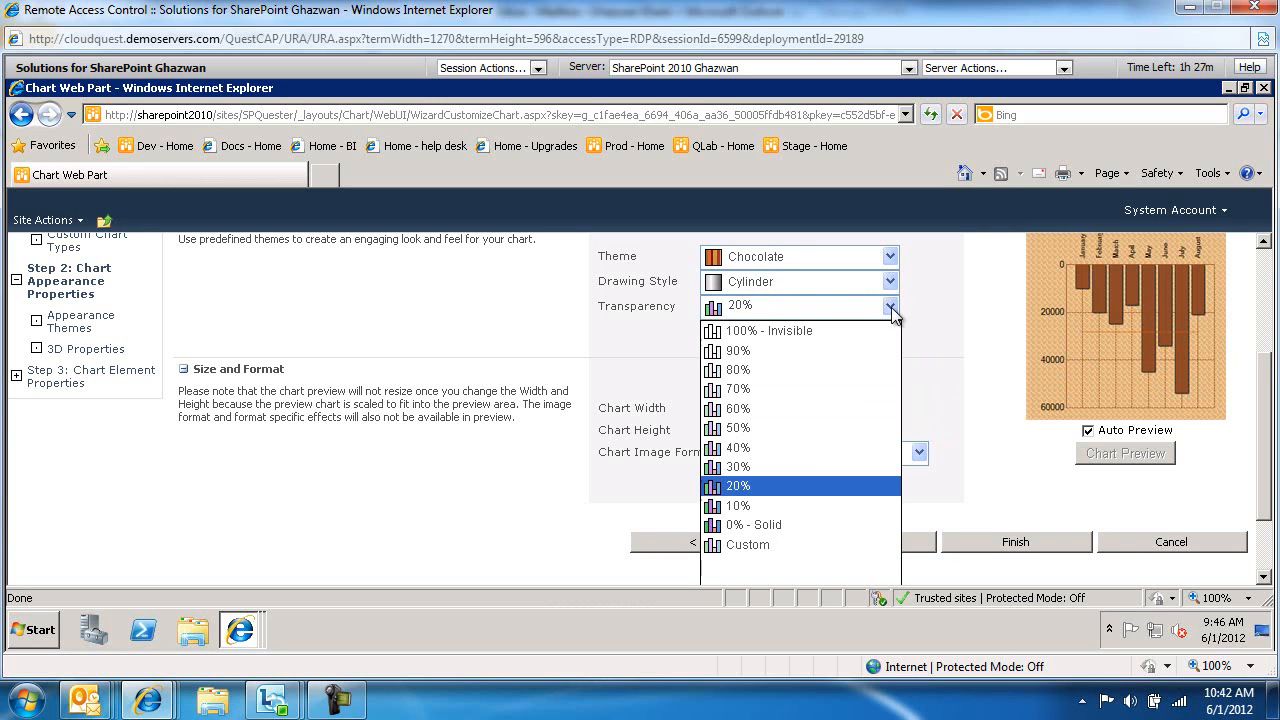
pyautogui.moveTo(756, 430)
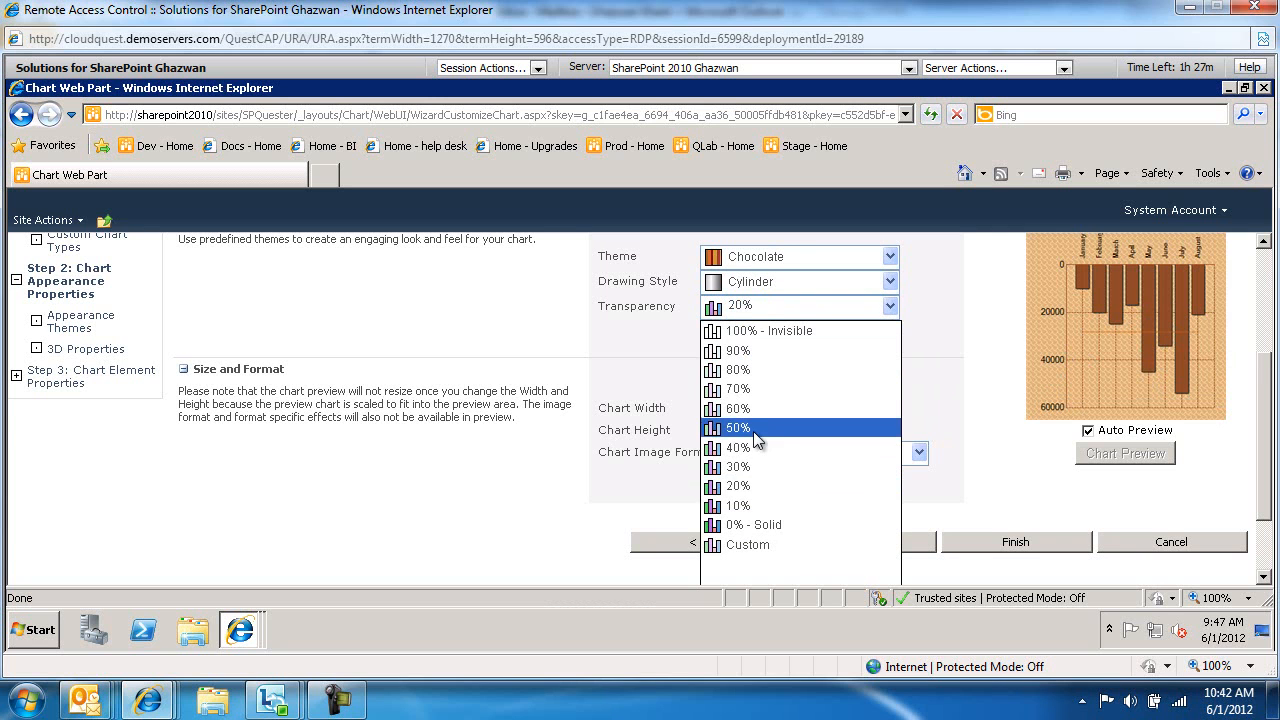
pyautogui.click(738, 448)
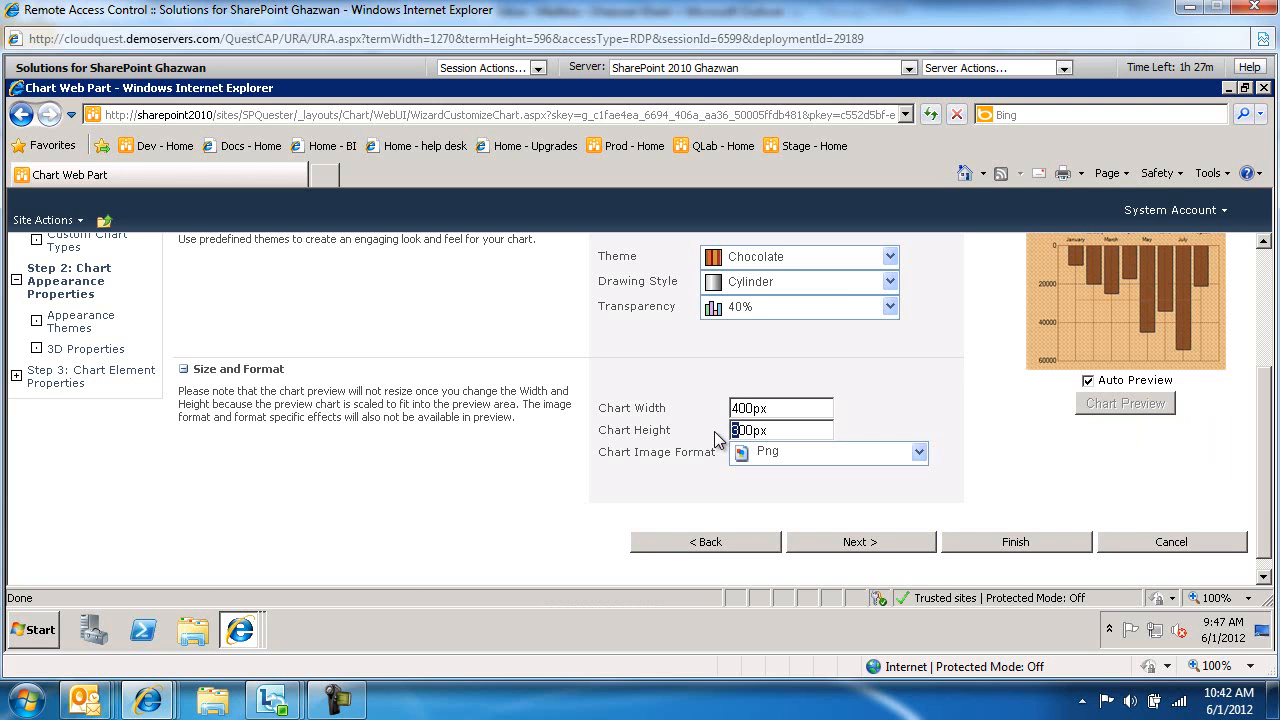
pyautogui.write('400px')
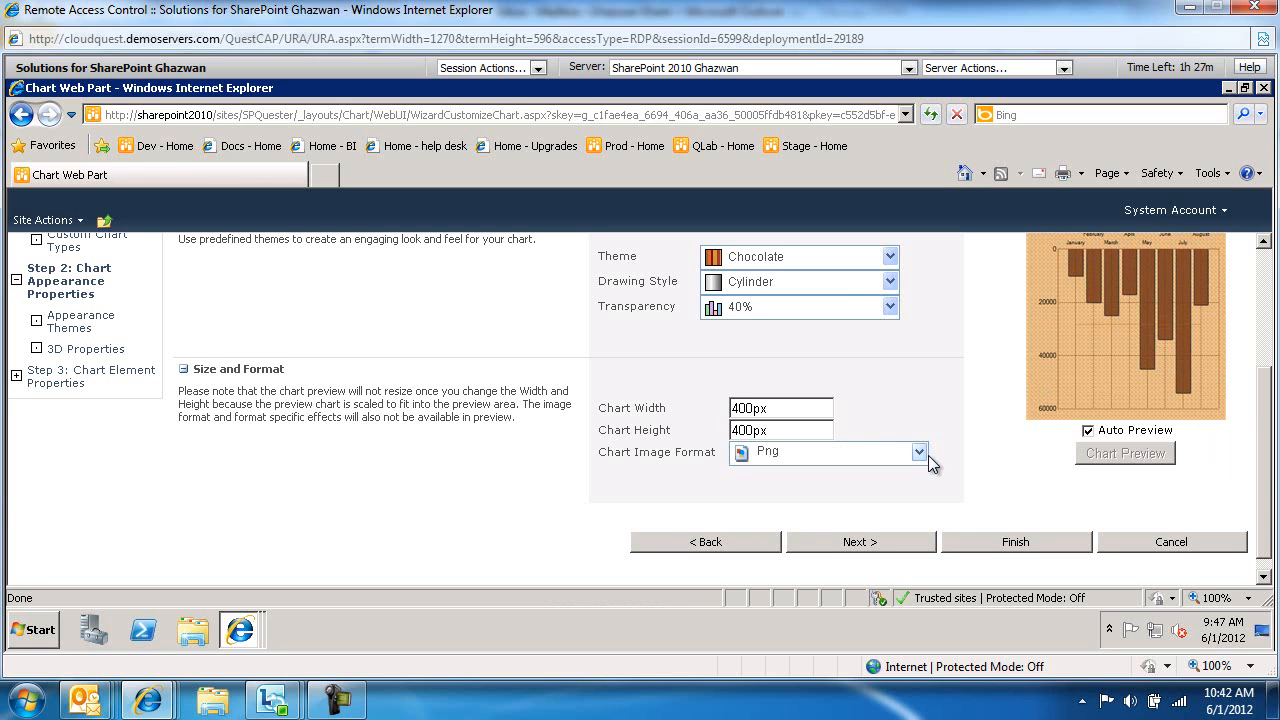
pyautogui.click(918, 452)
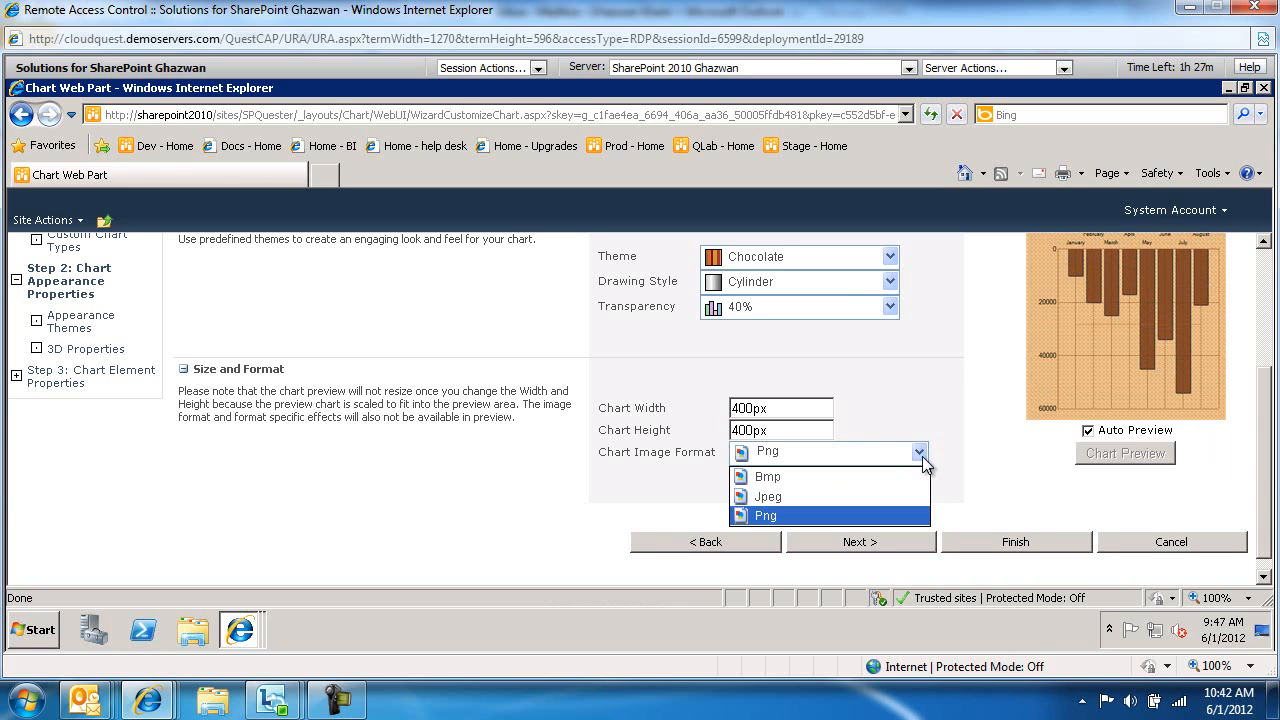
pyautogui.moveTo(768, 476)
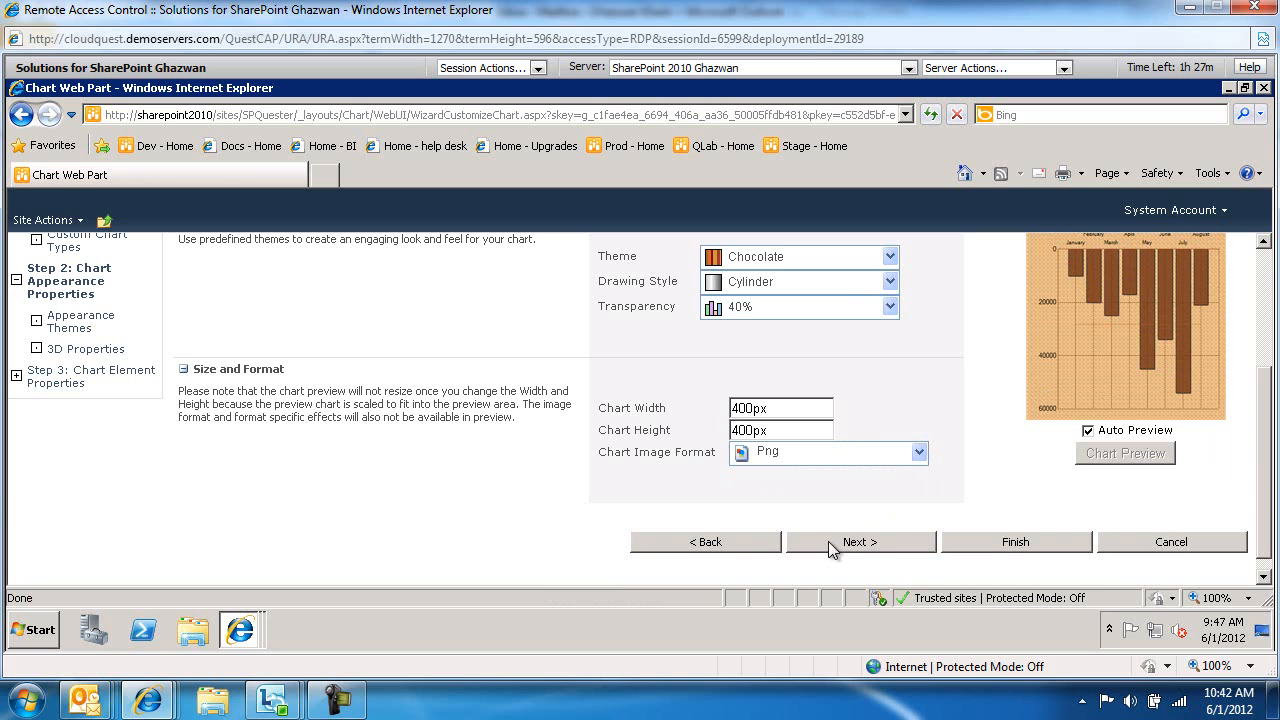
# Step: Turn on the chart title 'Sales to Date' in 12pt Microsoft Sans Serif
pyautogui.click(860, 540)
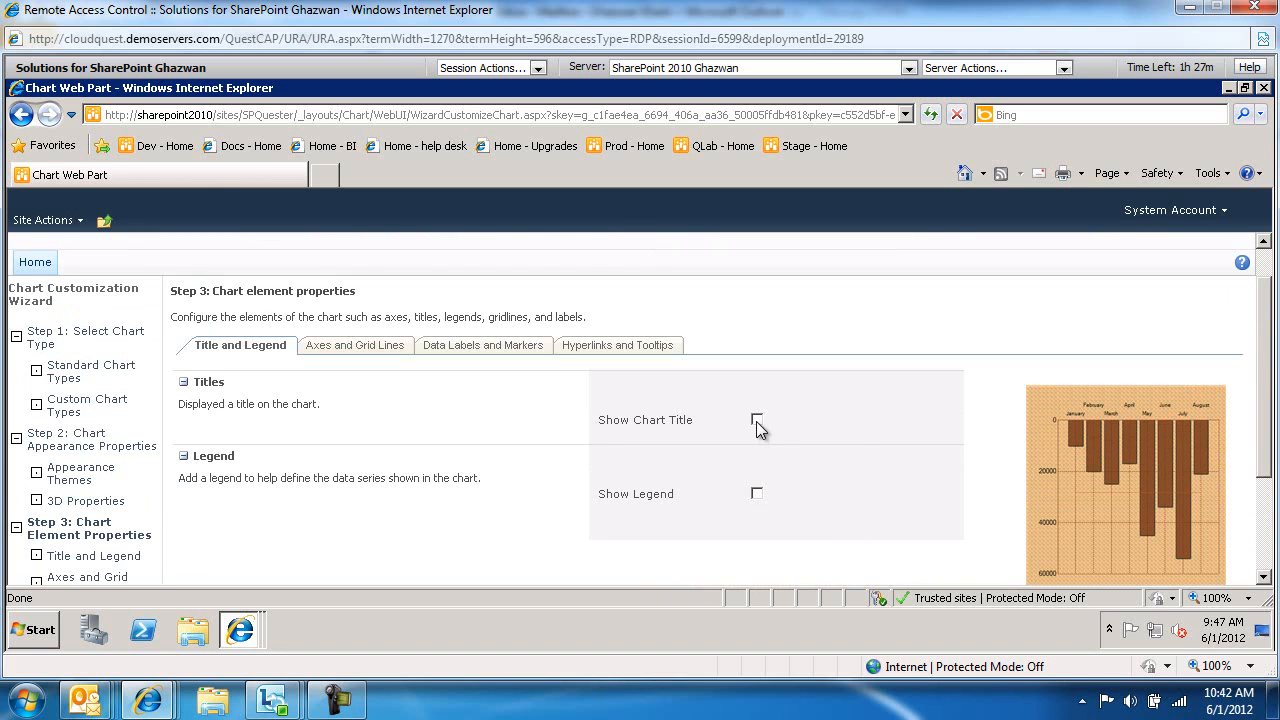
pyautogui.click(756, 420)
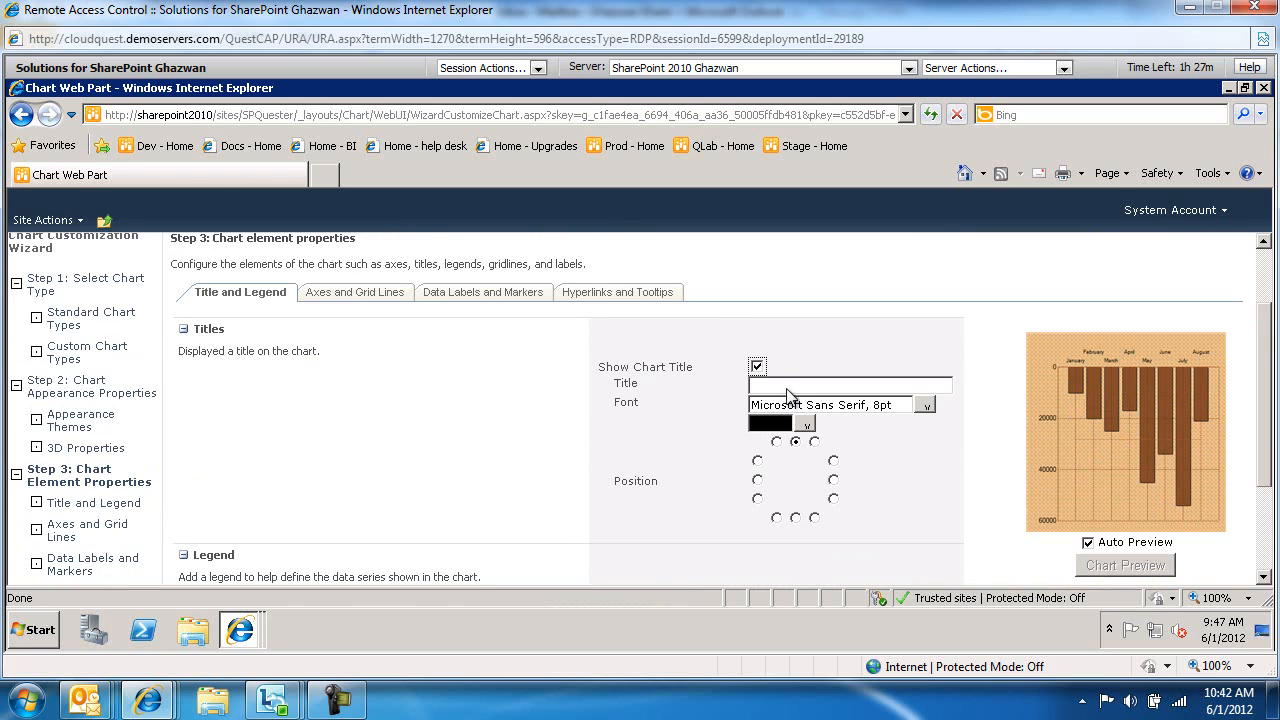
pyautogui.write('Sales')
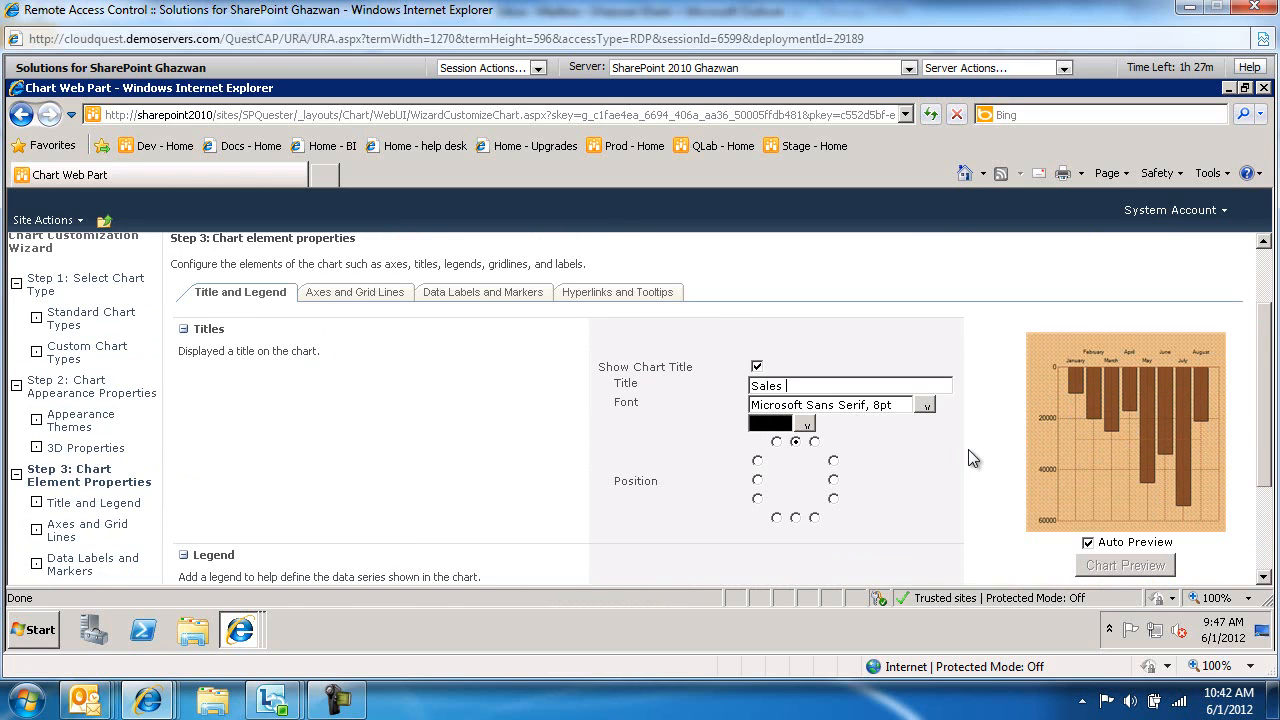
pyautogui.write('to Data')
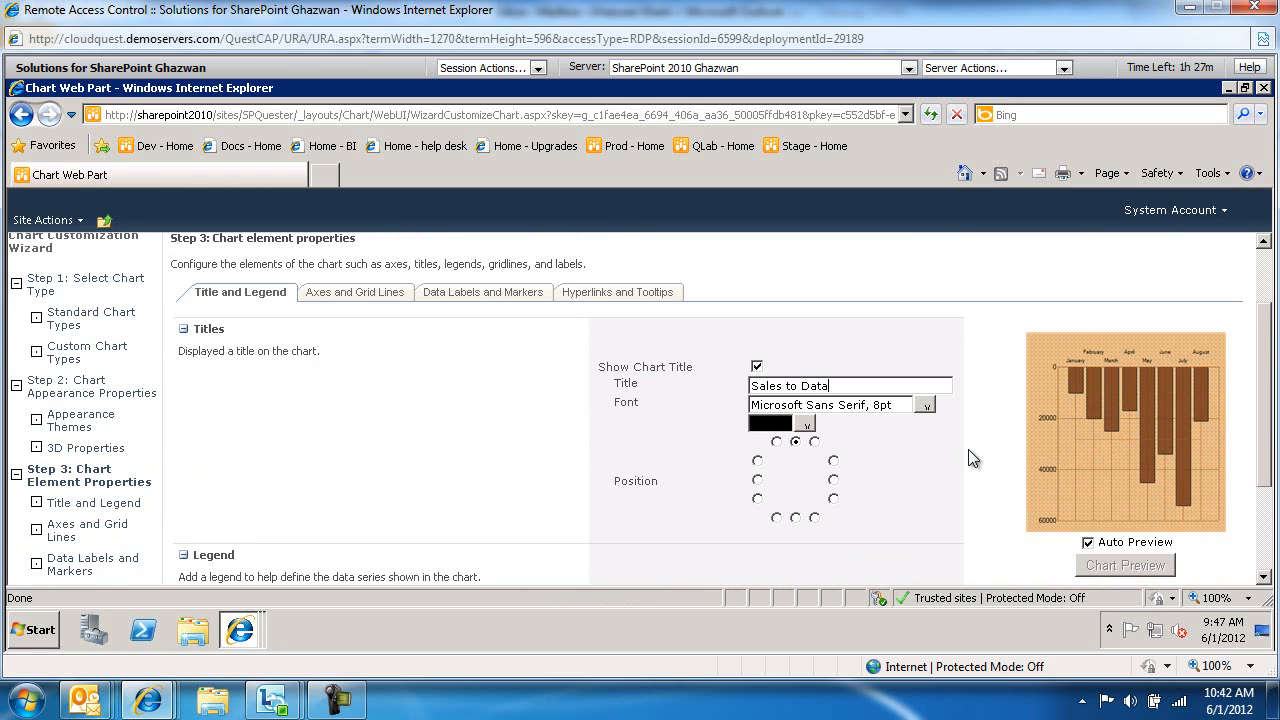
pyautogui.click(924, 404)
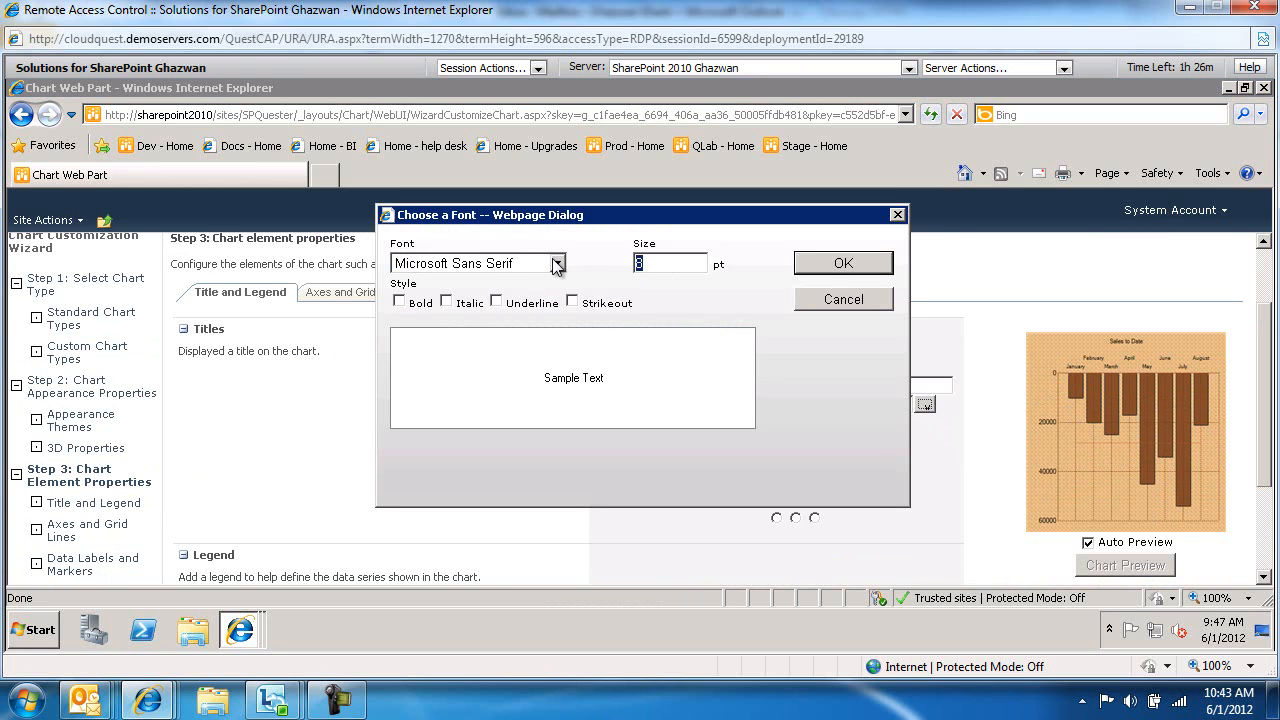
pyautogui.click(842, 264)
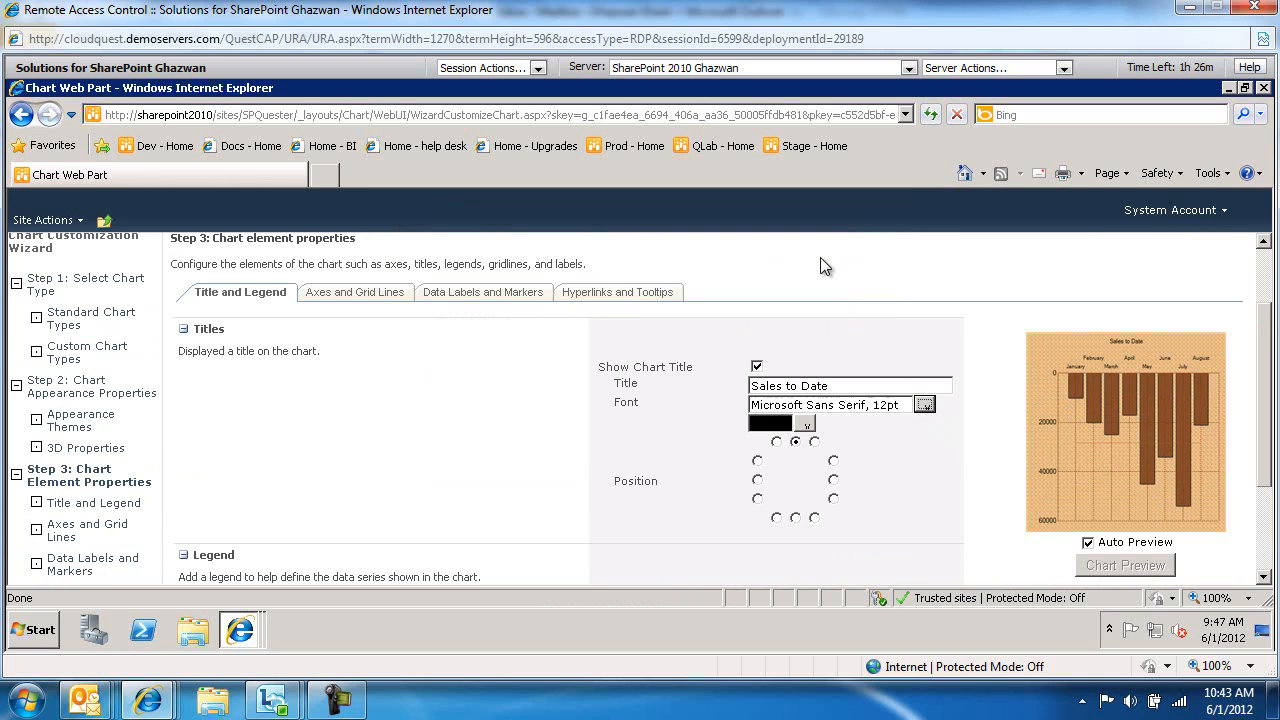
pyautogui.scroll(-3)
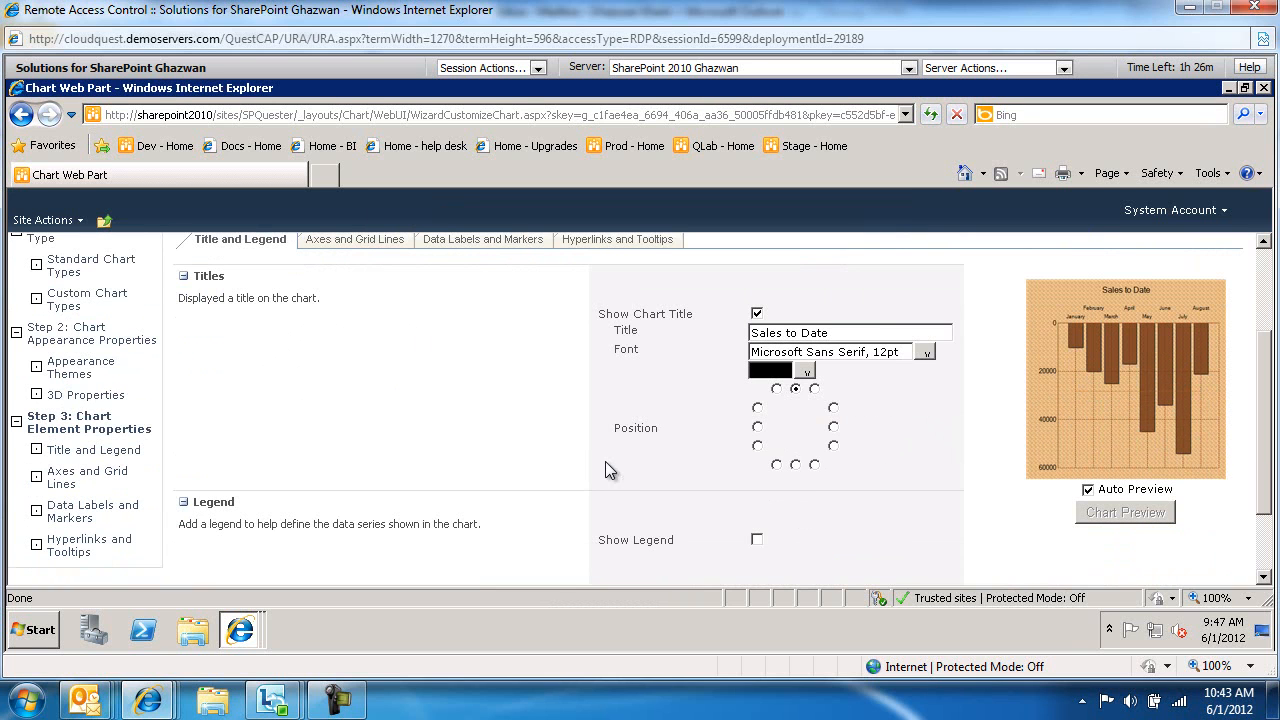
pyautogui.moveTo(758, 540)
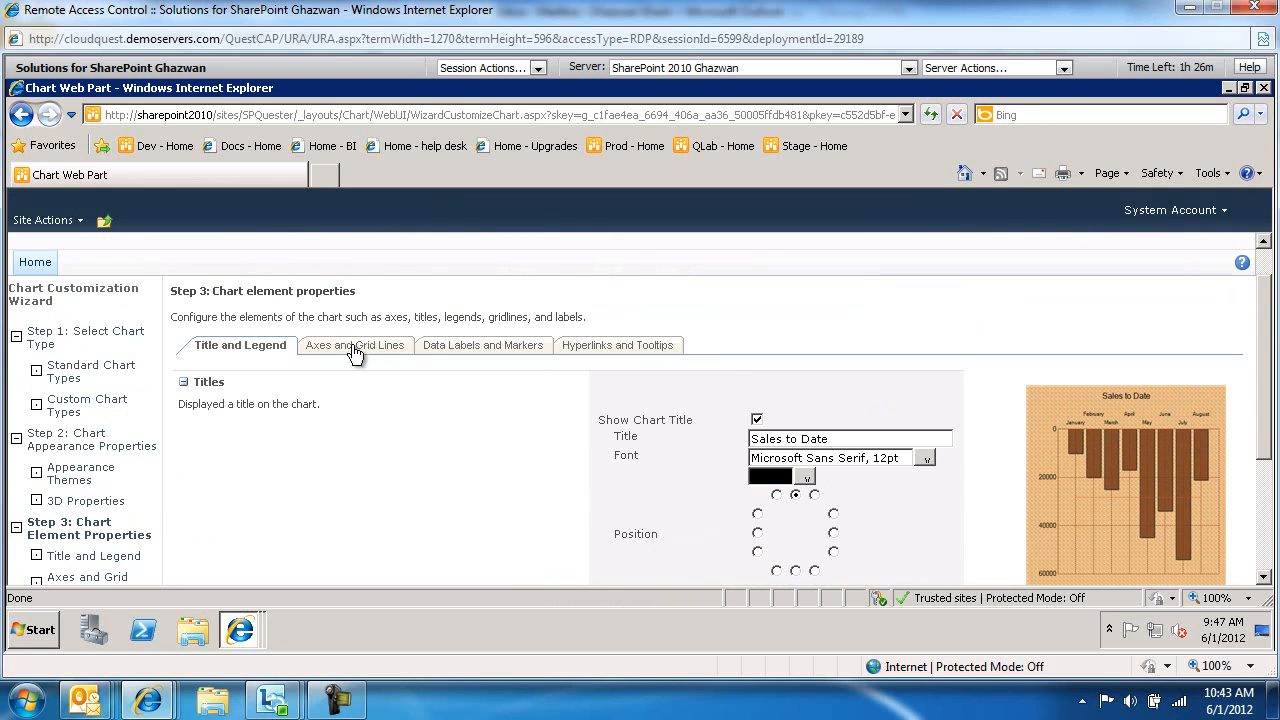
# Step: Set Show Axis to False for the x-axis and turn off its title and labels
pyautogui.click(354, 344)
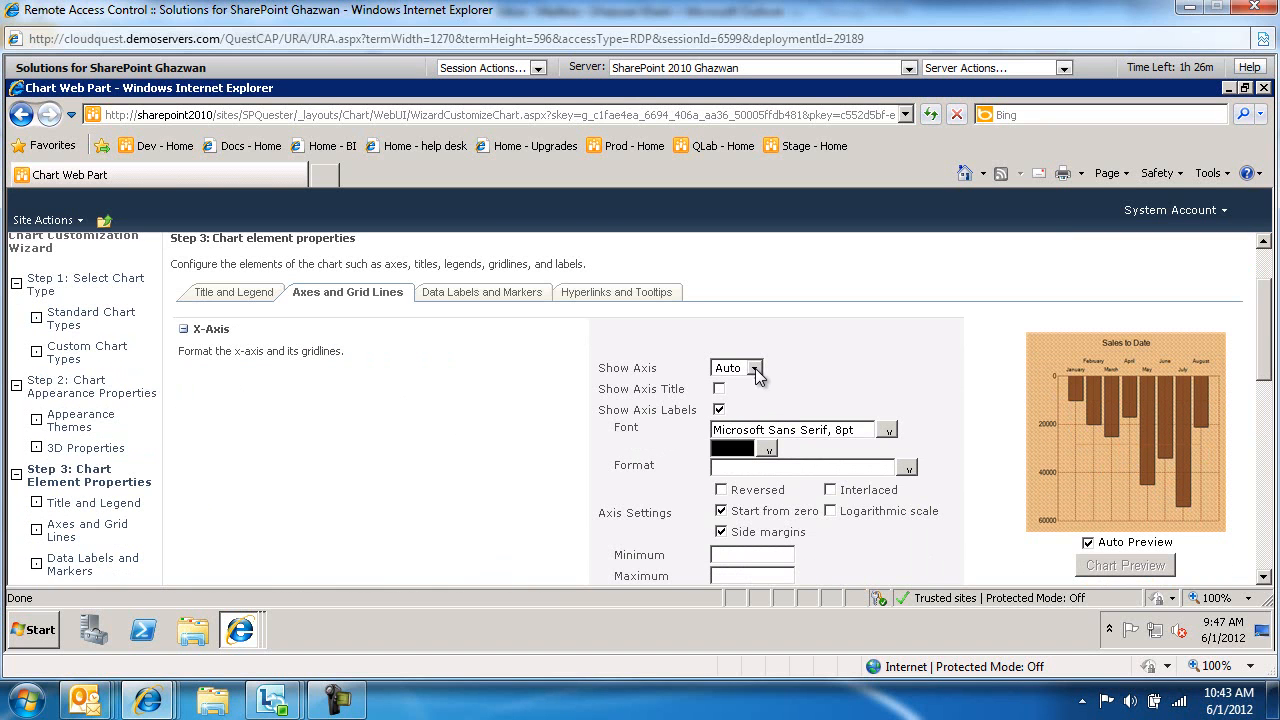
pyautogui.click(736, 368)
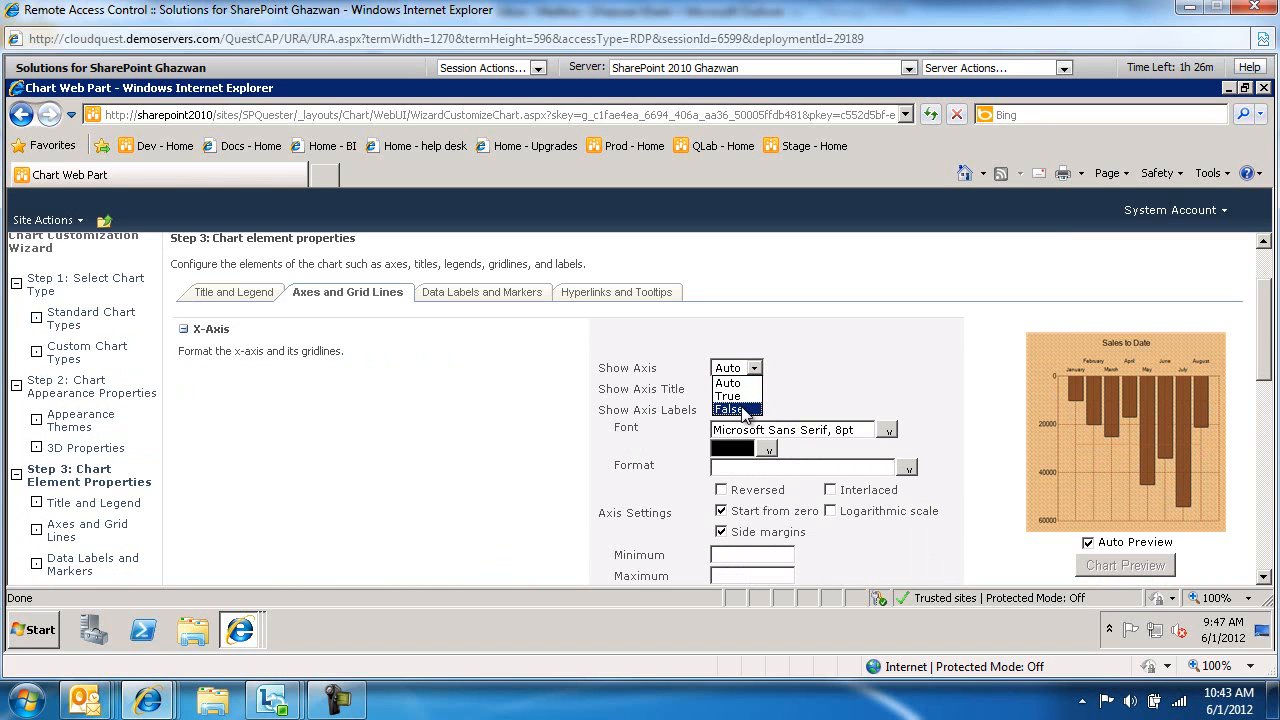
pyautogui.click(728, 408)
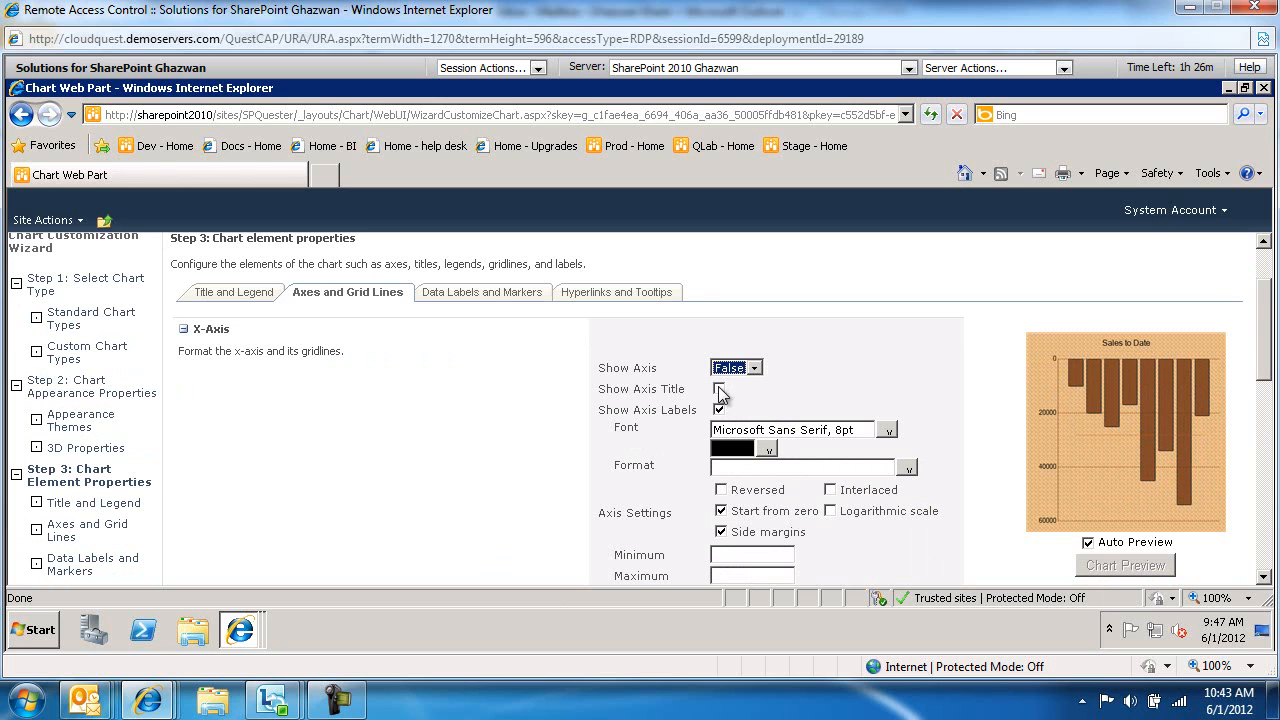
pyautogui.click(720, 388)
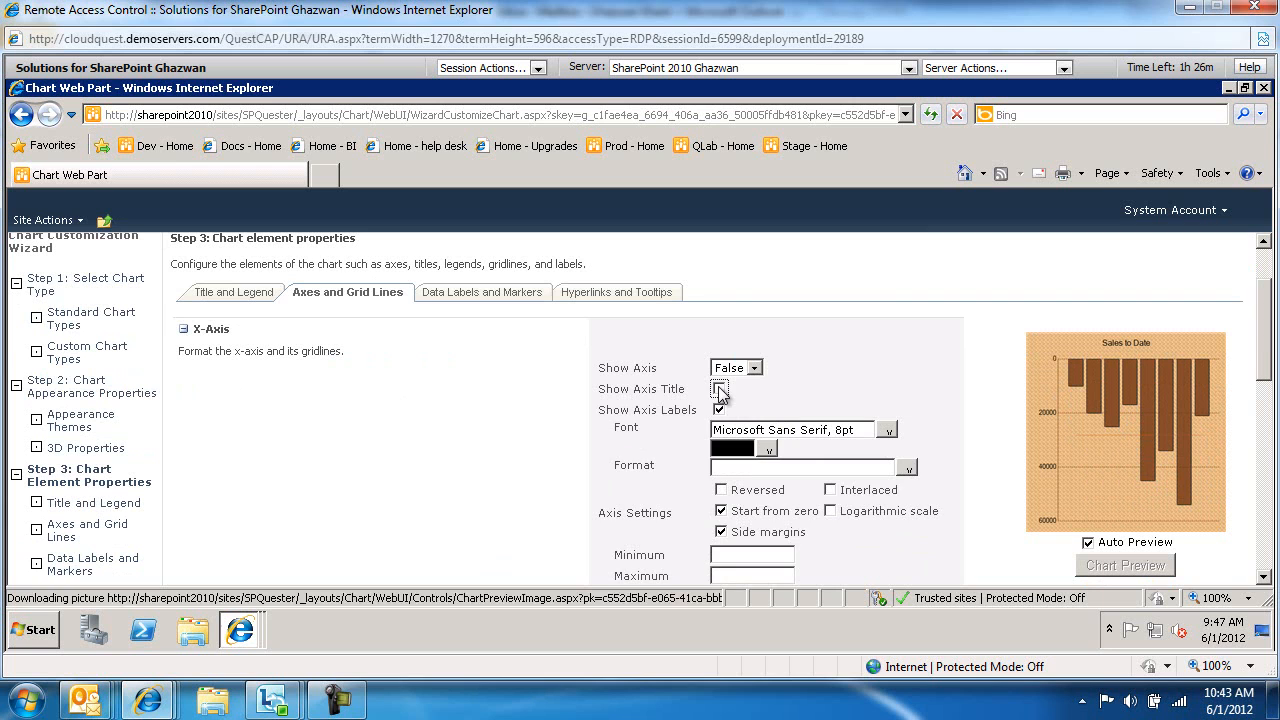
pyautogui.click(720, 410)
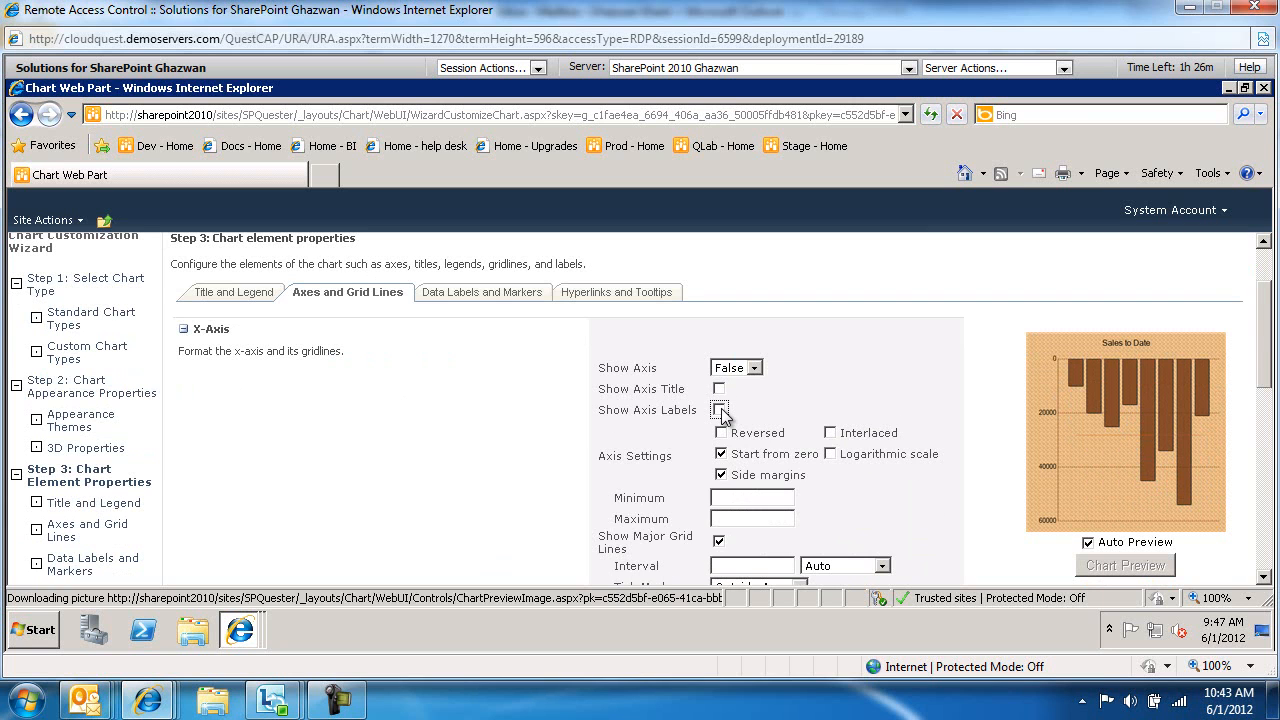
pyautogui.click(720, 408)
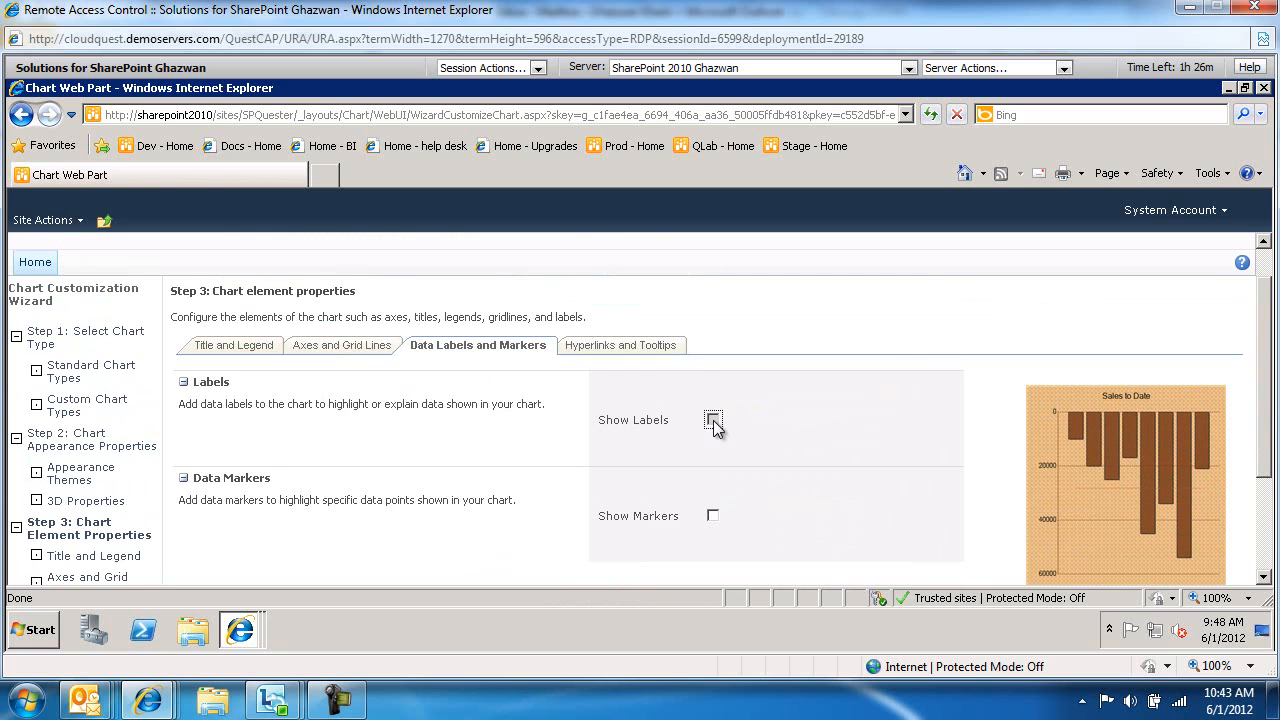
# Step: Enable Show Labels for column values, review Hyperlinks and Tooltips, and finish the wizard
pyautogui.click(712, 420)
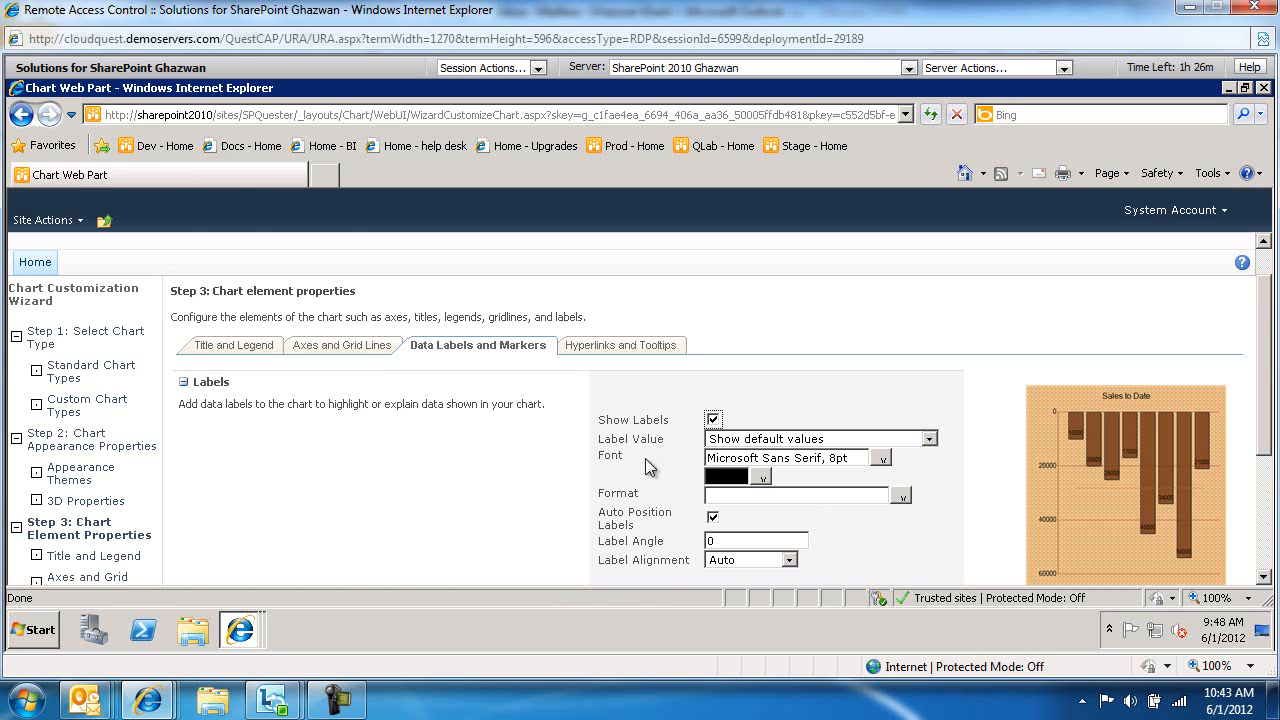
pyautogui.scroll(-3)
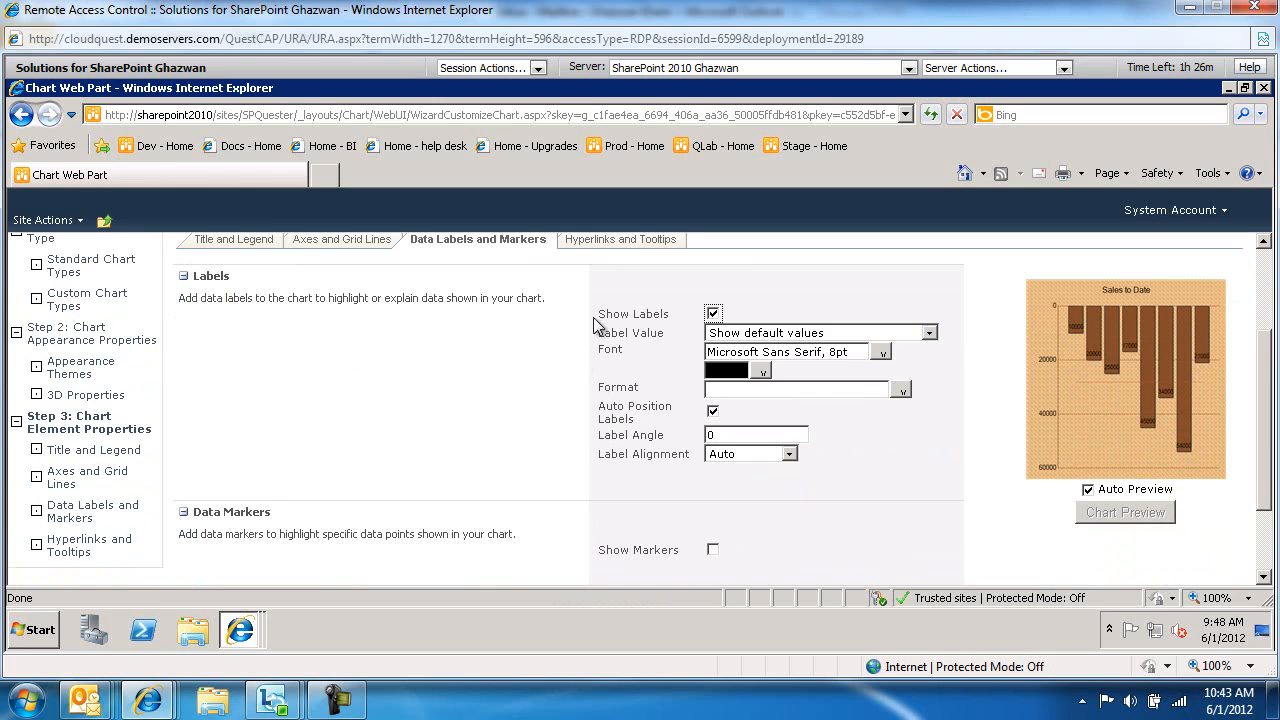
pyautogui.click(614, 240)
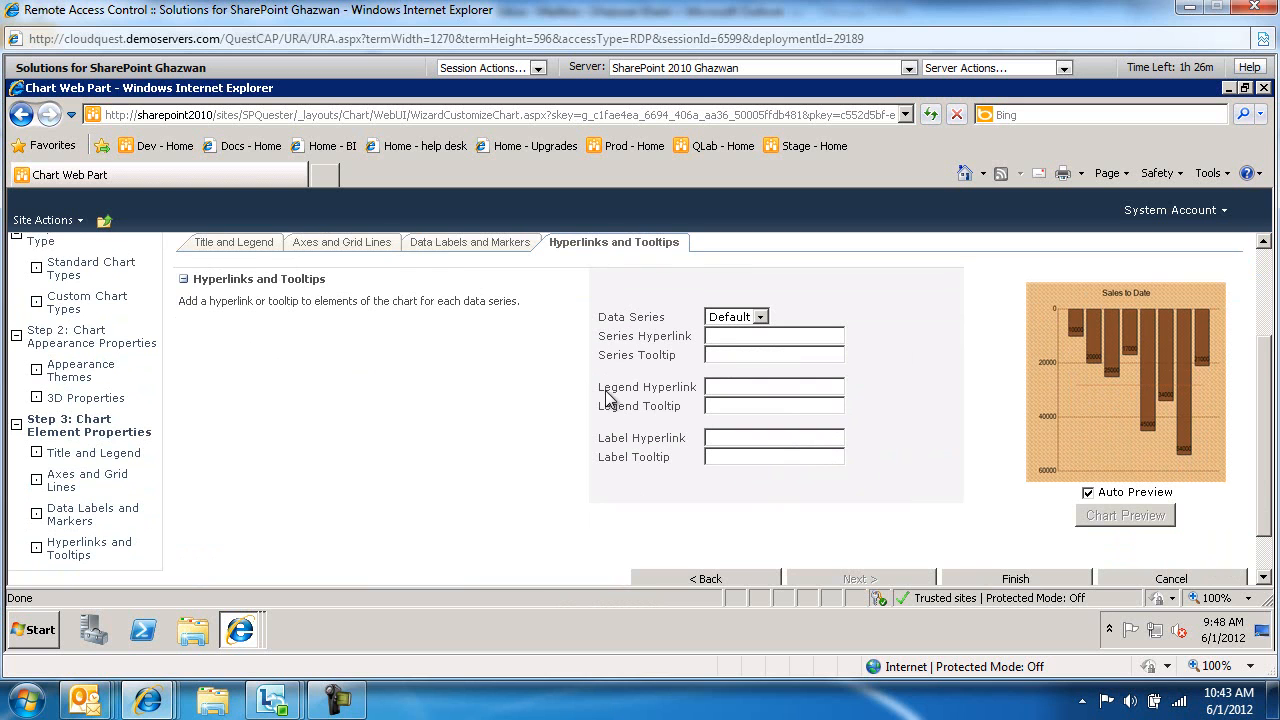
pyautogui.click(1016, 578)
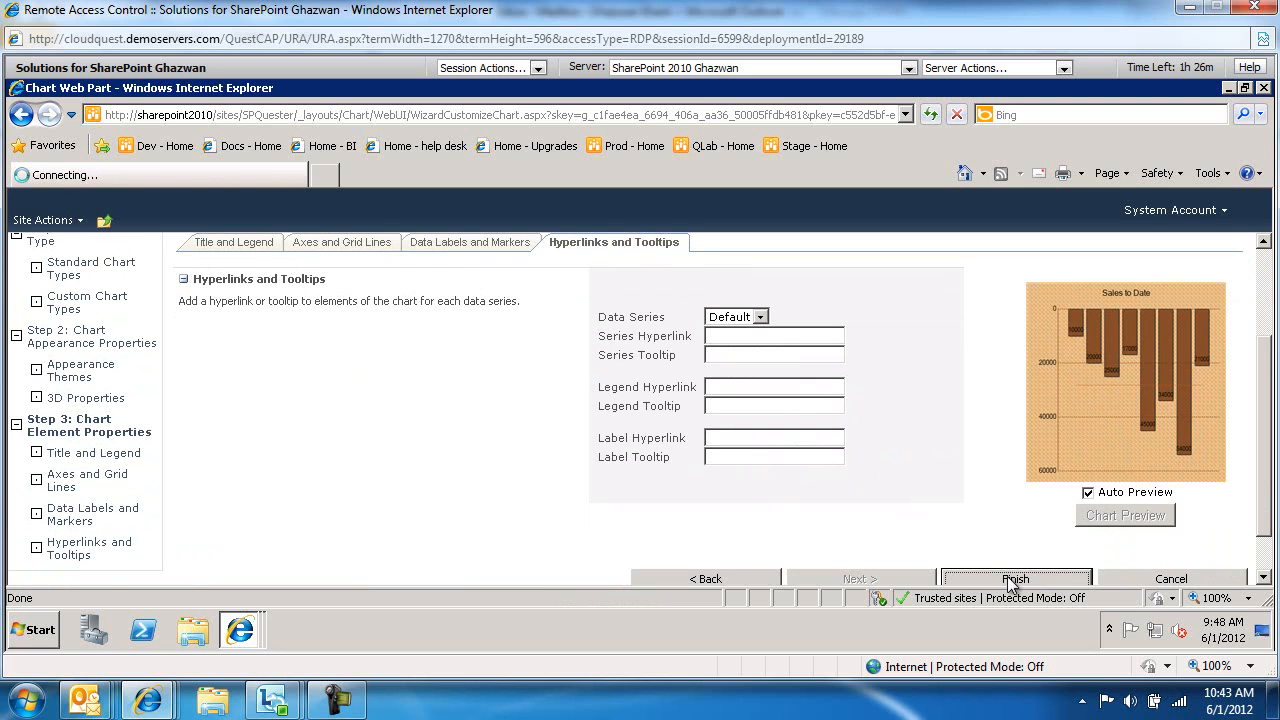
# Step: Scroll the SP Quester home page to inspect the labeled chocolate-themed Sales to Date chart
pyautogui.click(1016, 578)
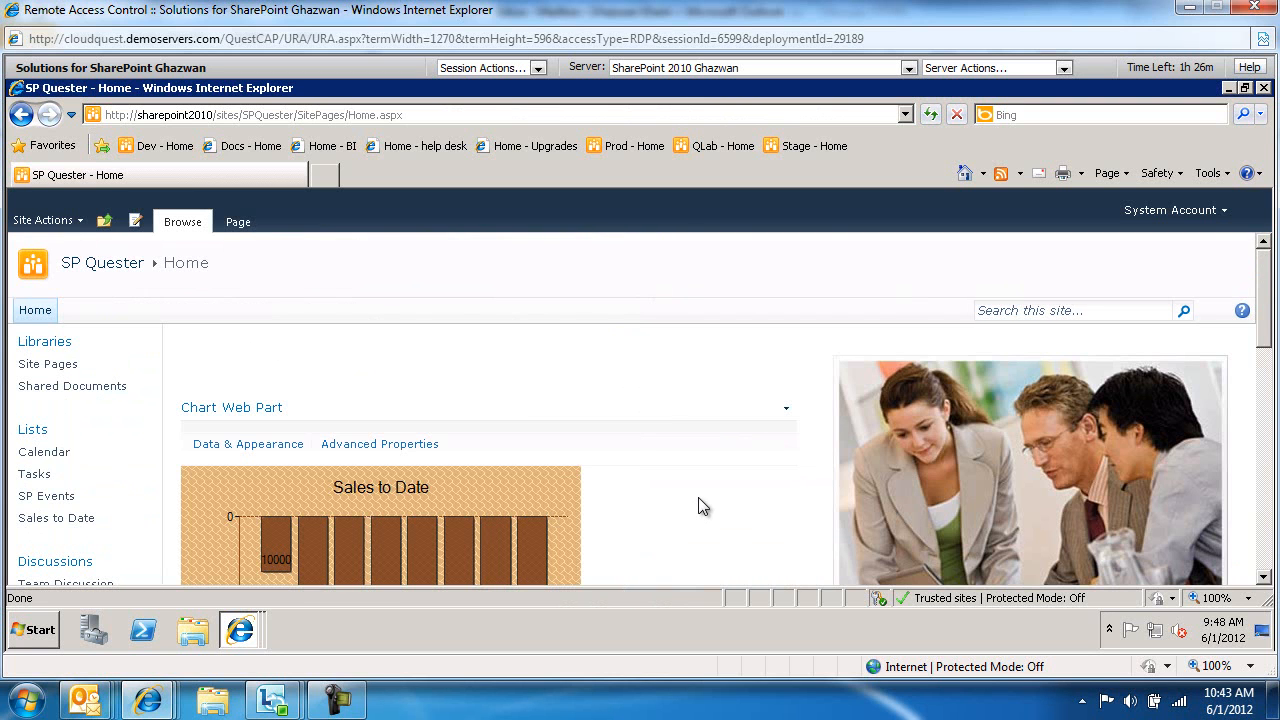
pyautogui.scroll(-3)
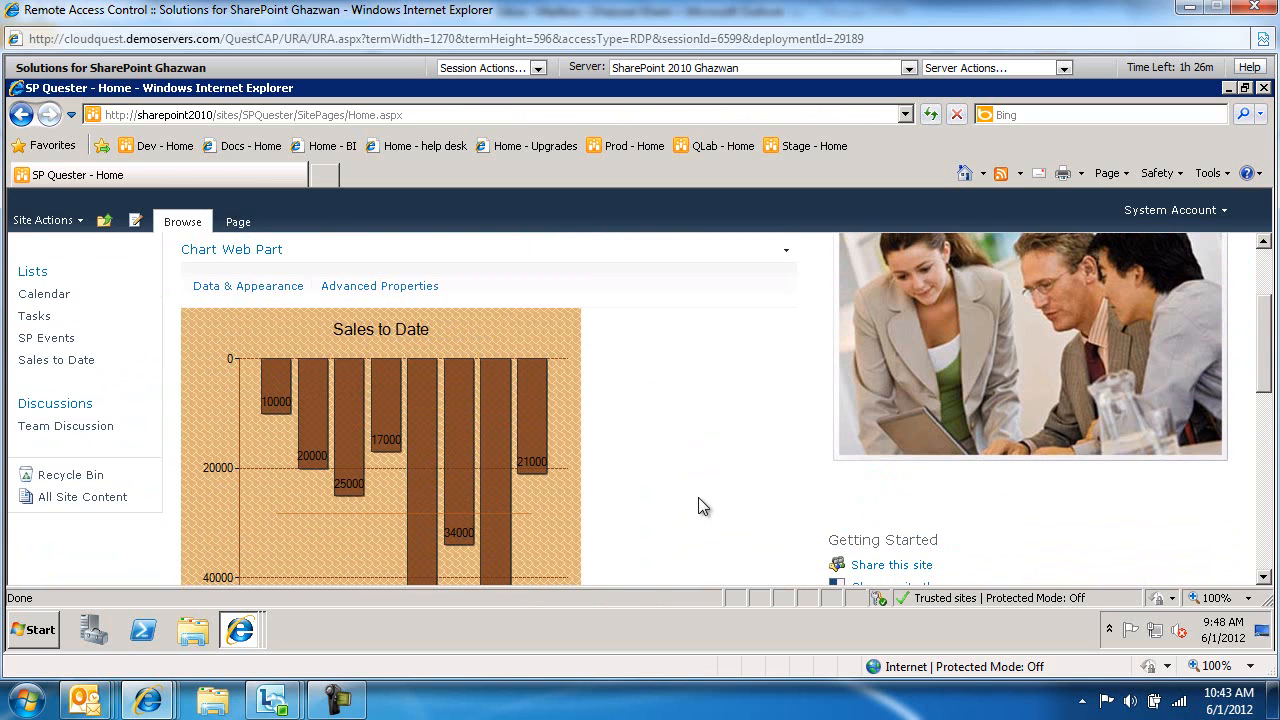
pyautogui.moveTo(430, 436)
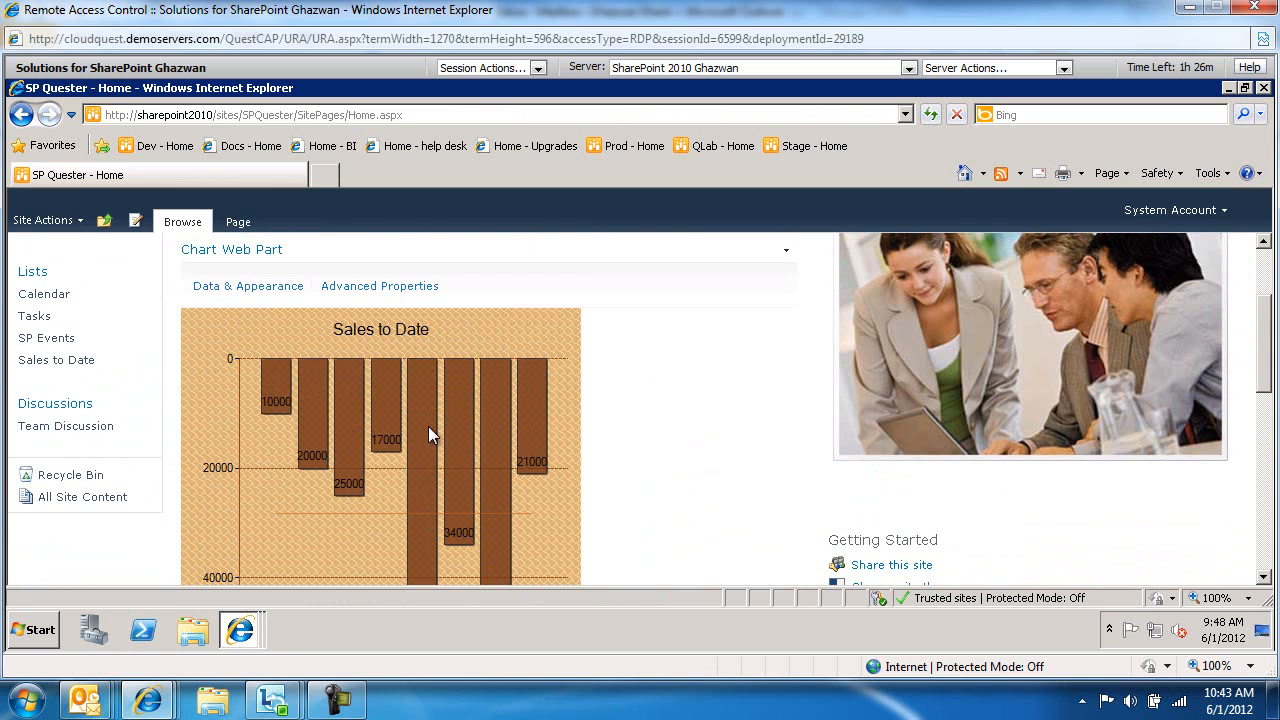
pyautogui.scroll(-3)
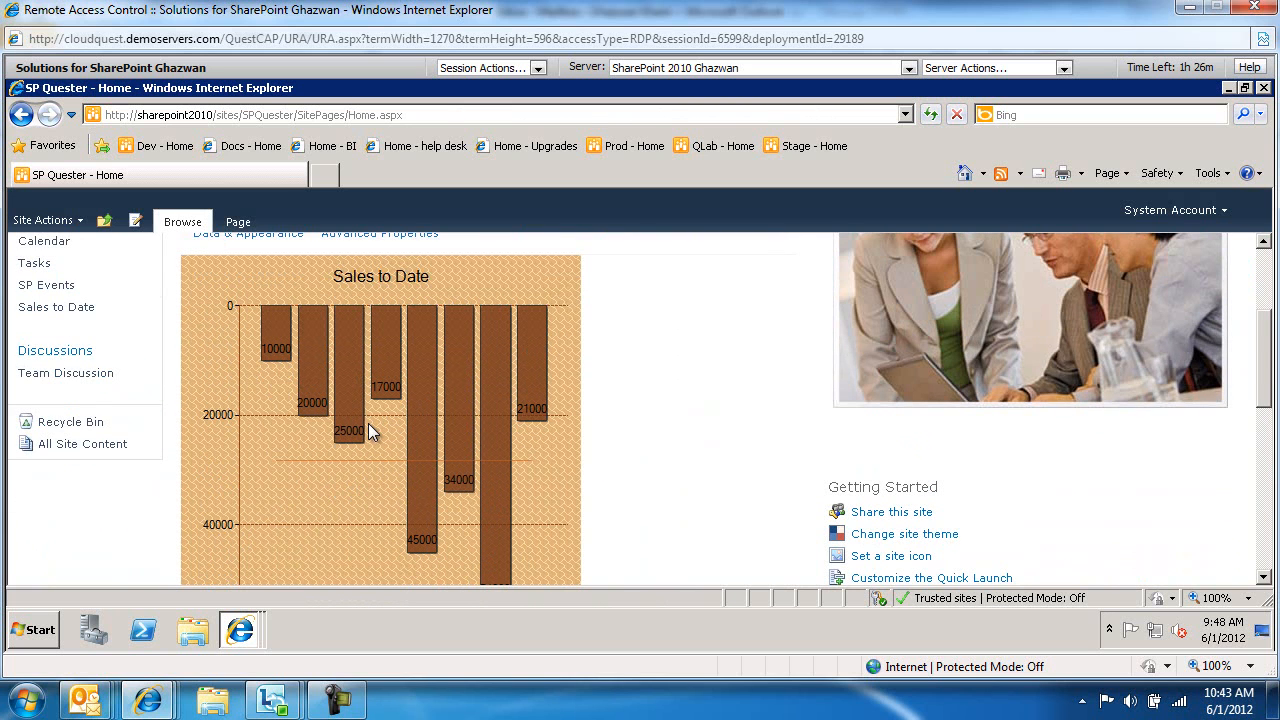
pyautogui.scroll(-3)
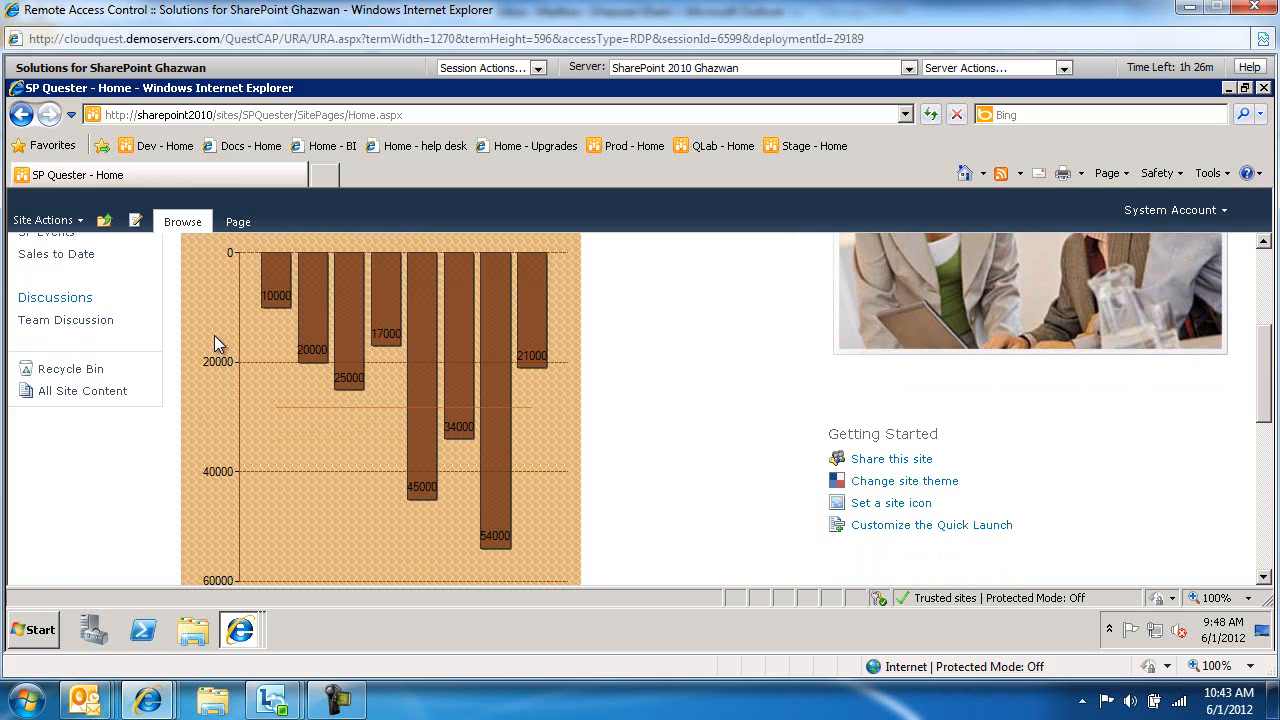
pyautogui.moveTo(510, 436)
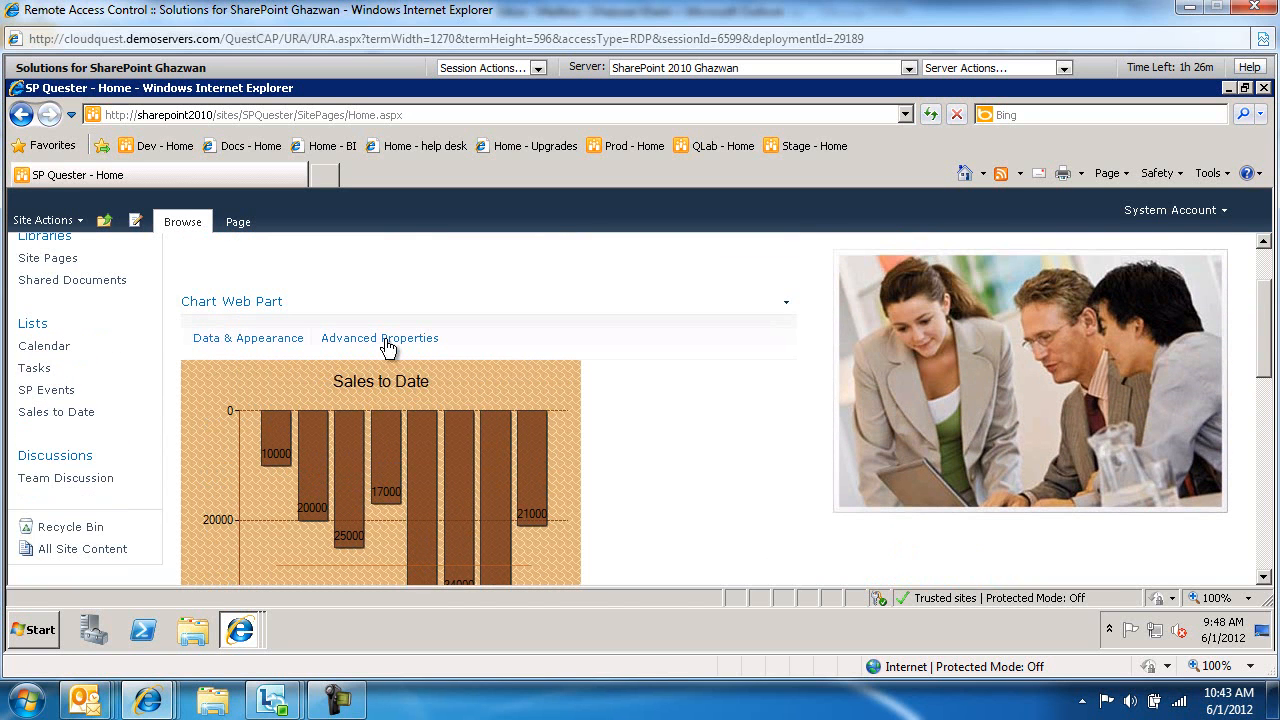
pyautogui.click(380, 336)
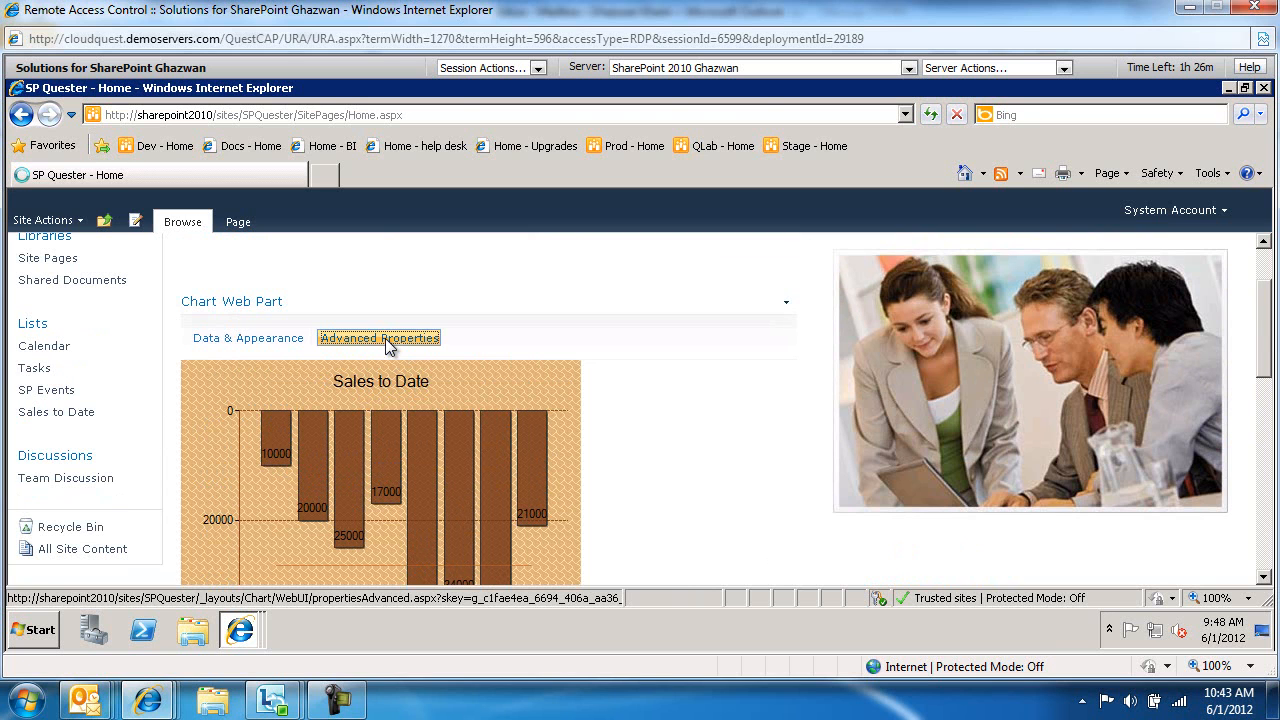
# Step: View the Legends, Series, Toolbar and Context Menu property groups in Advanced Properties
pyautogui.click(380, 336)
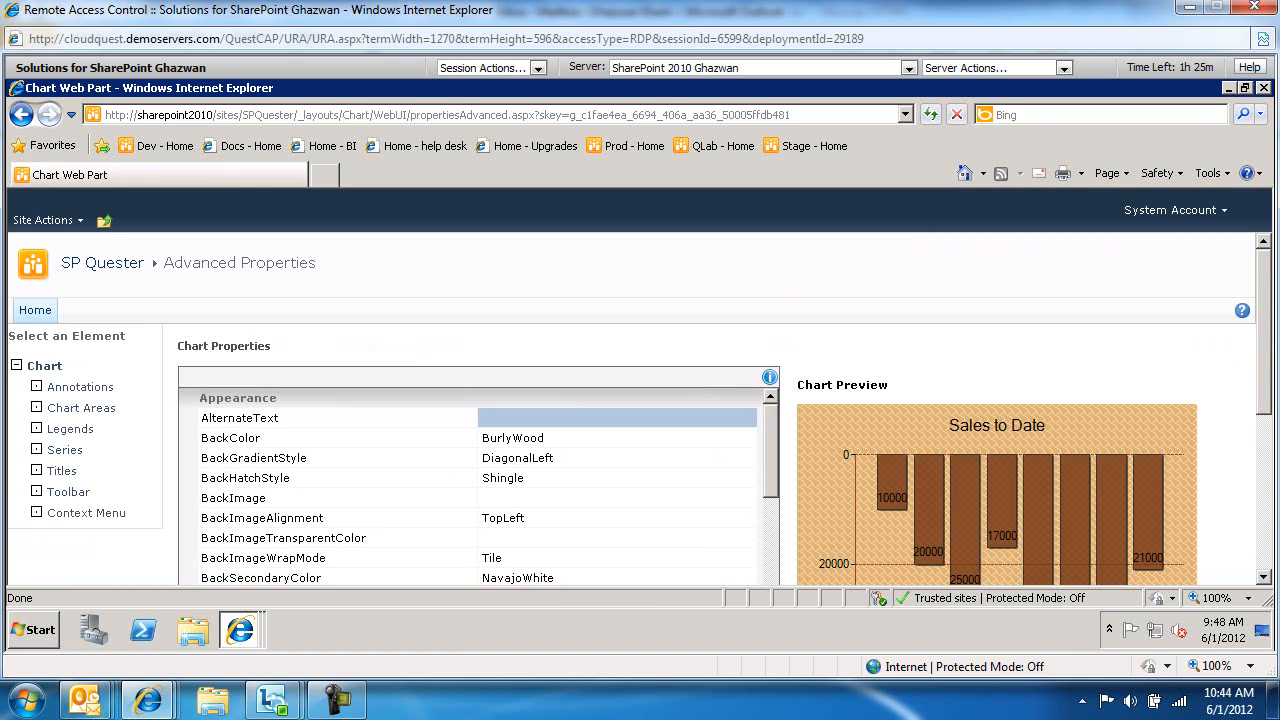
pyautogui.scroll(-3)
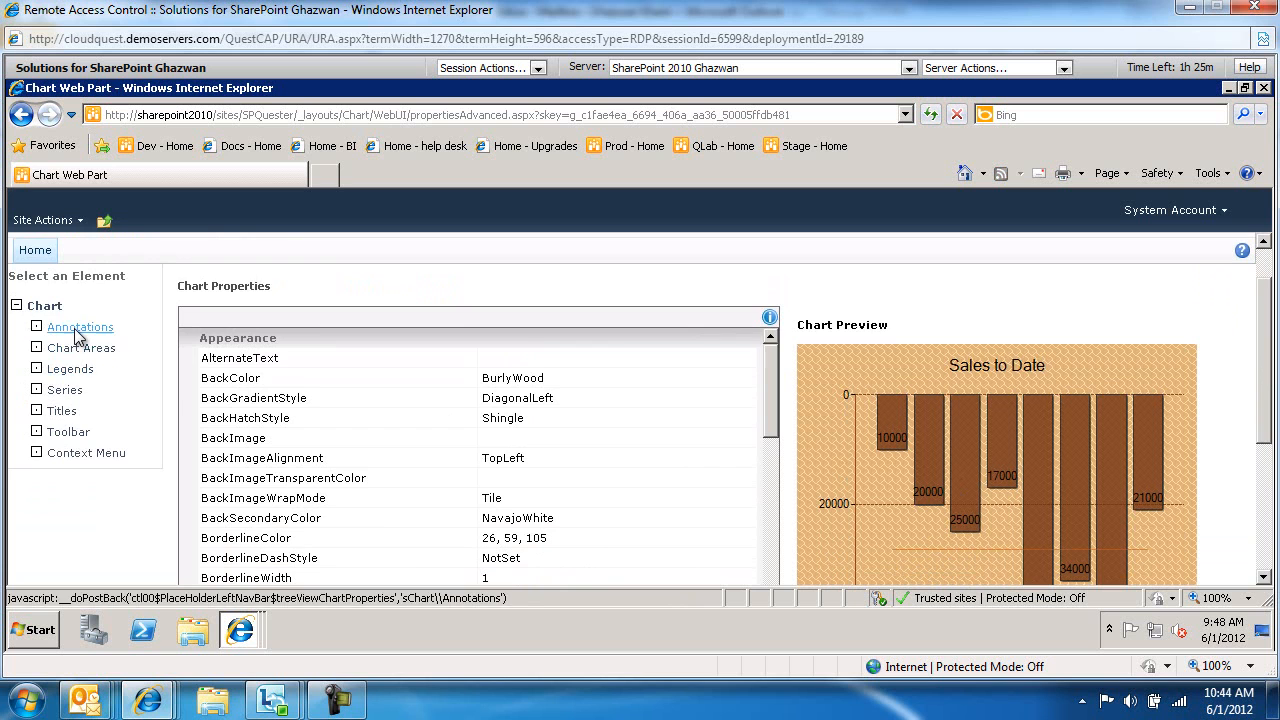
pyautogui.click(80, 326)
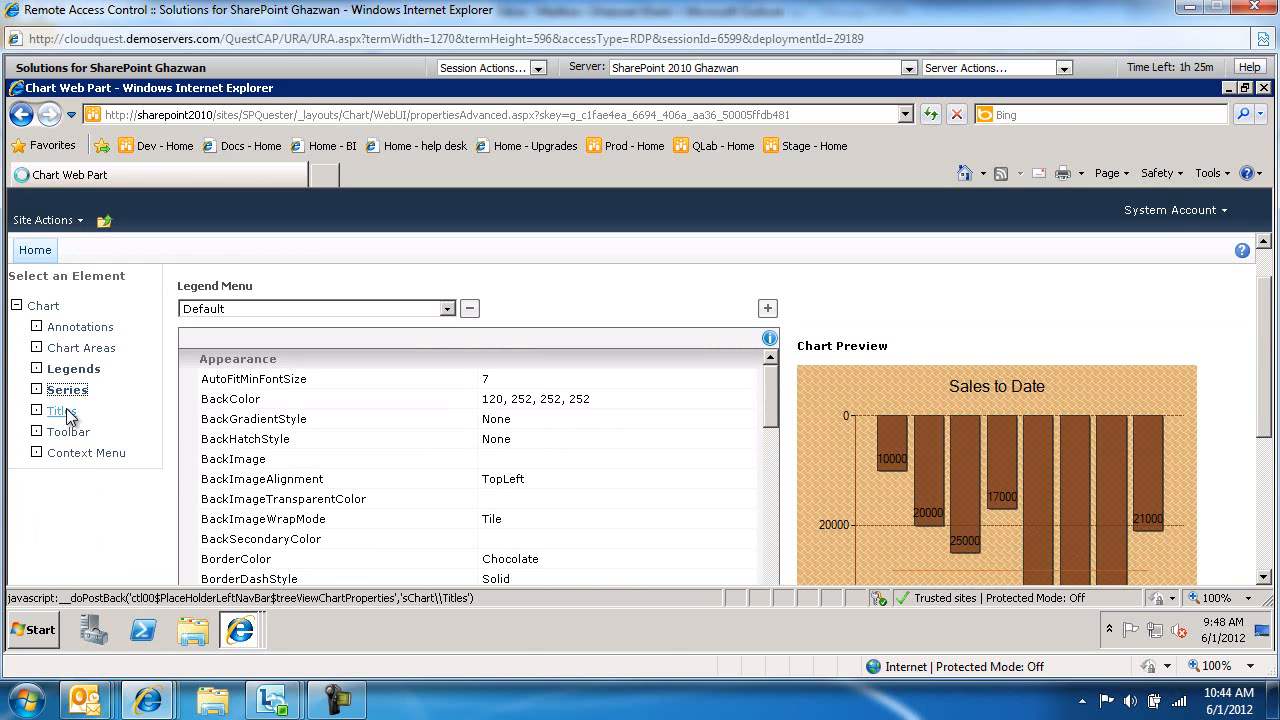
pyautogui.click(64, 388)
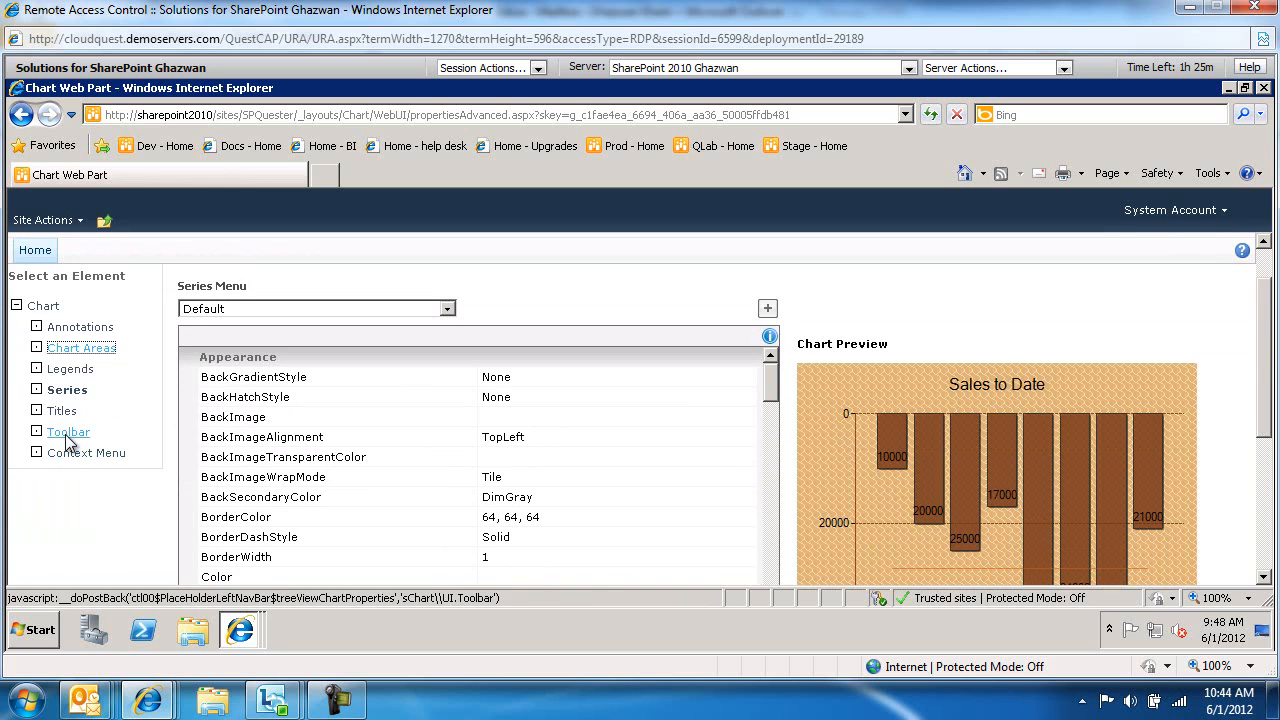
pyautogui.click(68, 432)
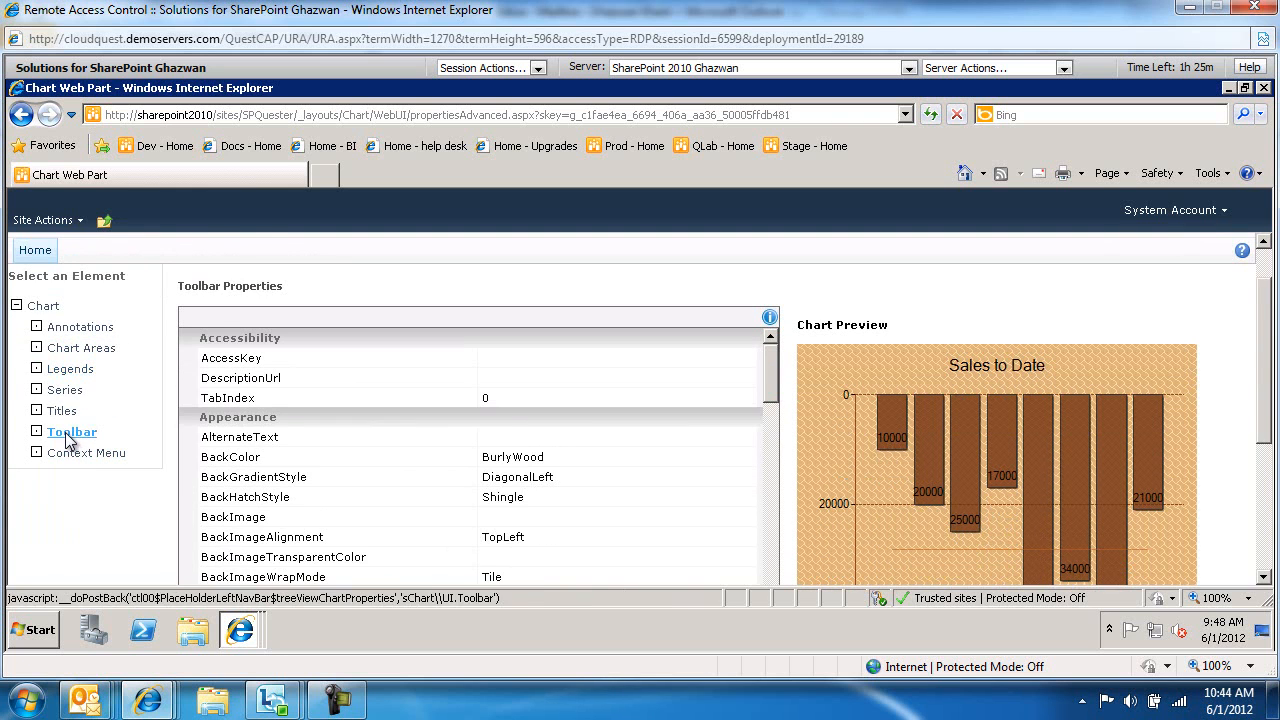
pyautogui.click(88, 452)
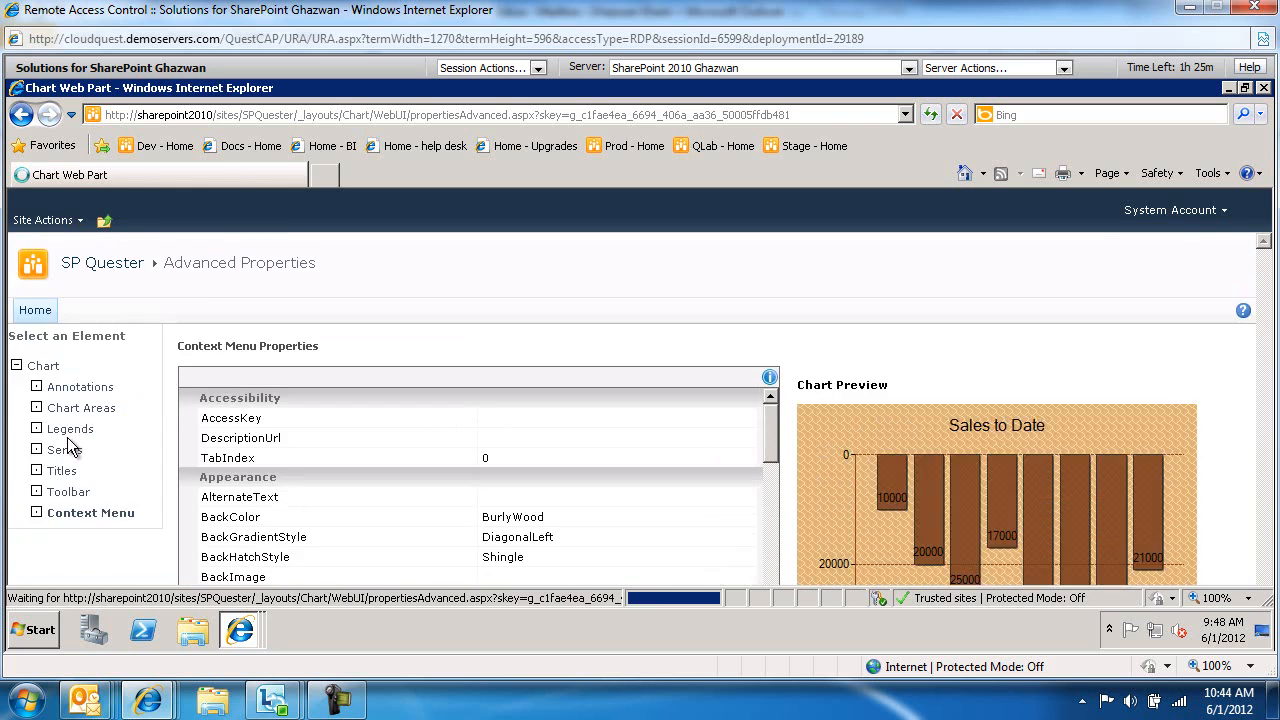
pyautogui.scroll(-3)
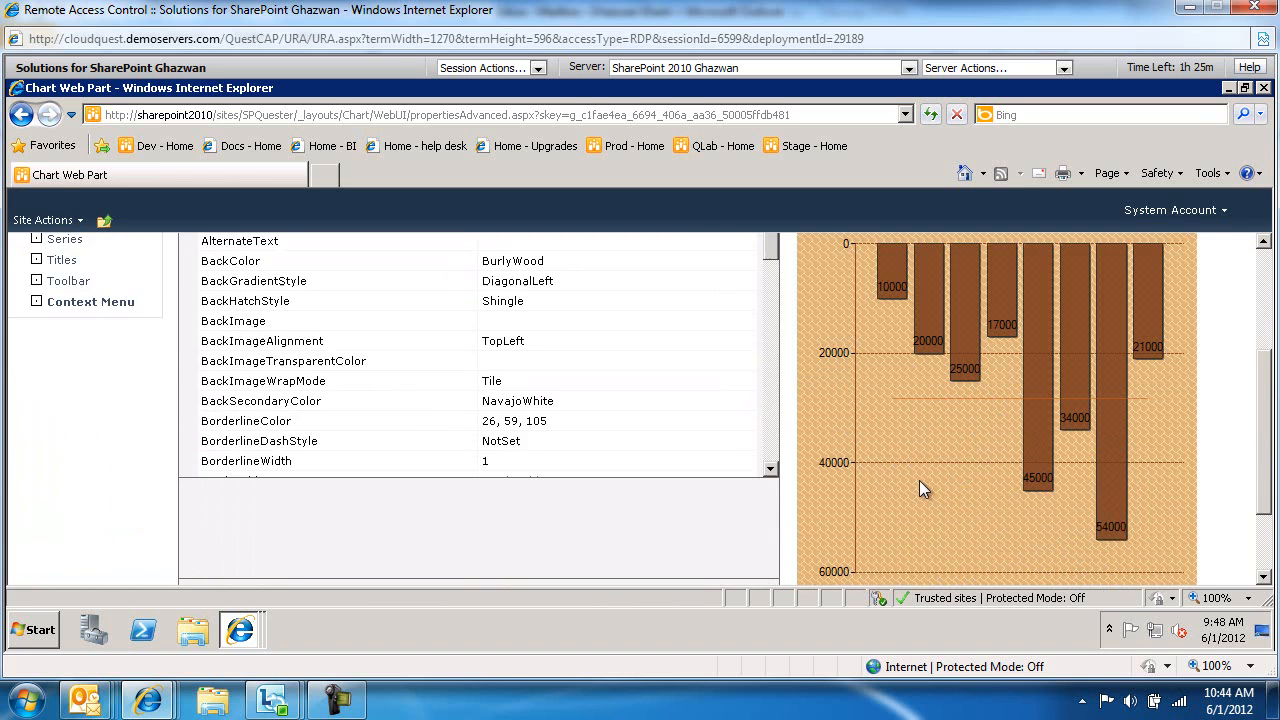